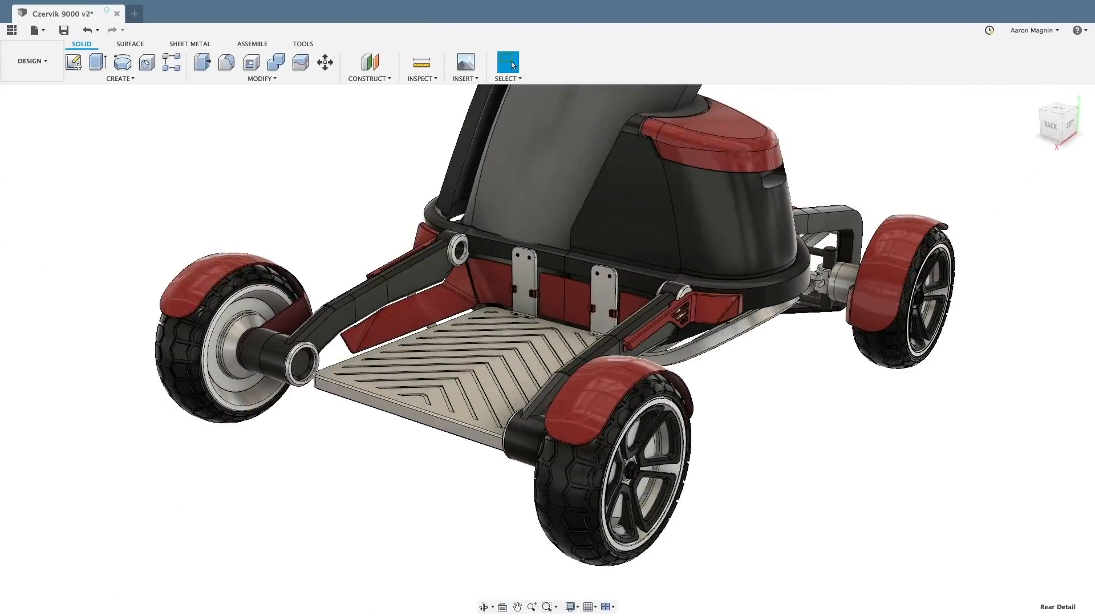
Switch to the Steering v4 design and bring up the workspace list
left_click(180, 13)
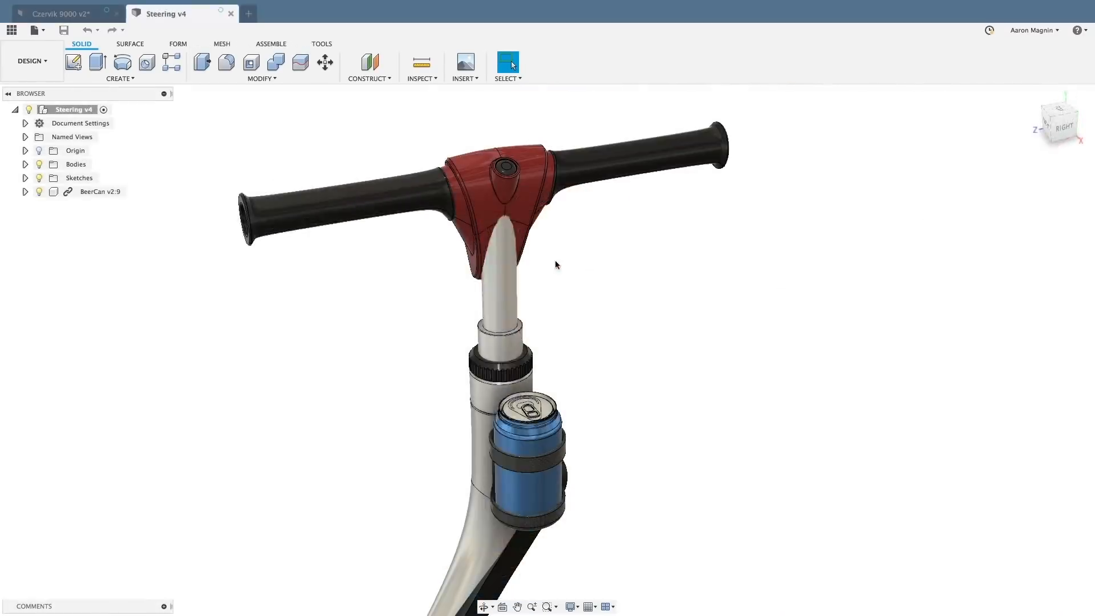
left_click(30, 60)
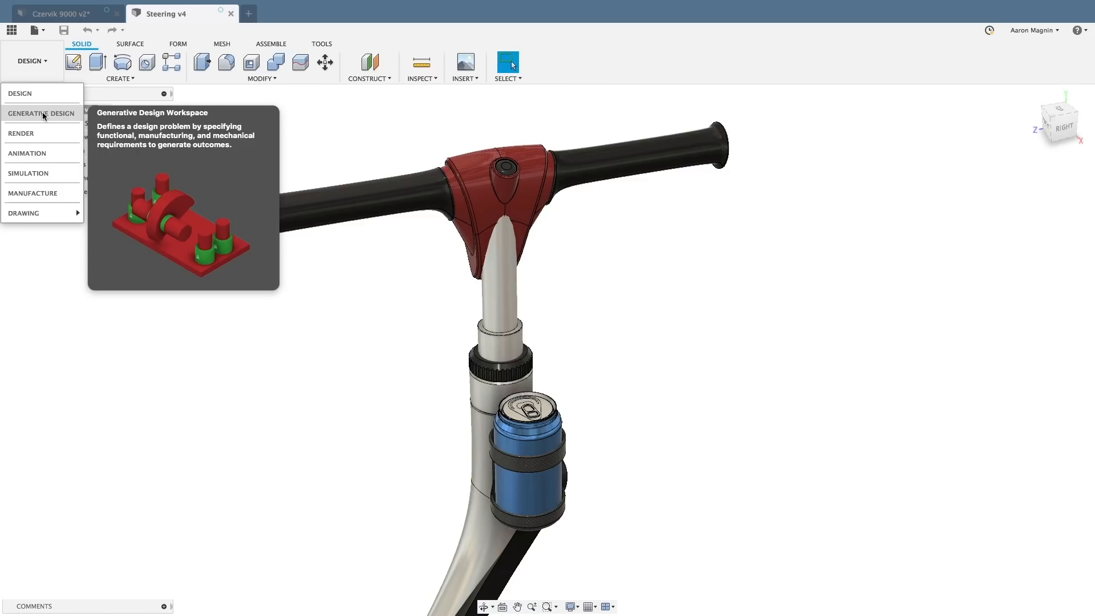
Enter the Generative Design workspace and review the editable model for the handlebar
left_click(41, 113)
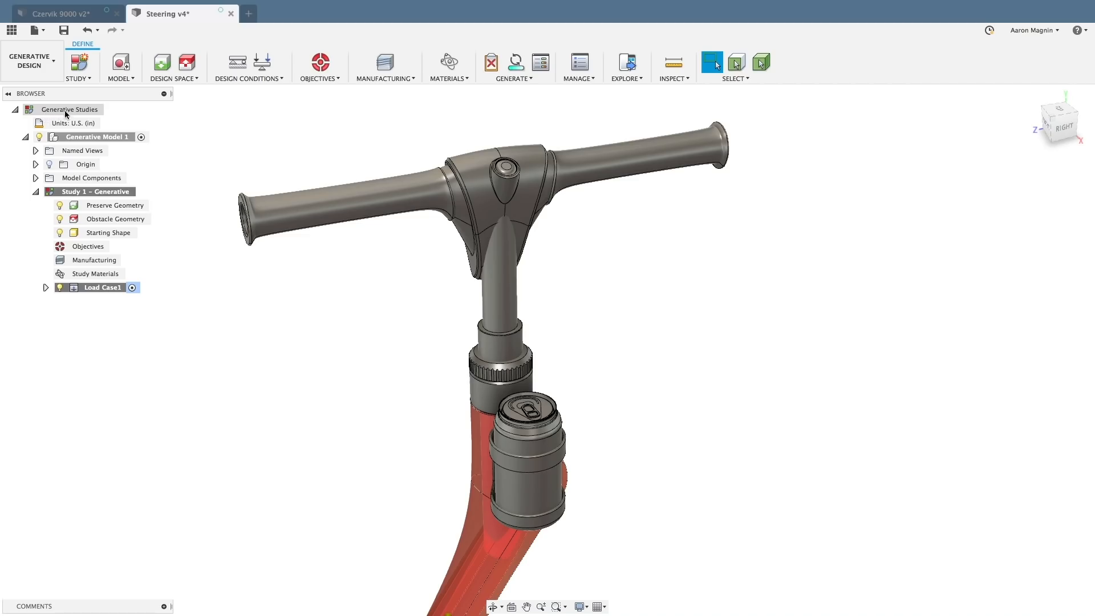
mouse_move(120, 63)
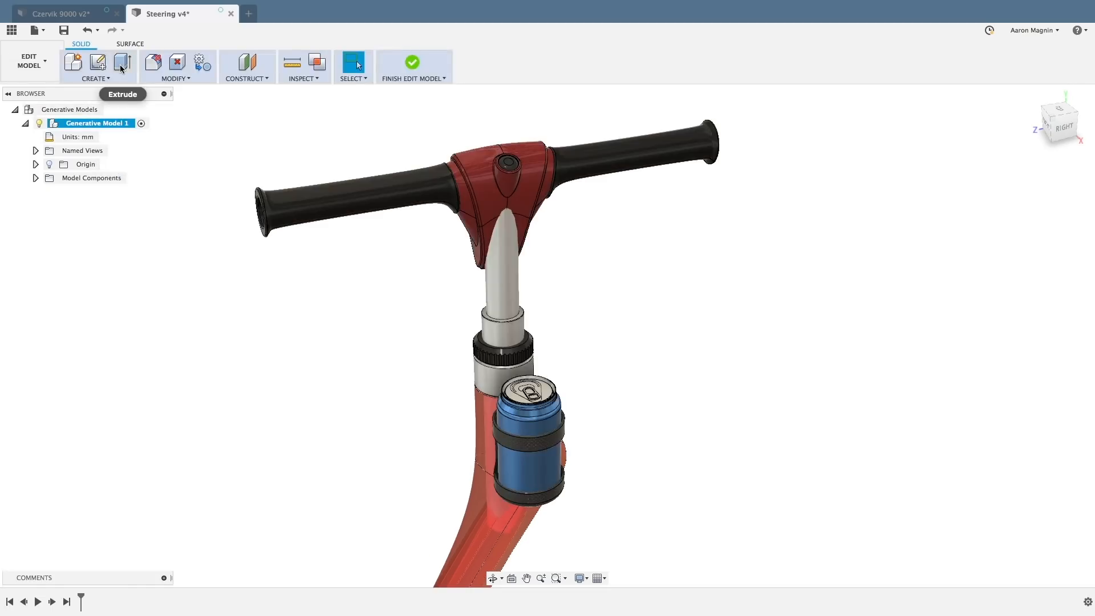
left_click(97, 63)
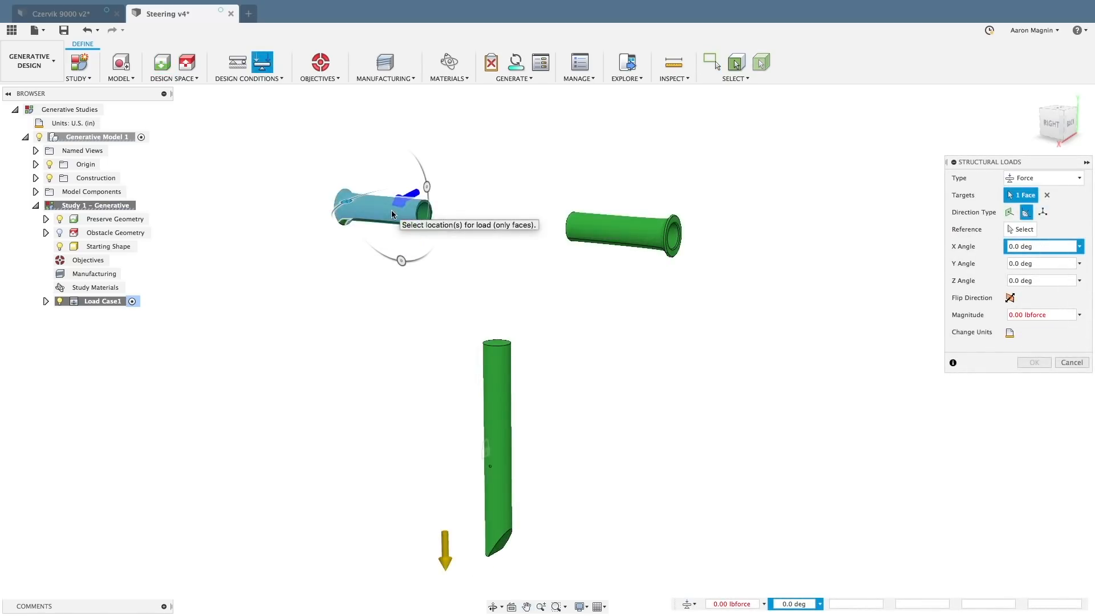
Confirm the handlebar force load, then set objectives to Minimize Mass with safety factor 5.00
left_click(618, 230)
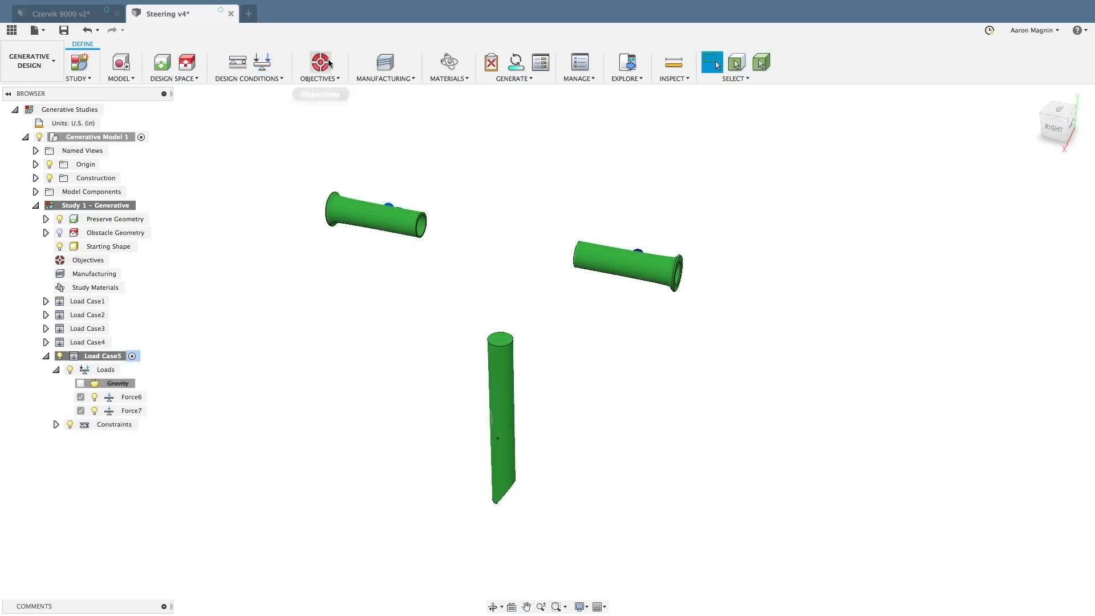
left_click(319, 61)
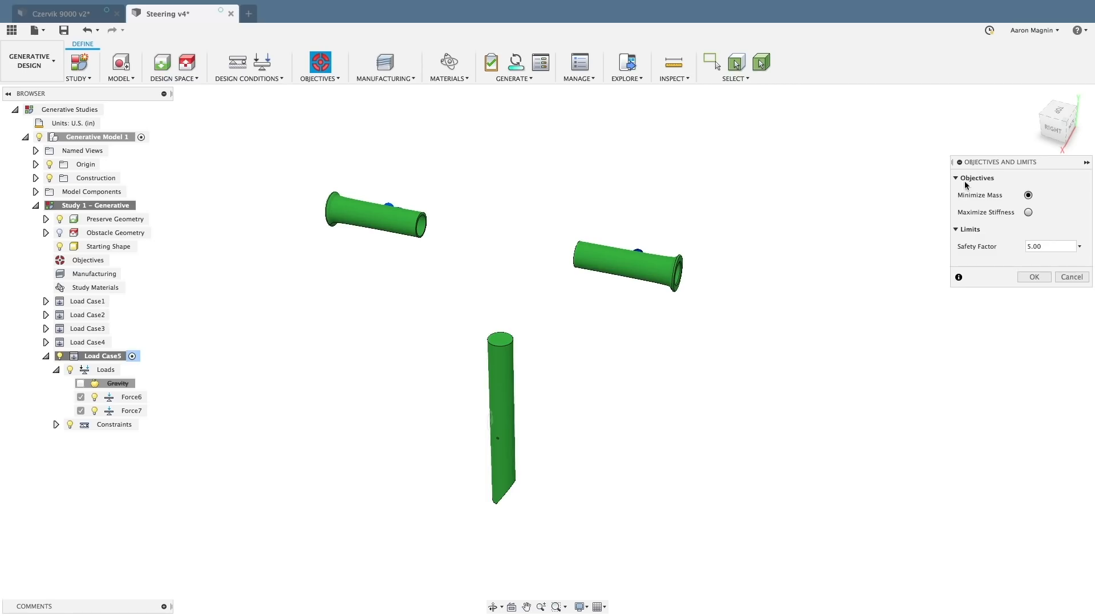
left_click(1048, 246)
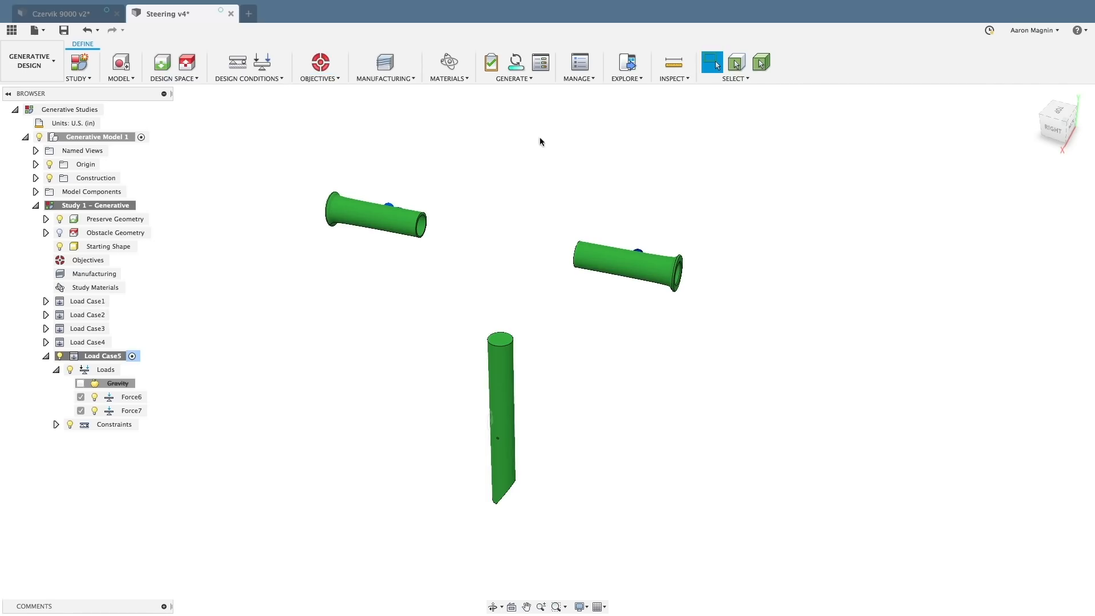
left_click(384, 62)
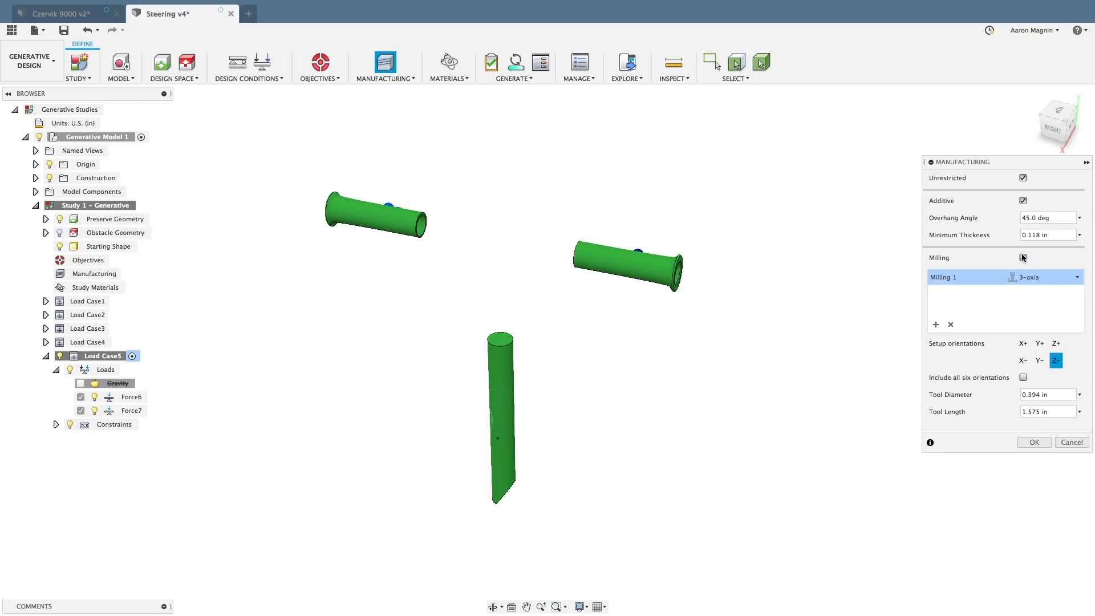
Allow milling with three 3-axis setups and one 5-axis setup, and save the manufacturing settings
left_click(1022, 258)
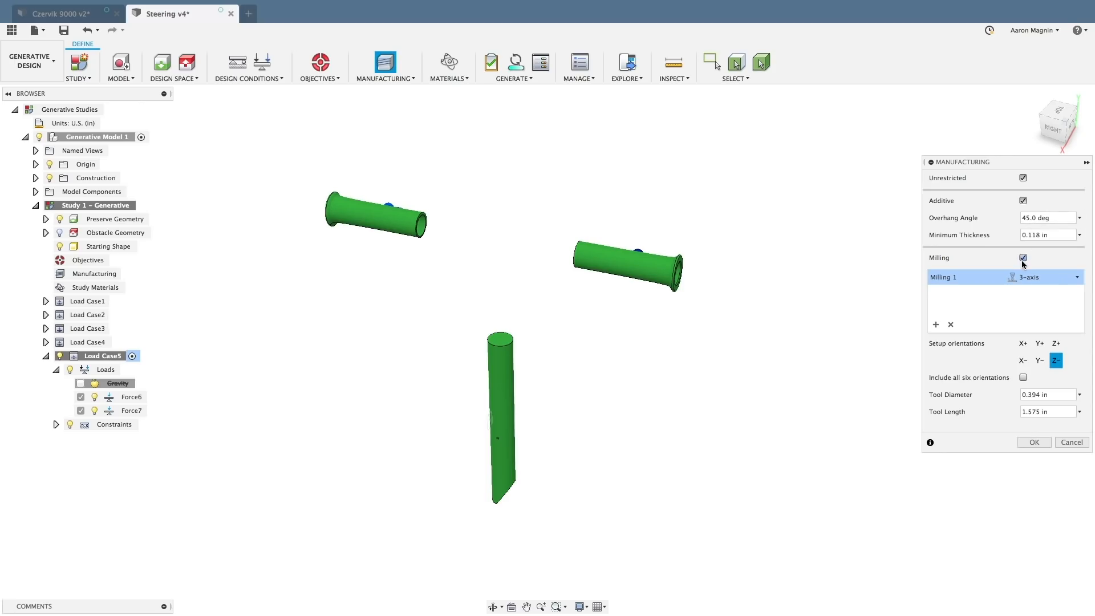
mouse_move(935, 324)
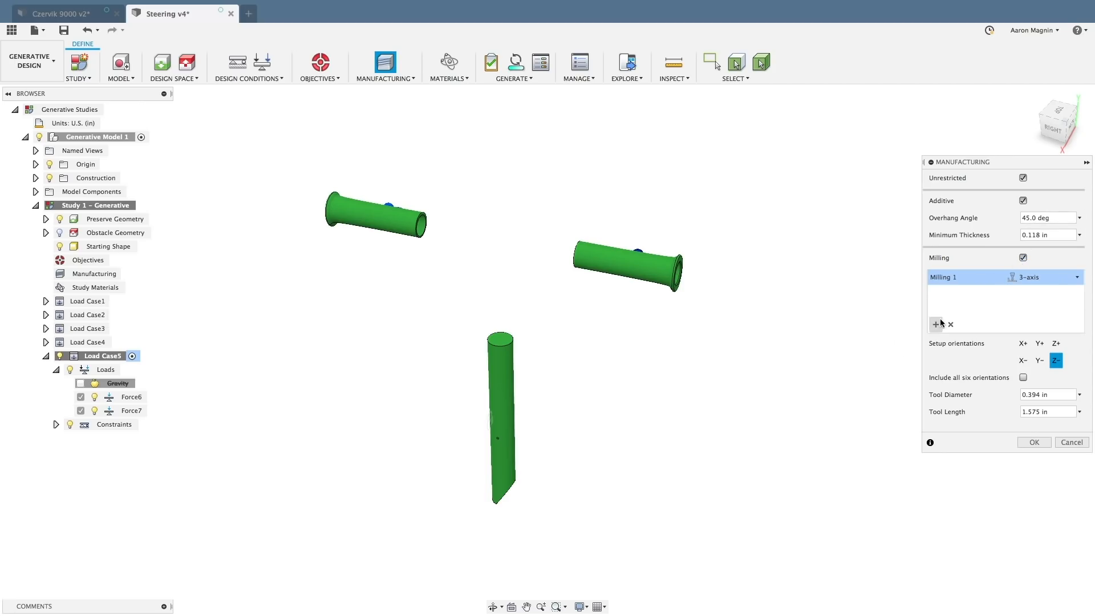
left_click(935, 324)
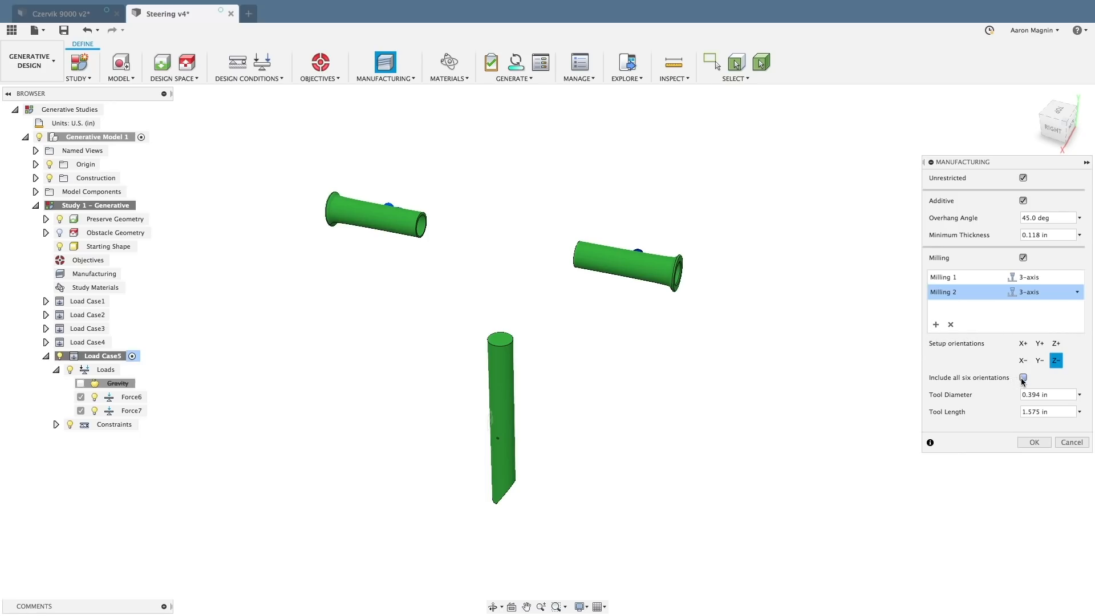
left_click(936, 324)
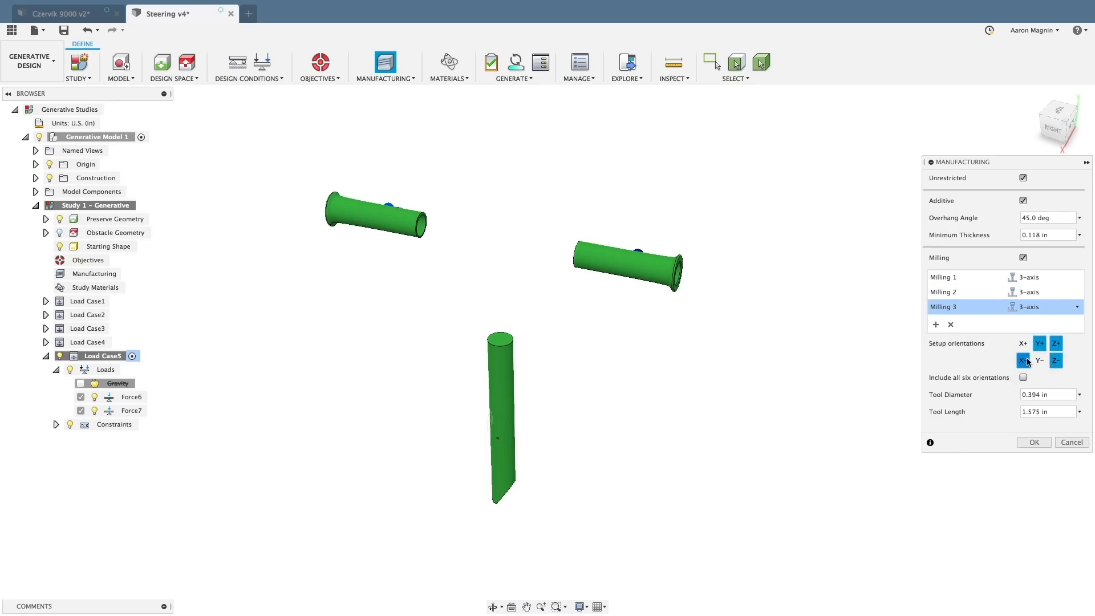
left_click(935, 324)
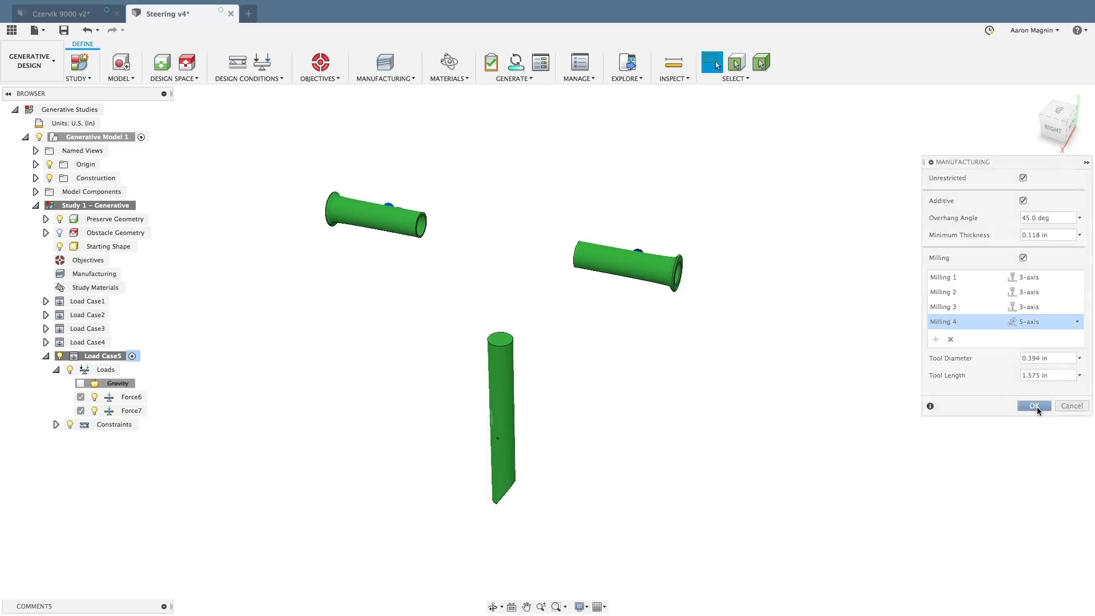
left_click(1034, 407)
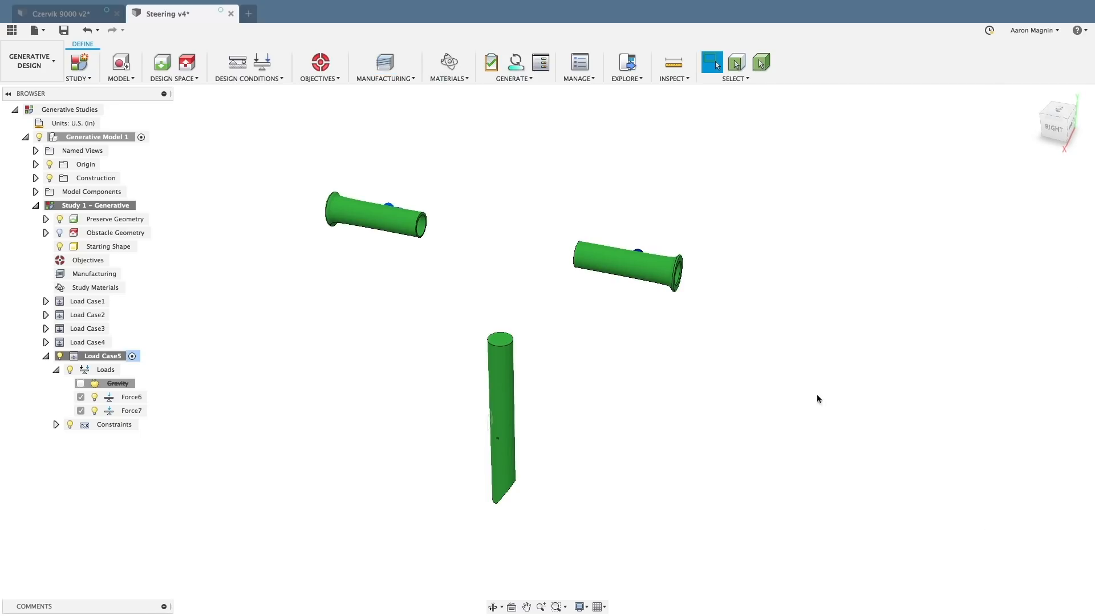
Pass the study pre-check and generate Study 1
left_click(490, 62)
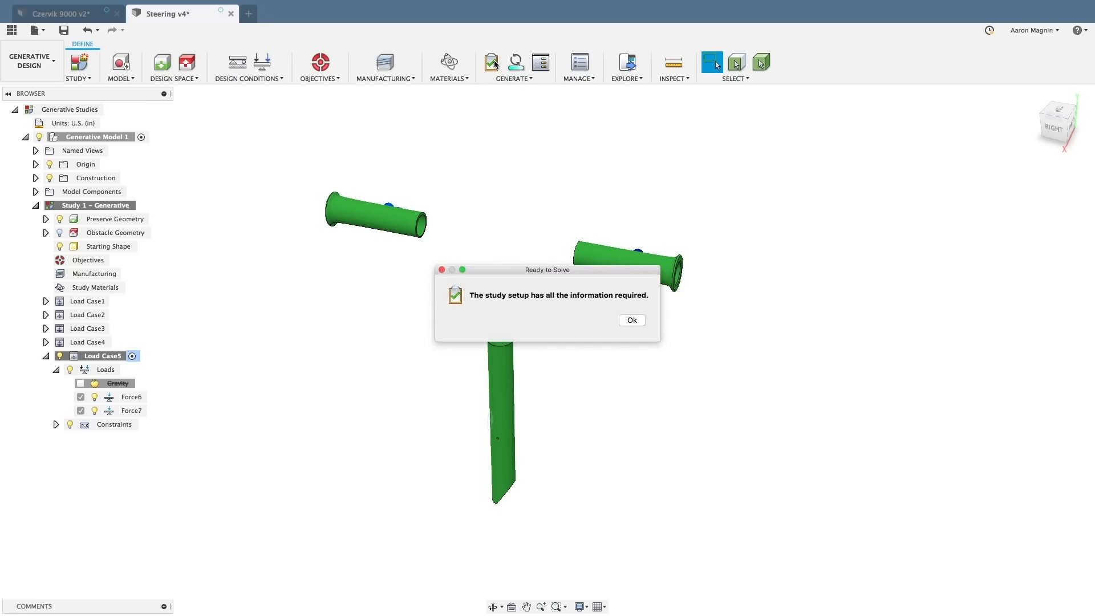
left_click(630, 319)
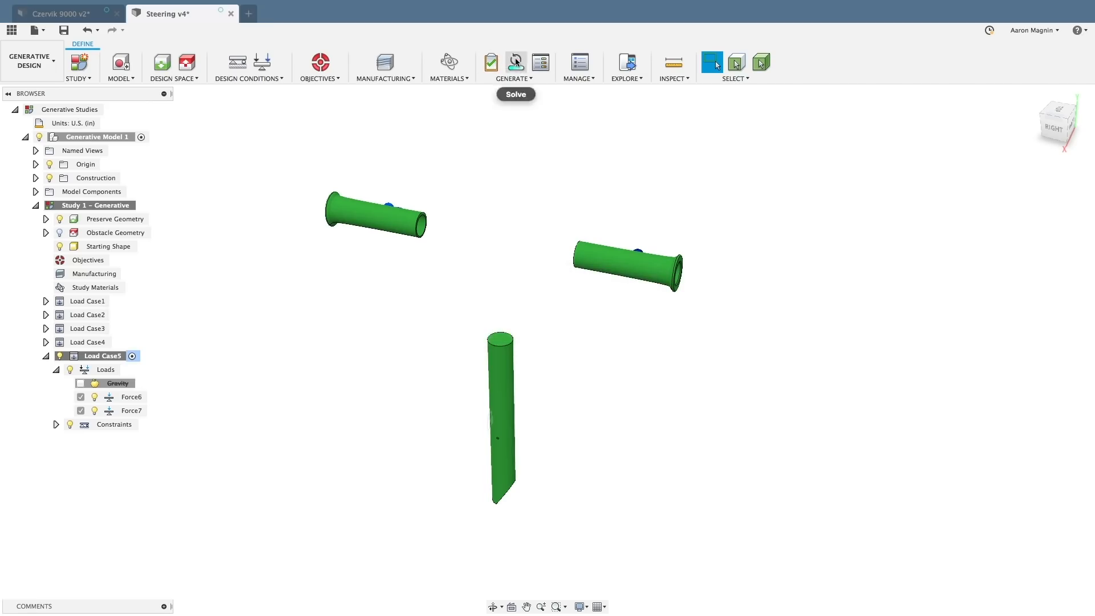
left_click(515, 63)
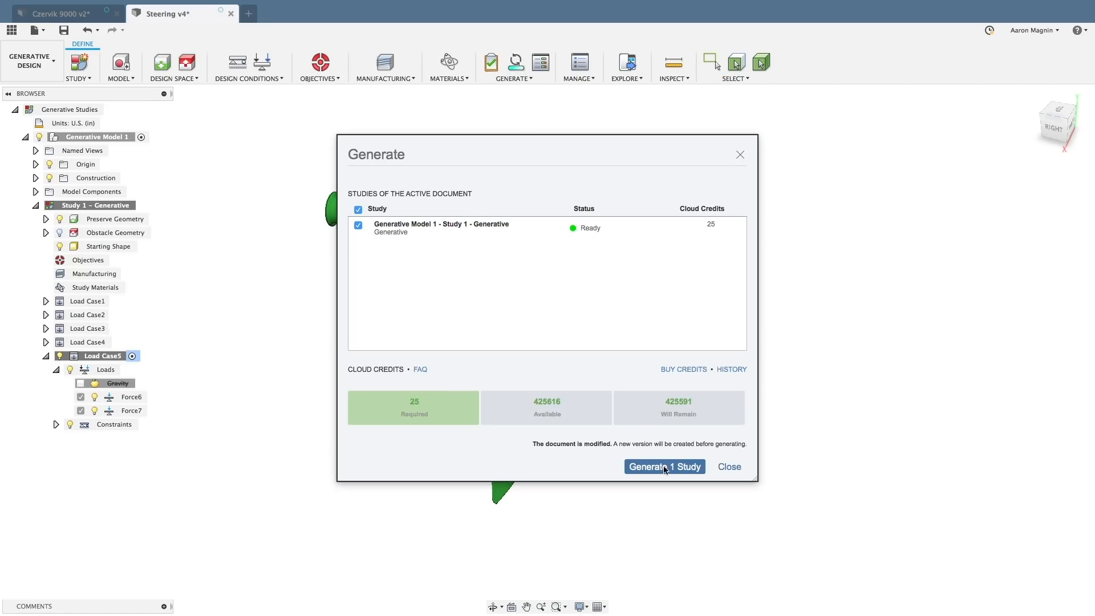
left_click(664, 467)
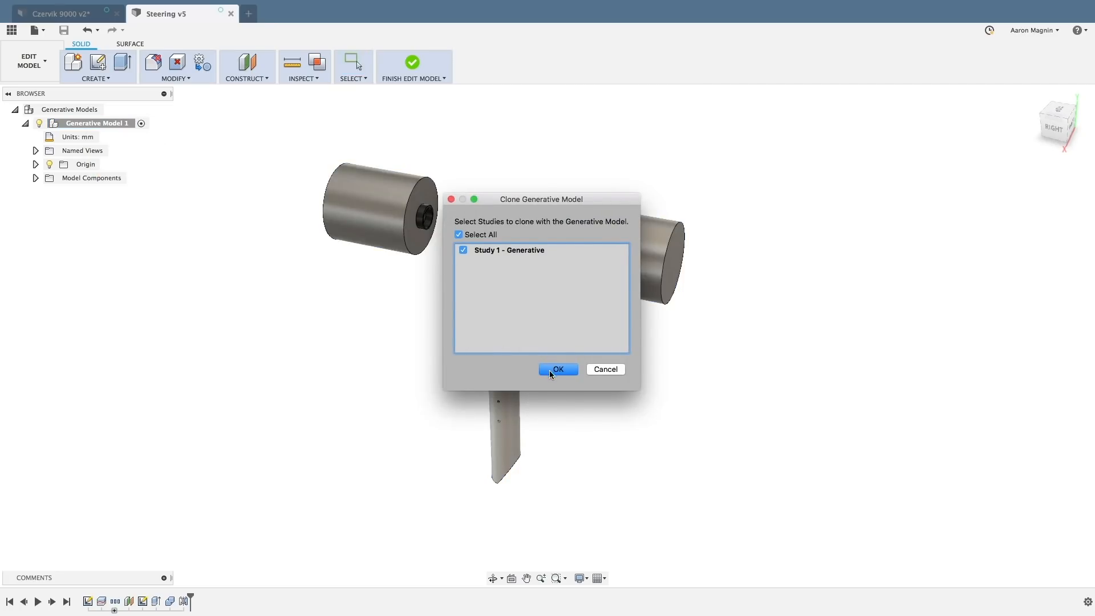
Clone the generative model with Study 1 and generate the resulting Study 2
left_click(558, 369)
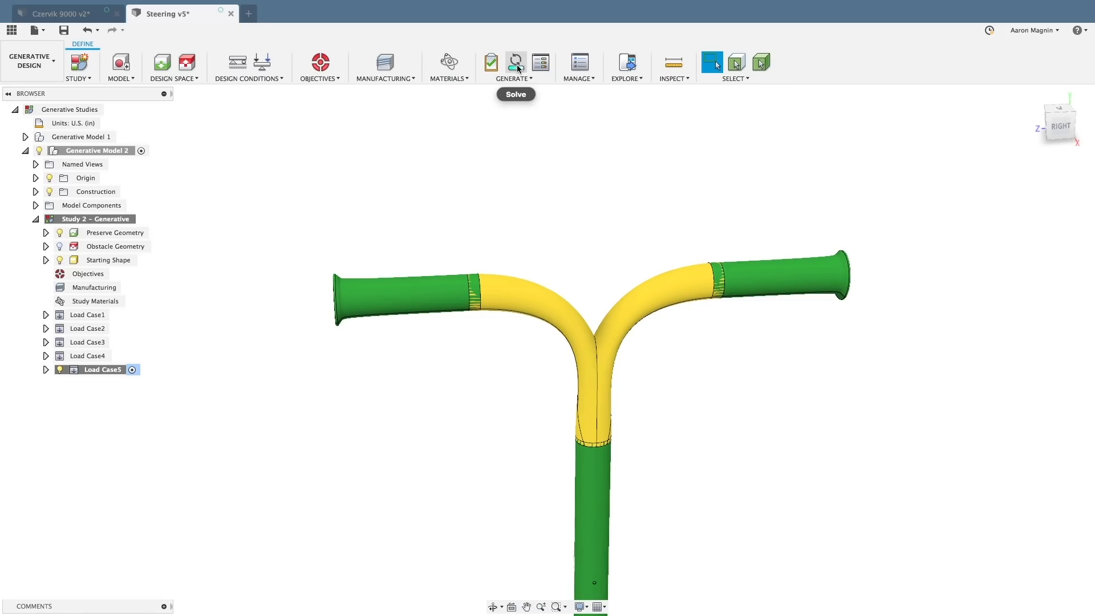
left_click(491, 62)
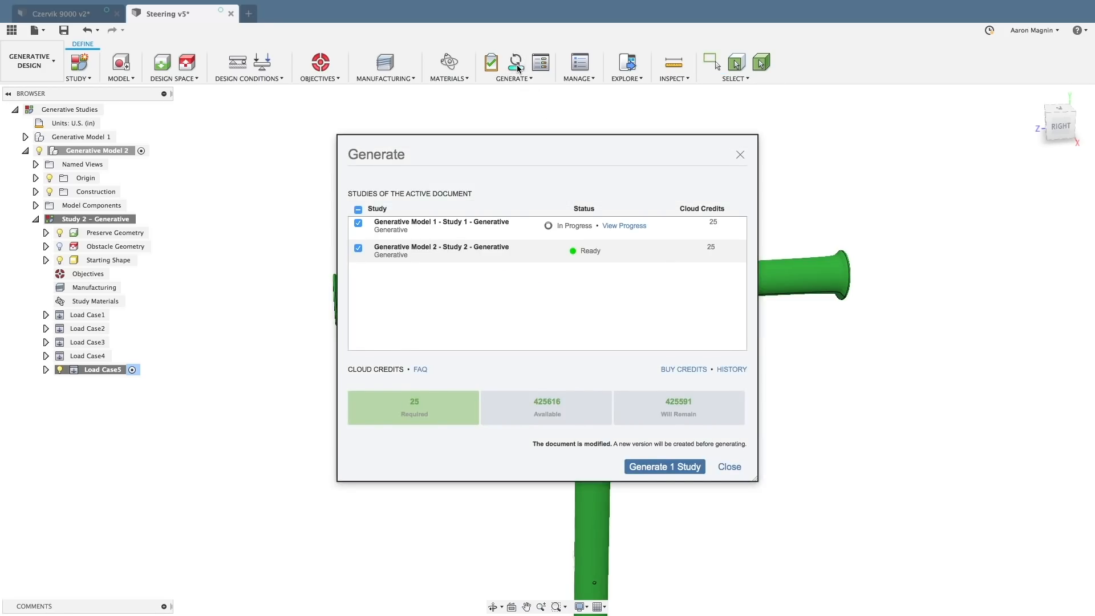
left_click(664, 467)
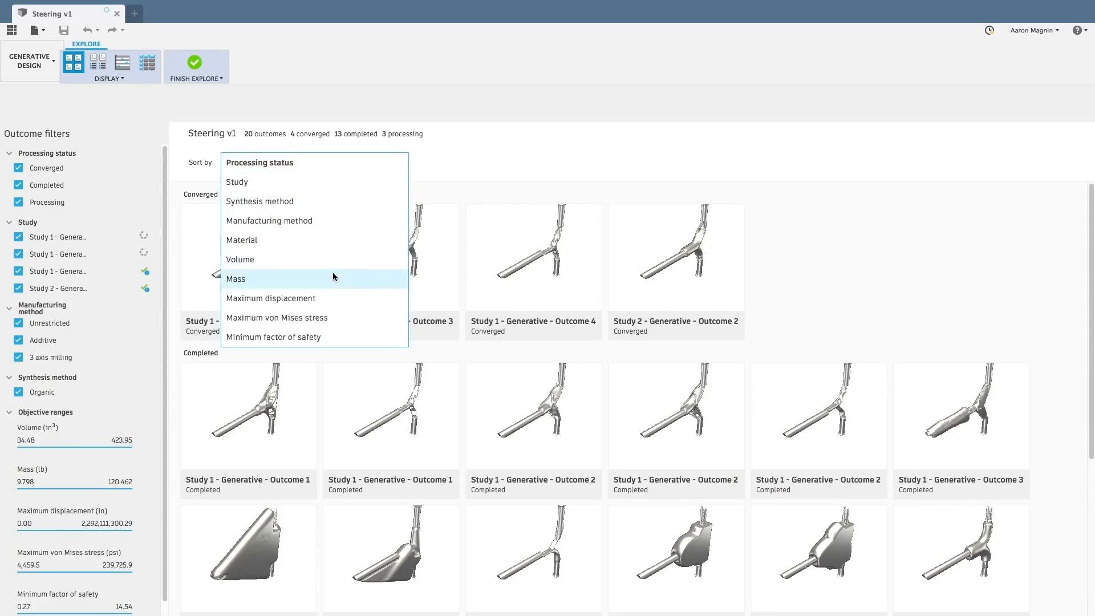
Sort outcomes by mass, show the safety-factor-versus-mass plot and pick a low-mass outcome
left_click(236, 279)
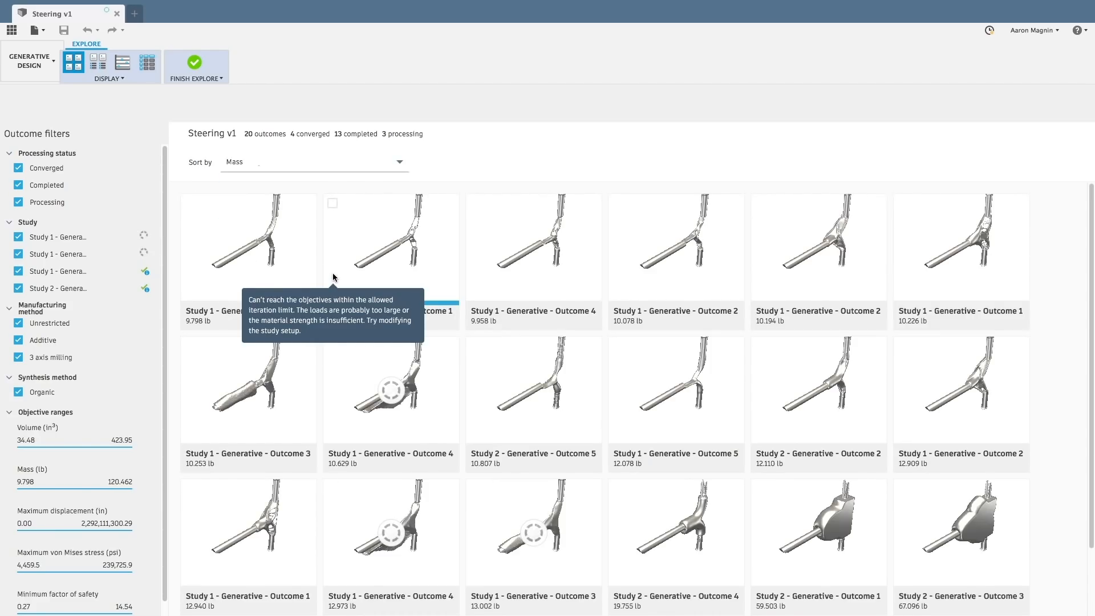
left_click(122, 63)
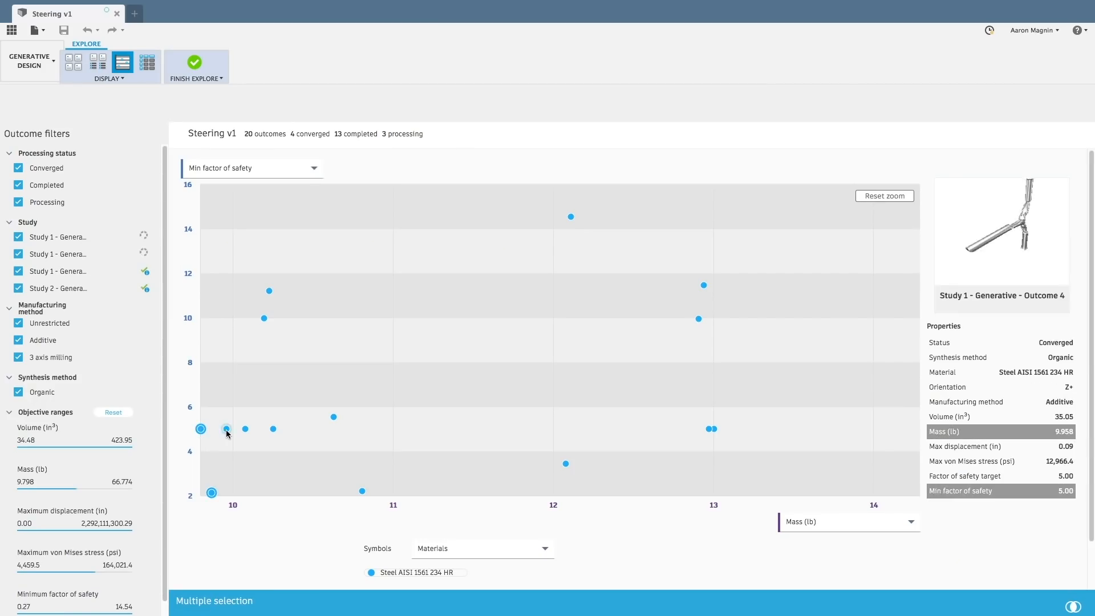
left_click(226, 429)
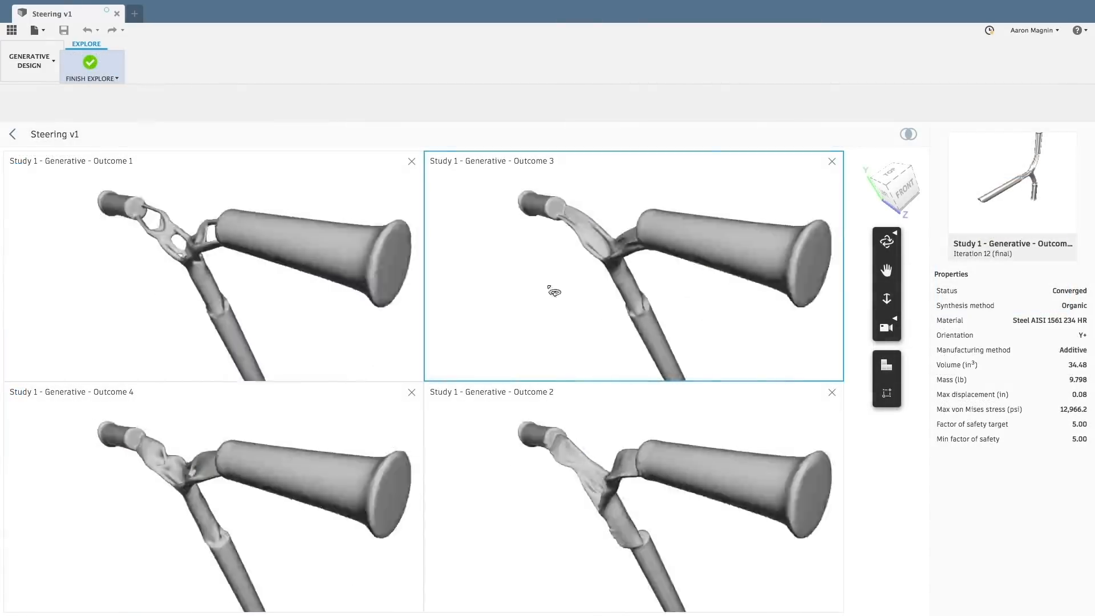
Color the compared outcomes by stress and overlay the design space
left_click(887, 391)
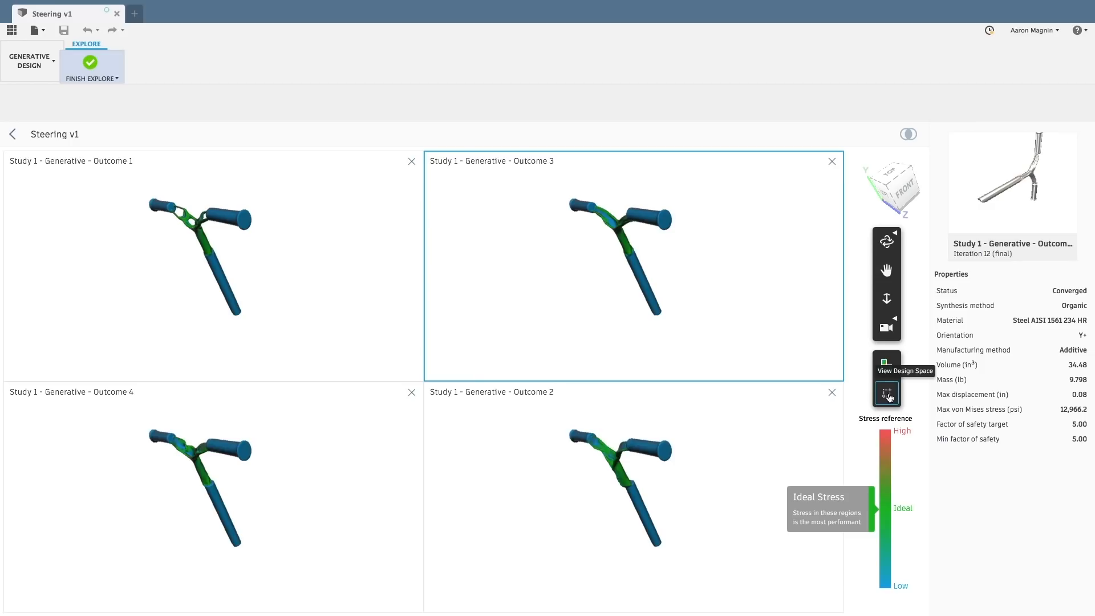
left_click(885, 392)
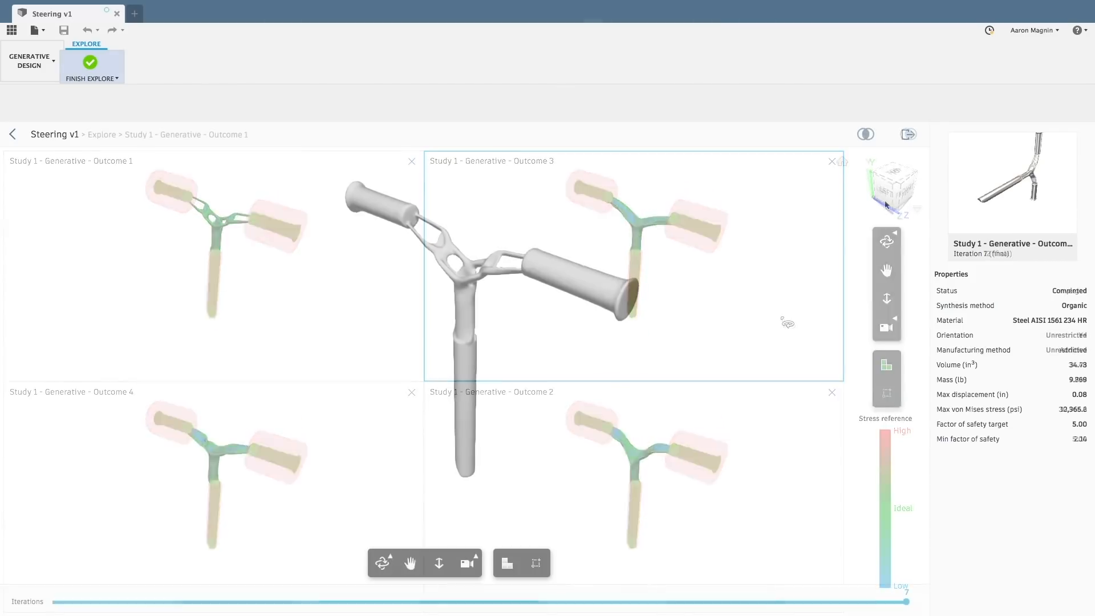
left_click(907, 134)
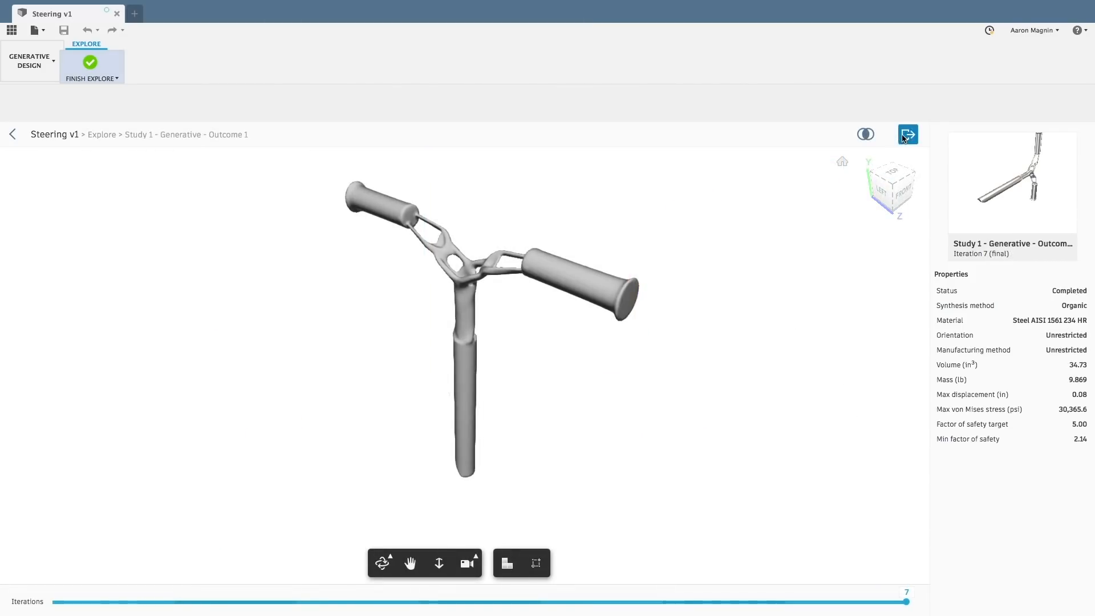
left_click(908, 135)
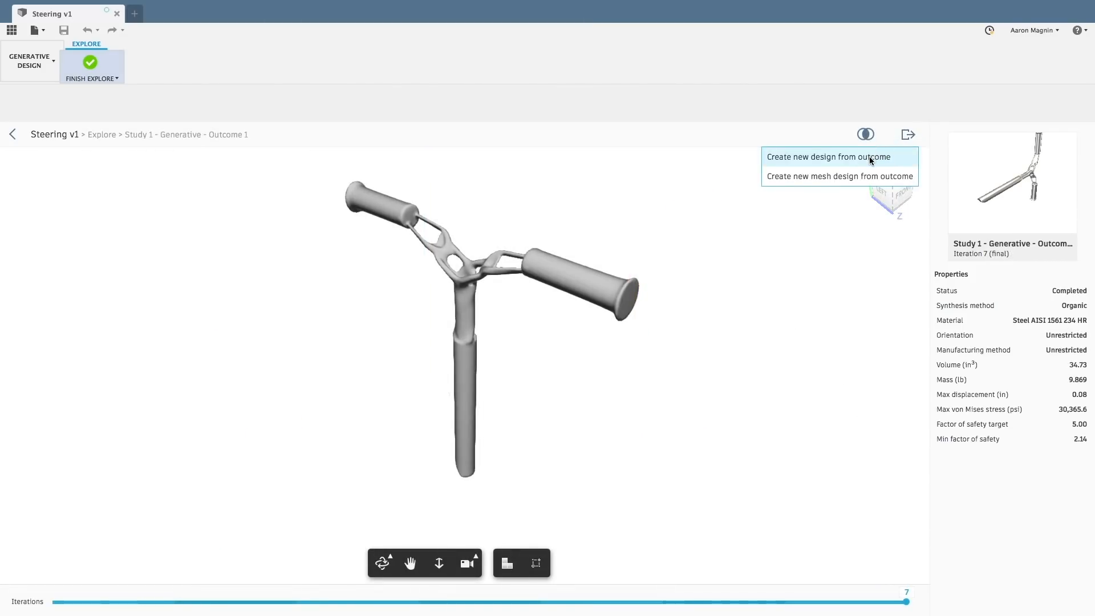
Create a new editable design from Study 1 Outcome 1 and open it in its own tab
left_click(831, 156)
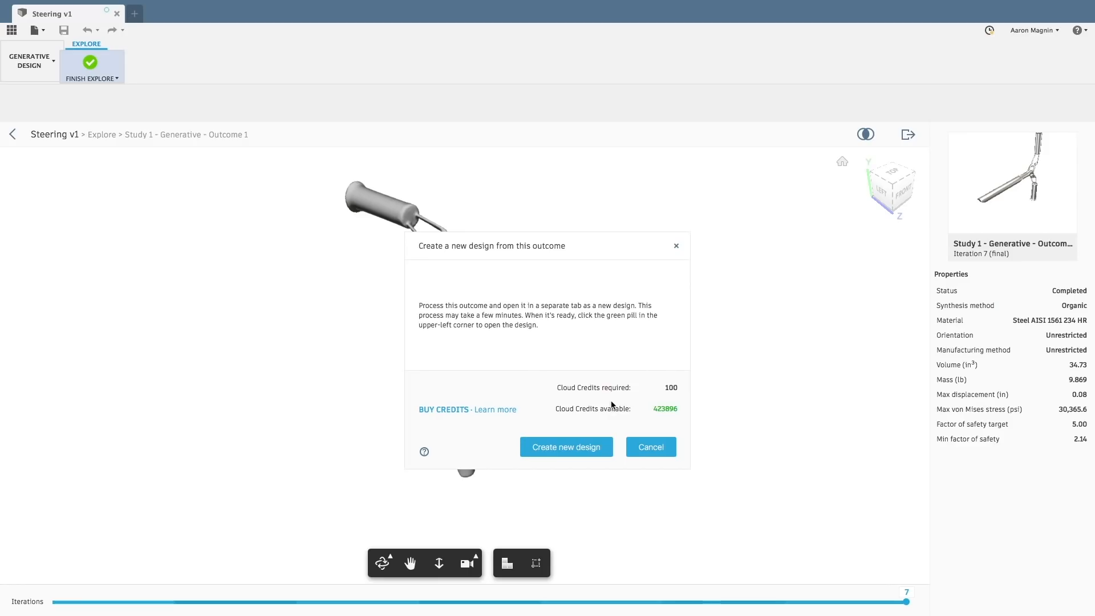
left_click(565, 447)
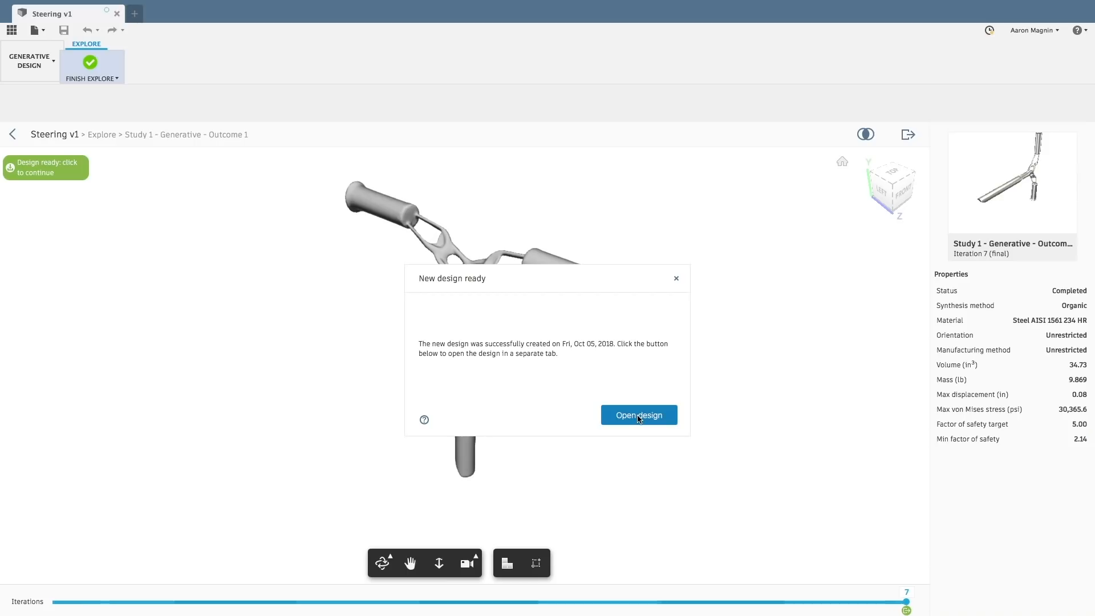
left_click(637, 415)
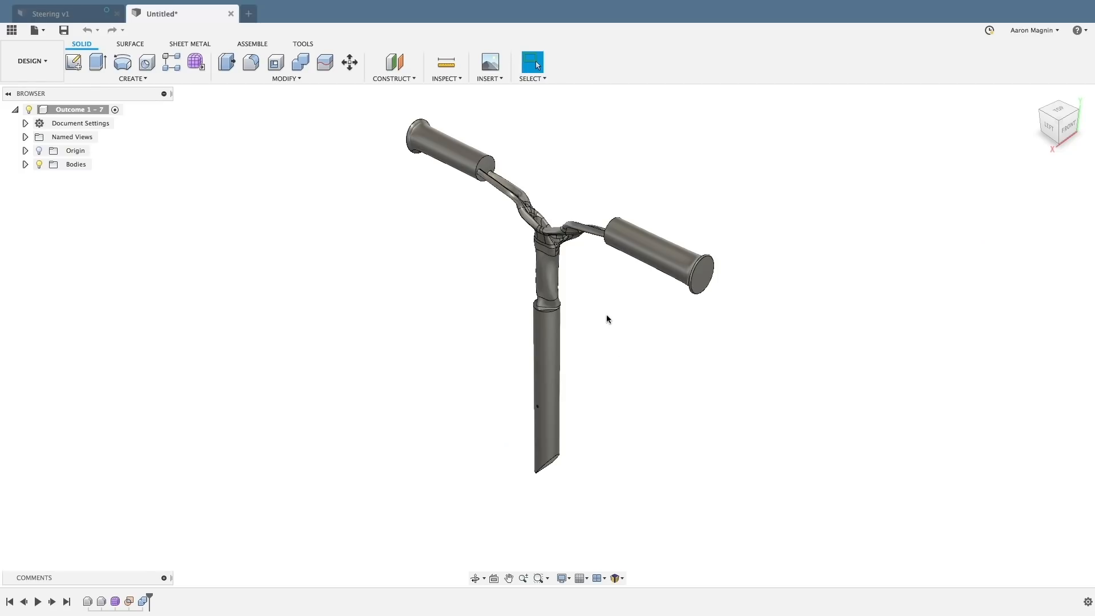
Inspect the derived design's timeline and bring up options for its Form feature
left_click_drag(609, 320, 566, 273)
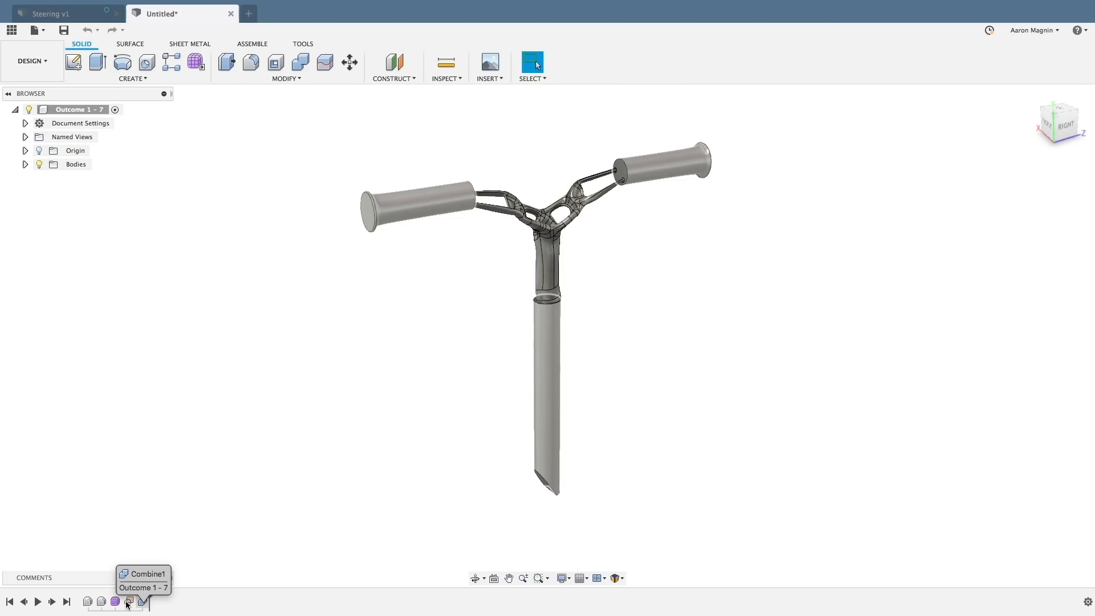
left_click(128, 602)
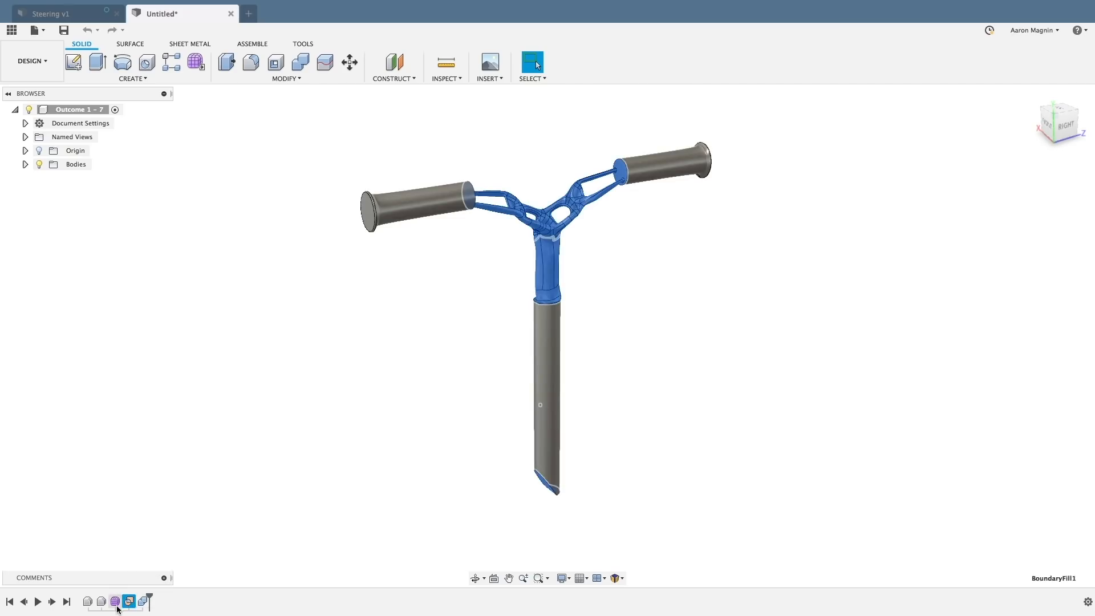
right_click(114, 601)
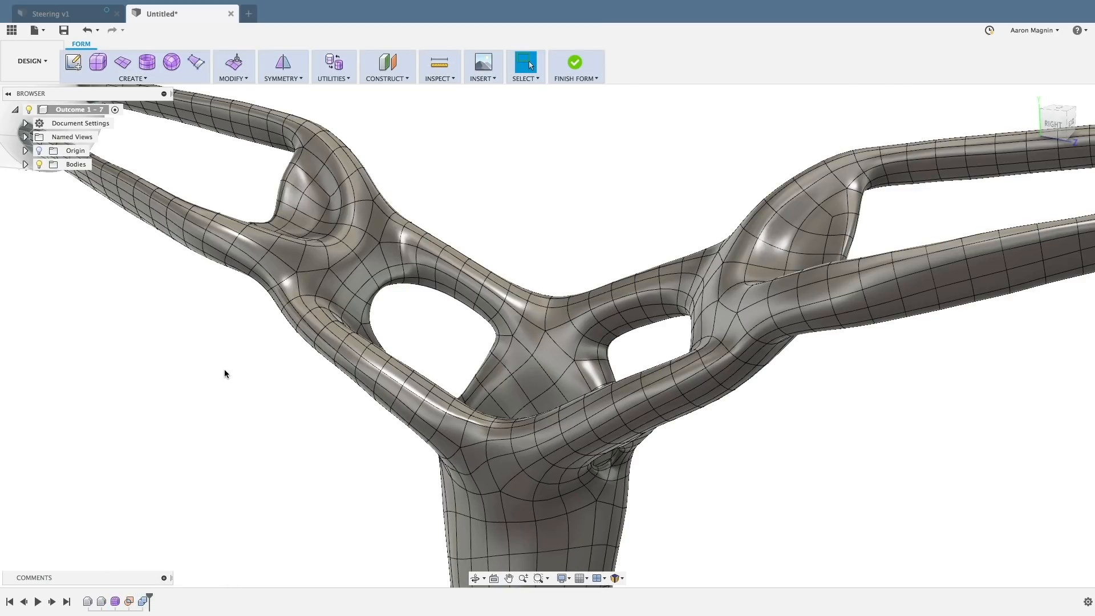
mouse_move(245, 164)
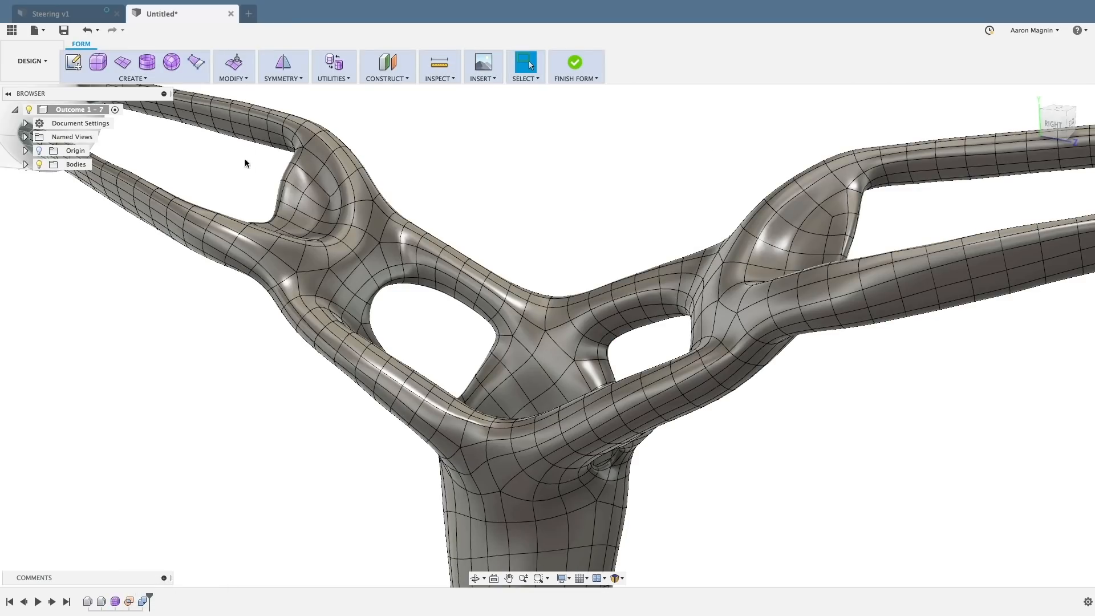
Start Edit Form and select the ring of T-spline faces around one handlebar opening
left_click(234, 61)
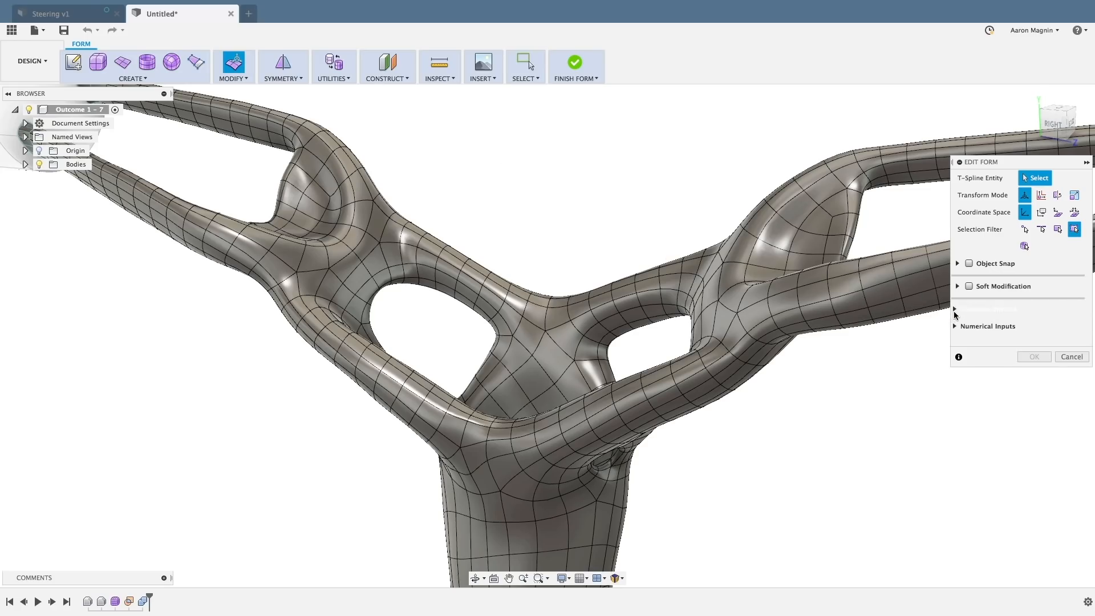
left_click(986, 310)
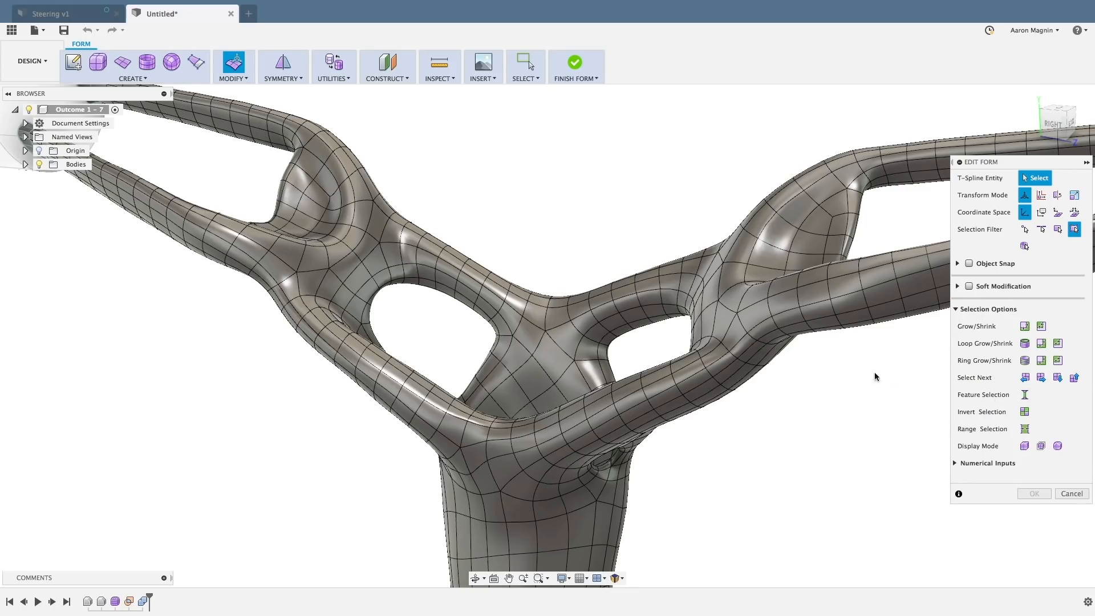
left_click(632, 315)
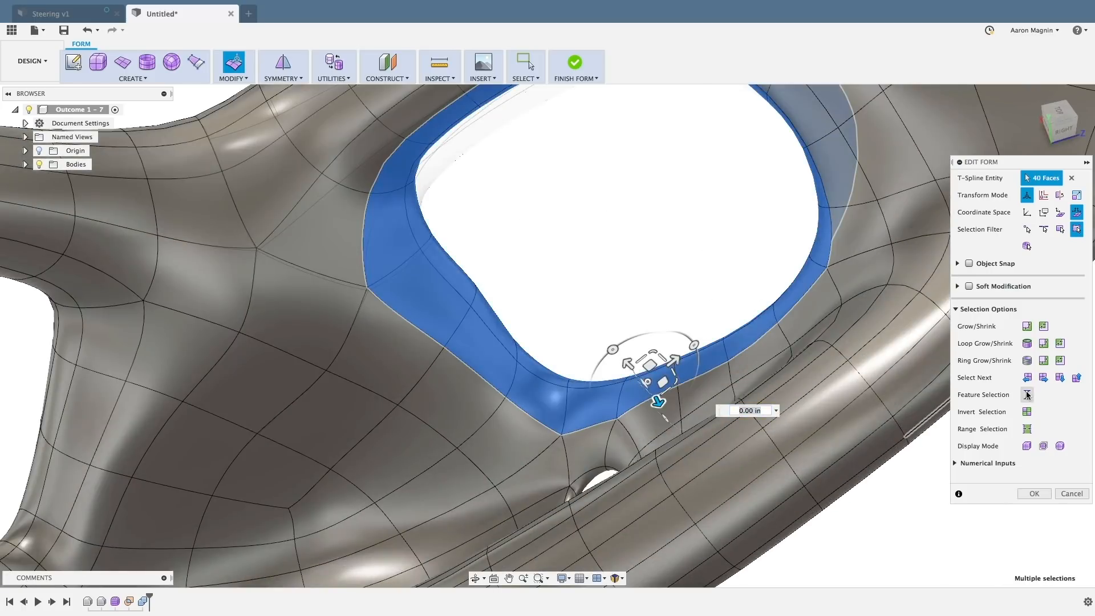
Erase and fill the selected opening in the webbing and inspect the filled area
left_click(233, 66)
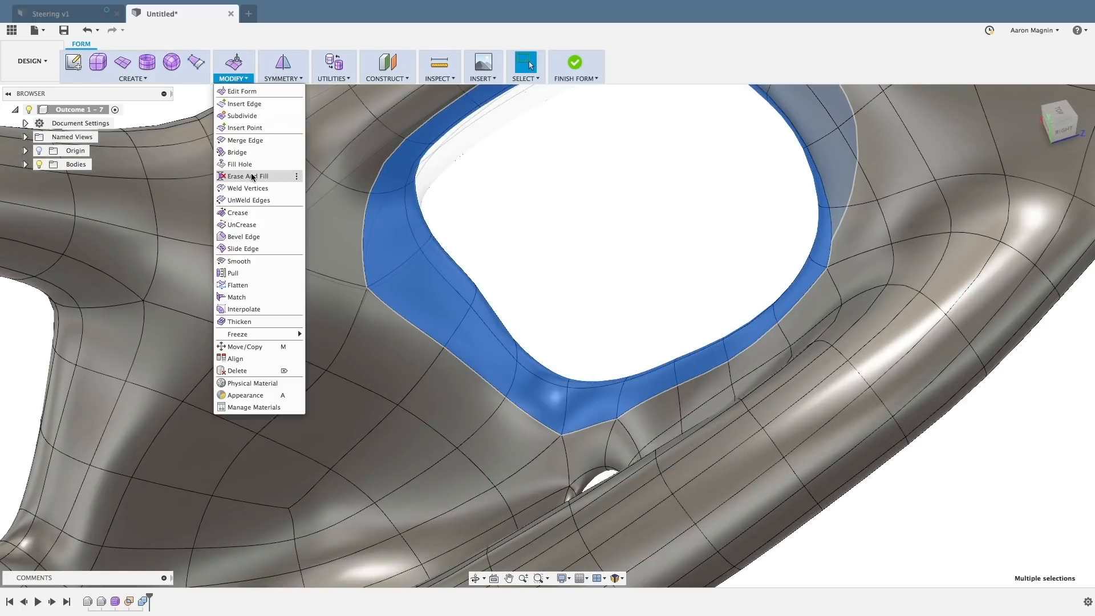
left_click(245, 176)
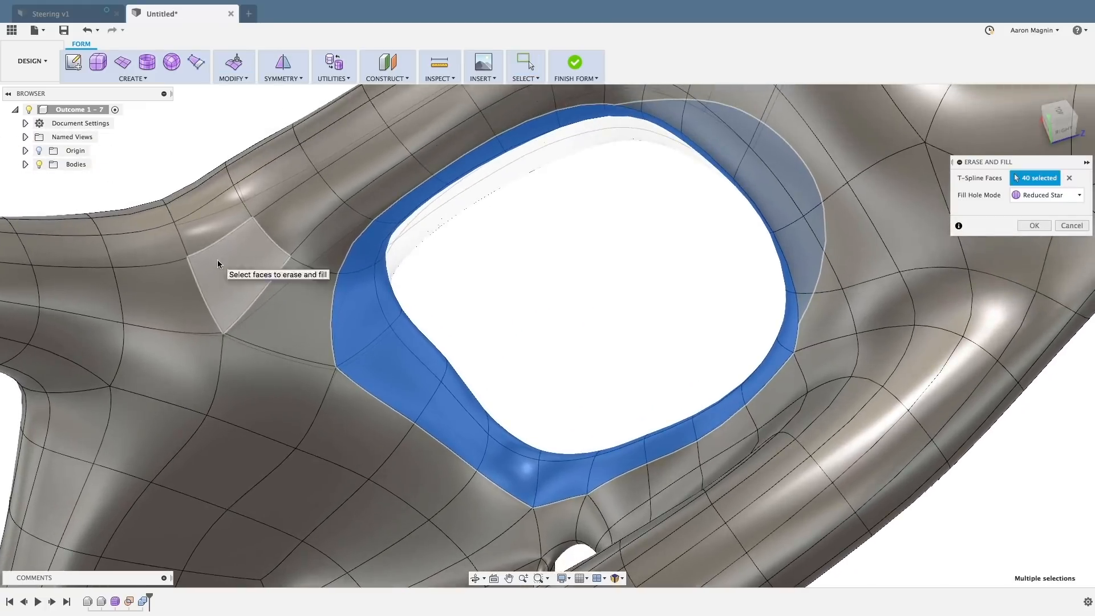
left_click(1034, 225)
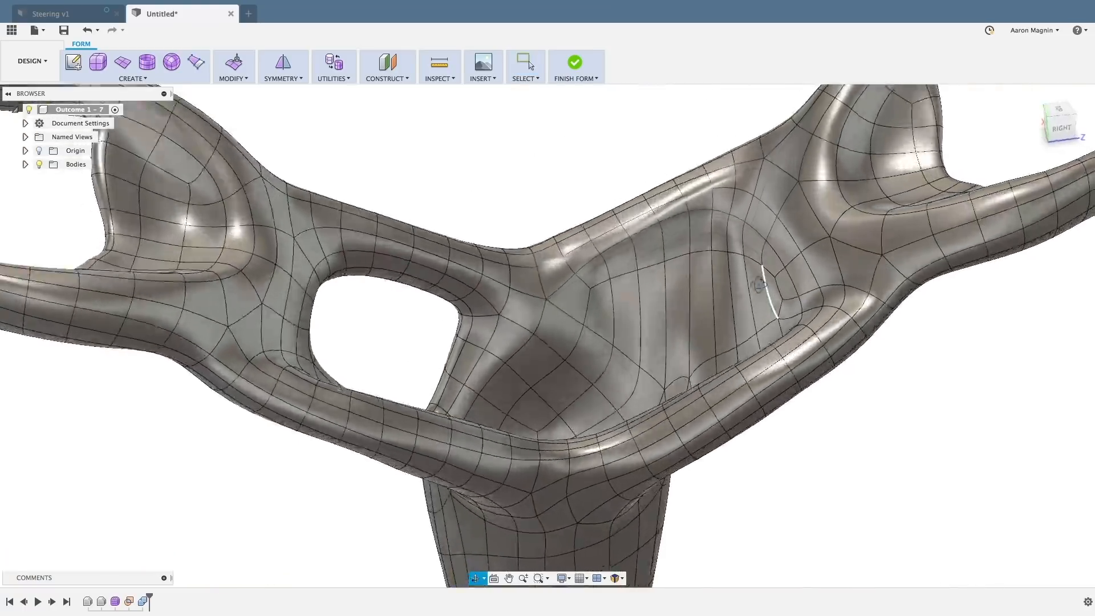
left_click_drag(761, 279, 605, 244)
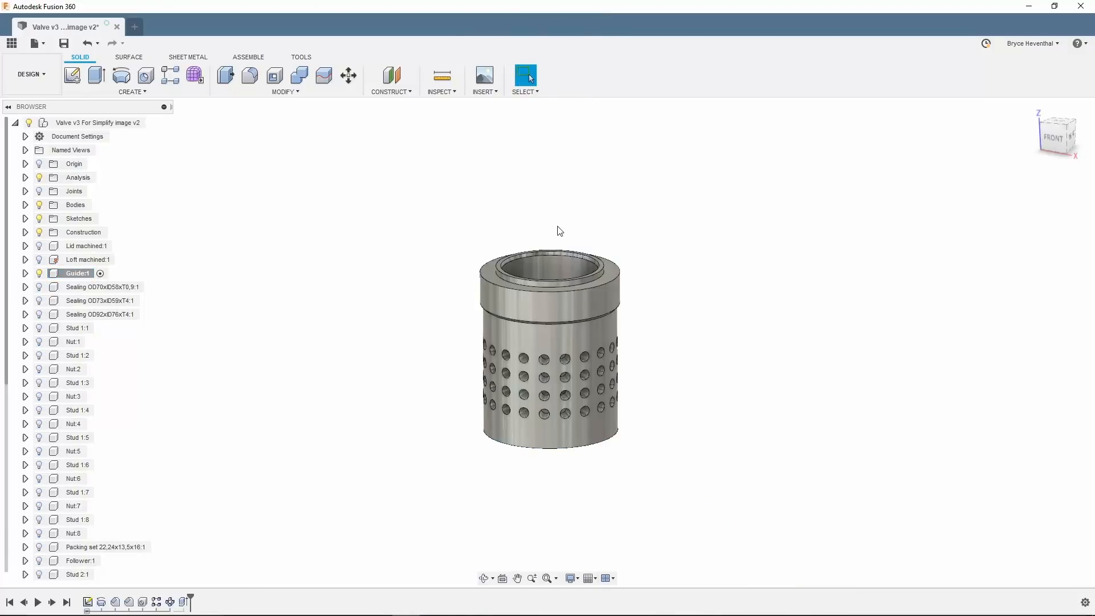
Fillet the valve guide's top outer edge at 1.5 mm and, as a second set, the inner rim at 0.75 mm
scroll("up", 3)
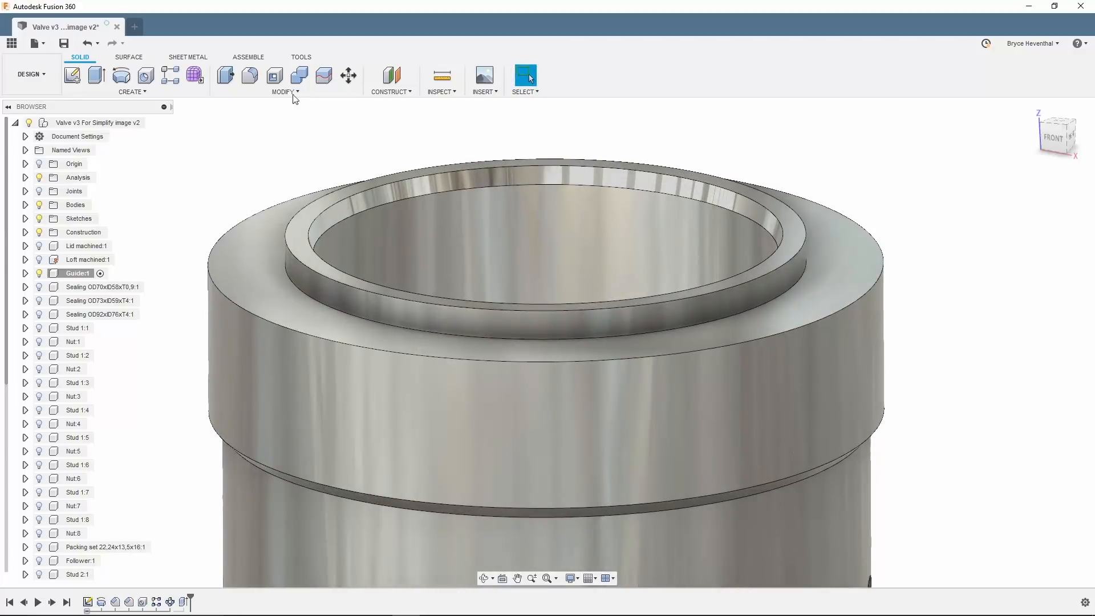
left_click(248, 75)
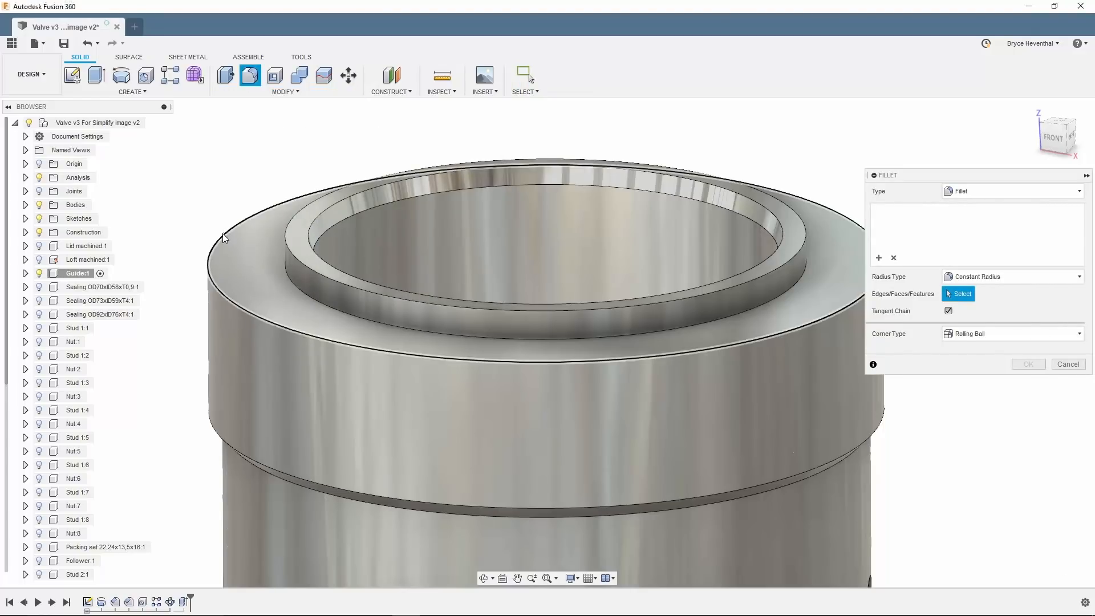
left_click(220, 230)
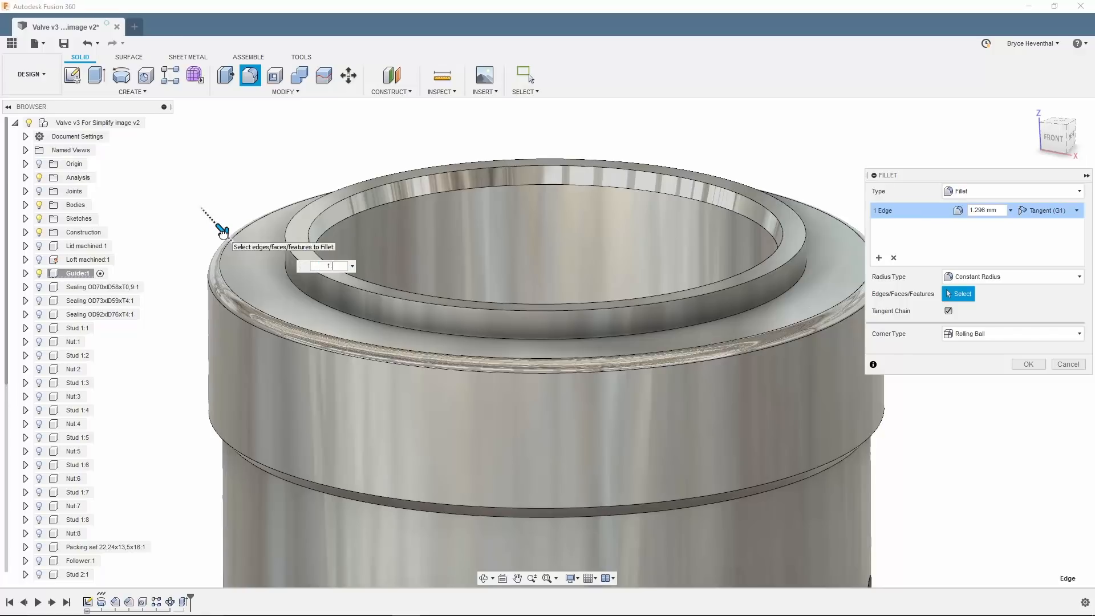
type("1.5")
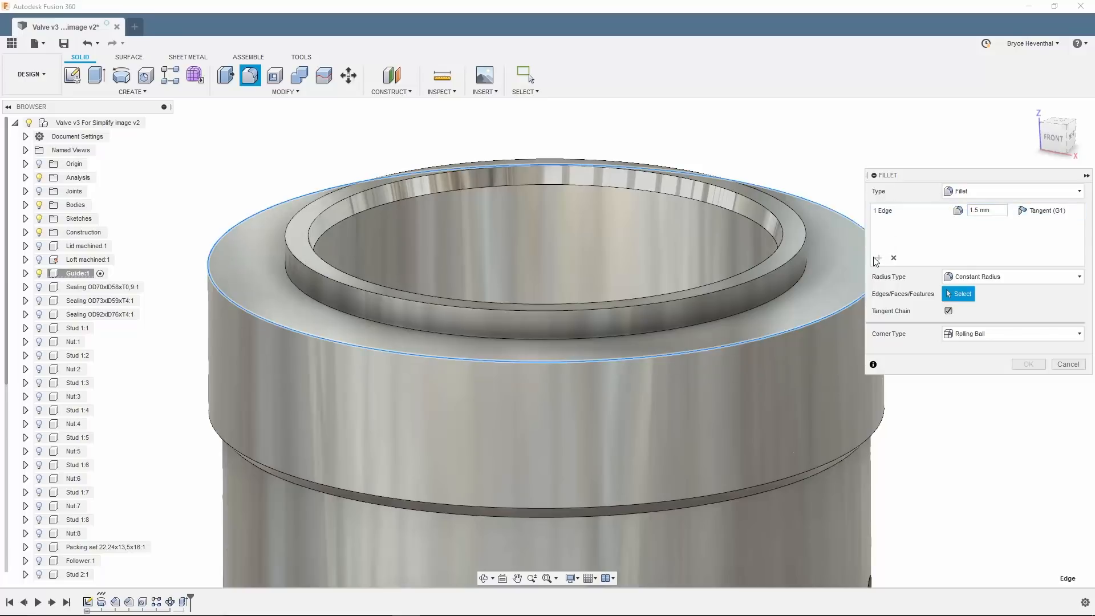
left_click(797, 286)
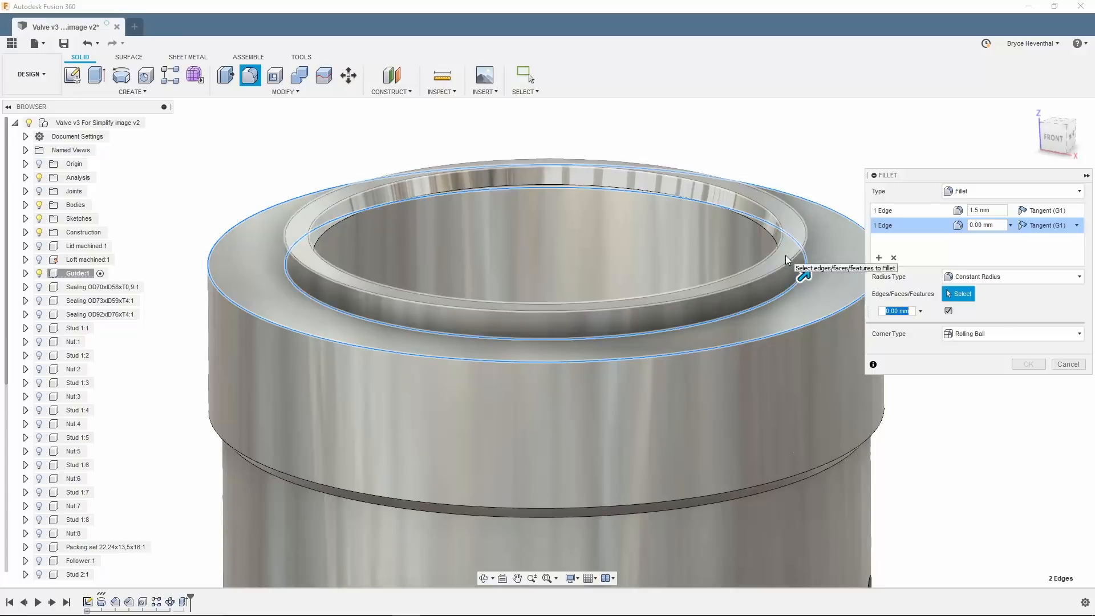
left_click(300, 203)
type(".5")
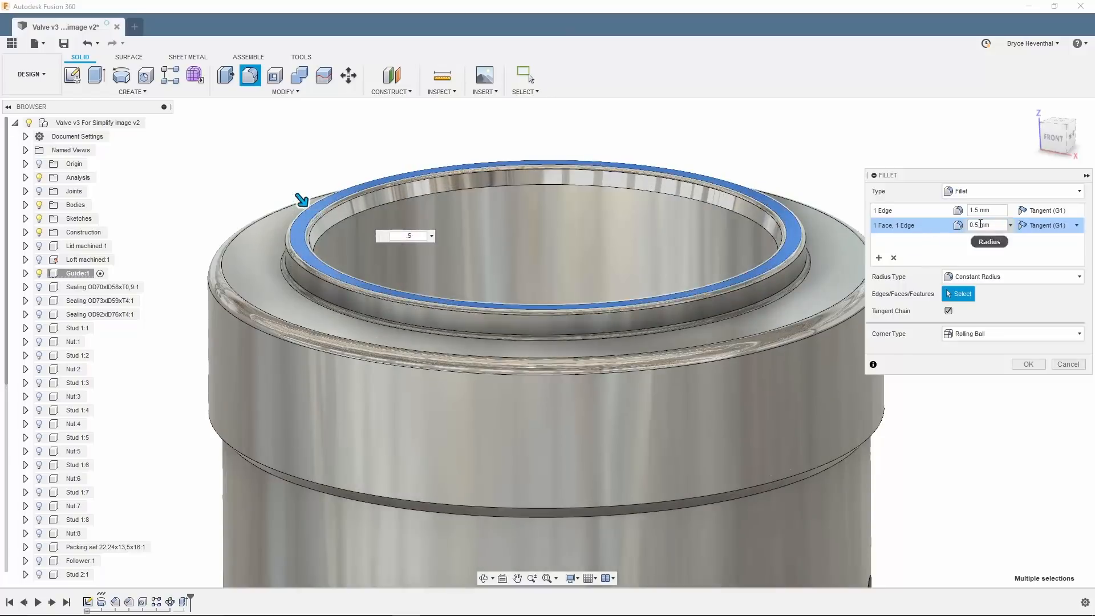
type("7")
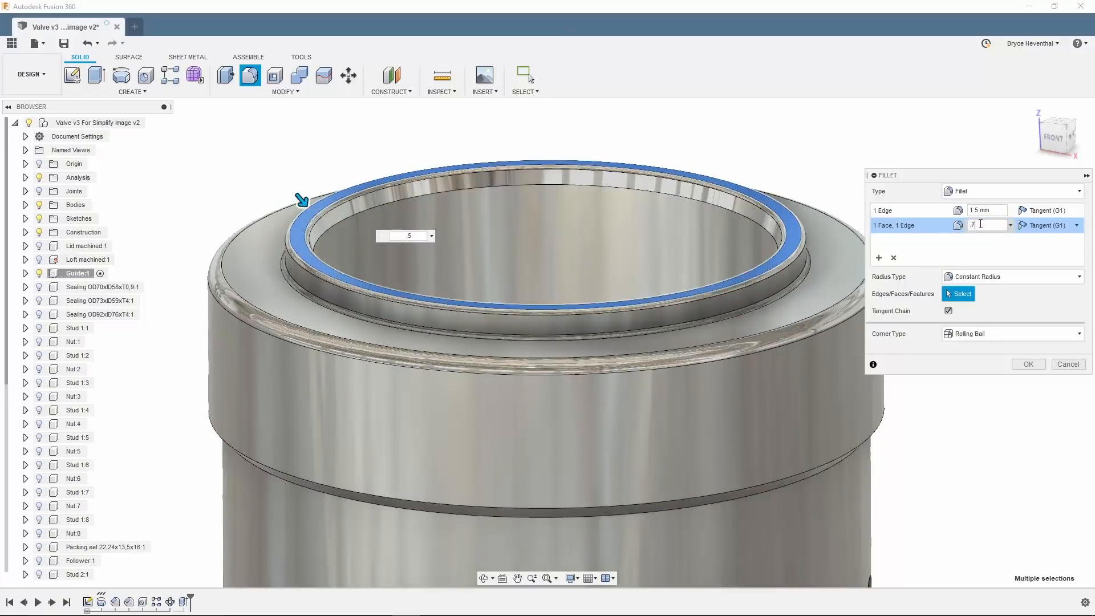
type(".75")
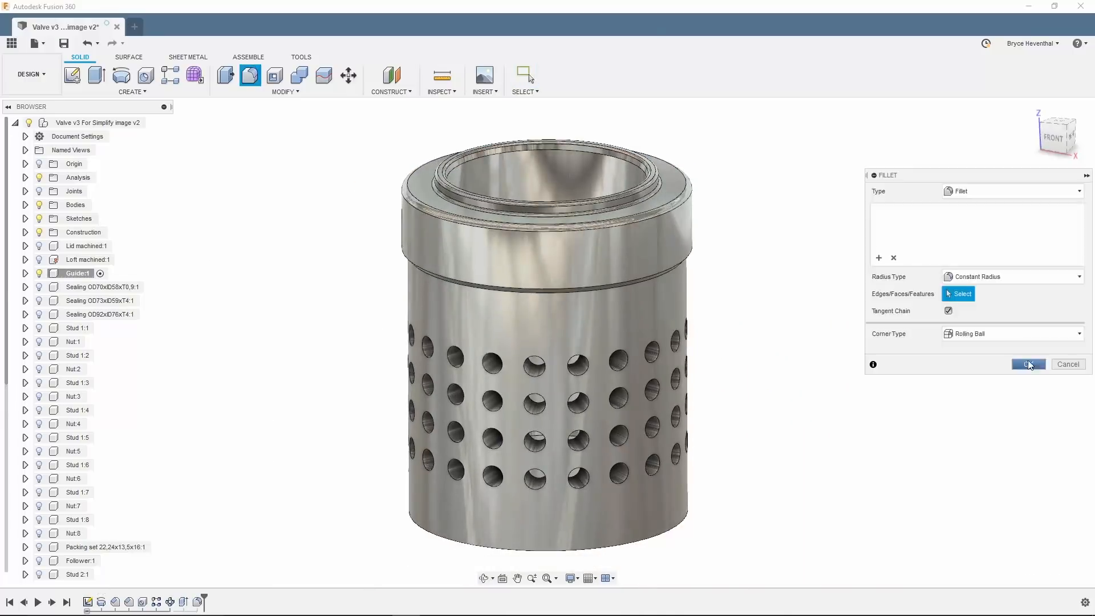
Switch the fillet to rule-based rounding applied to both hole-pattern features
left_click(1013, 191)
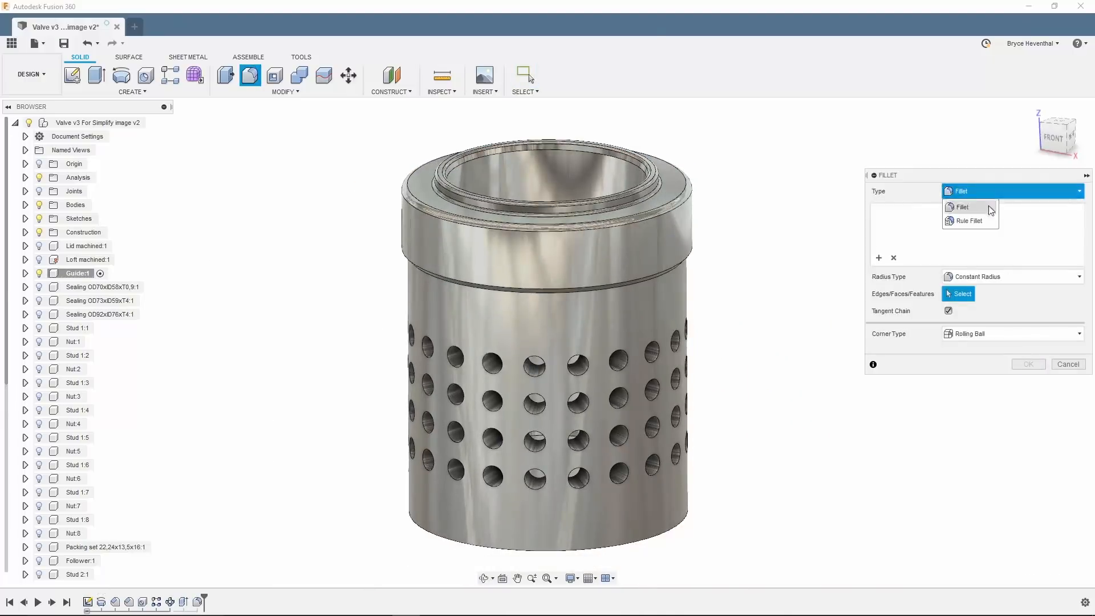
left_click(969, 220)
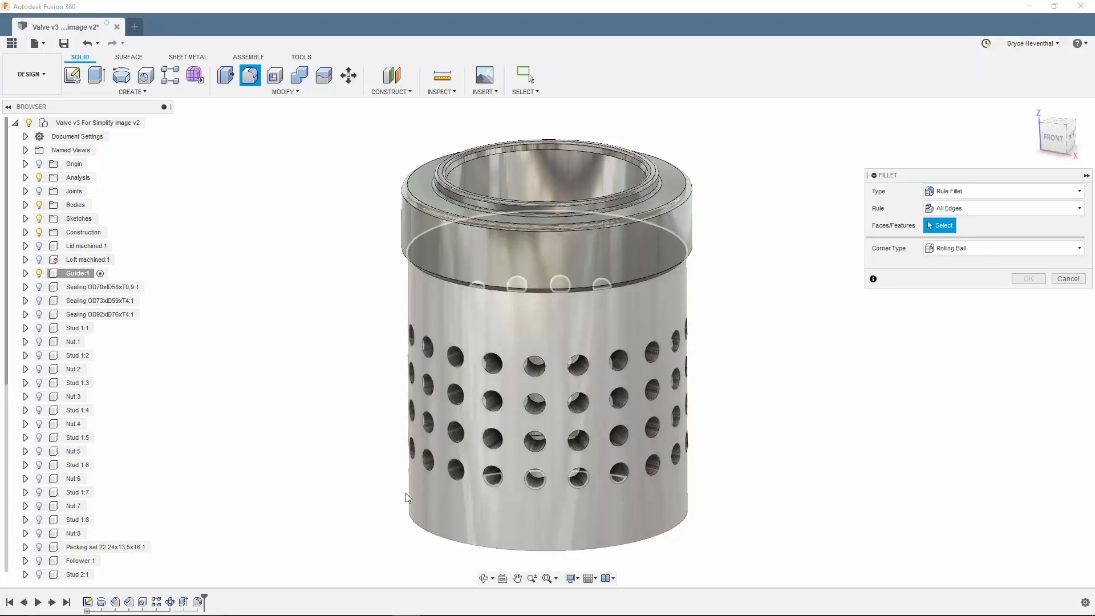
left_click(534, 441)
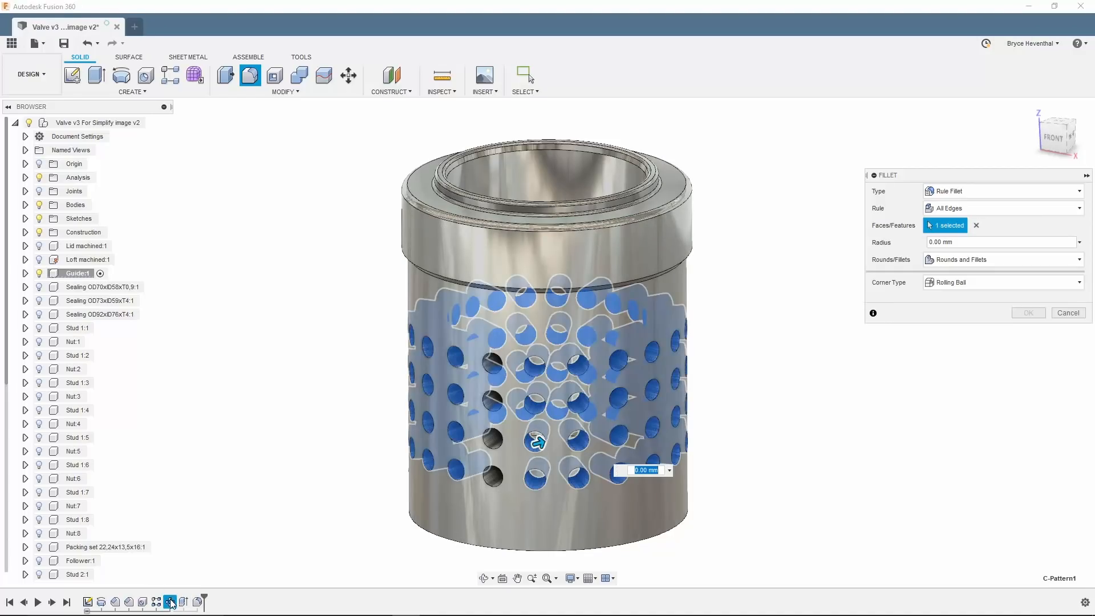
left_click(494, 478)
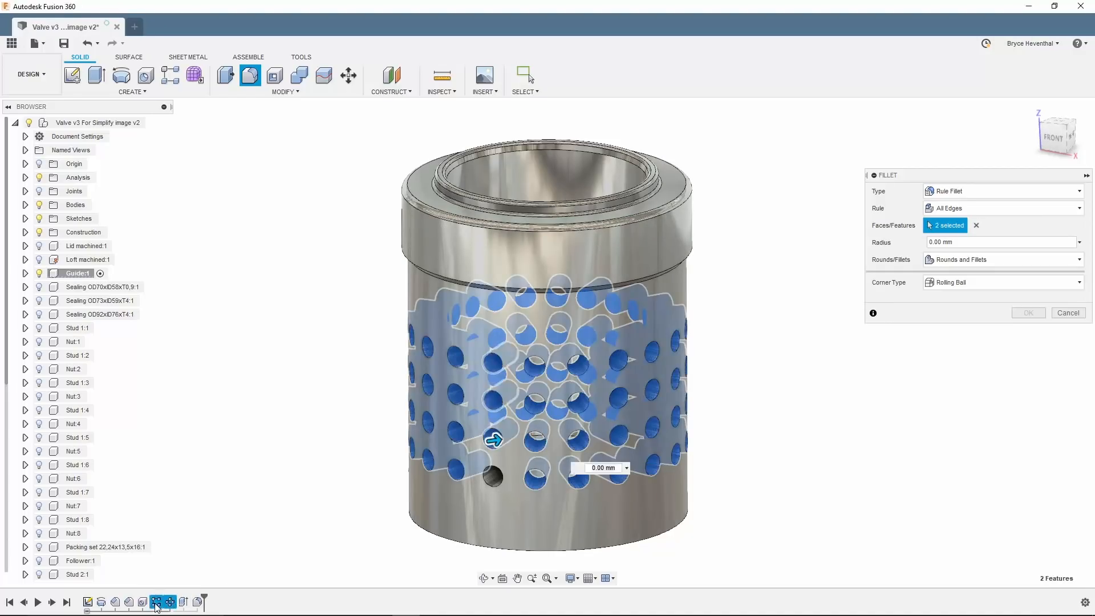
left_click(496, 490)
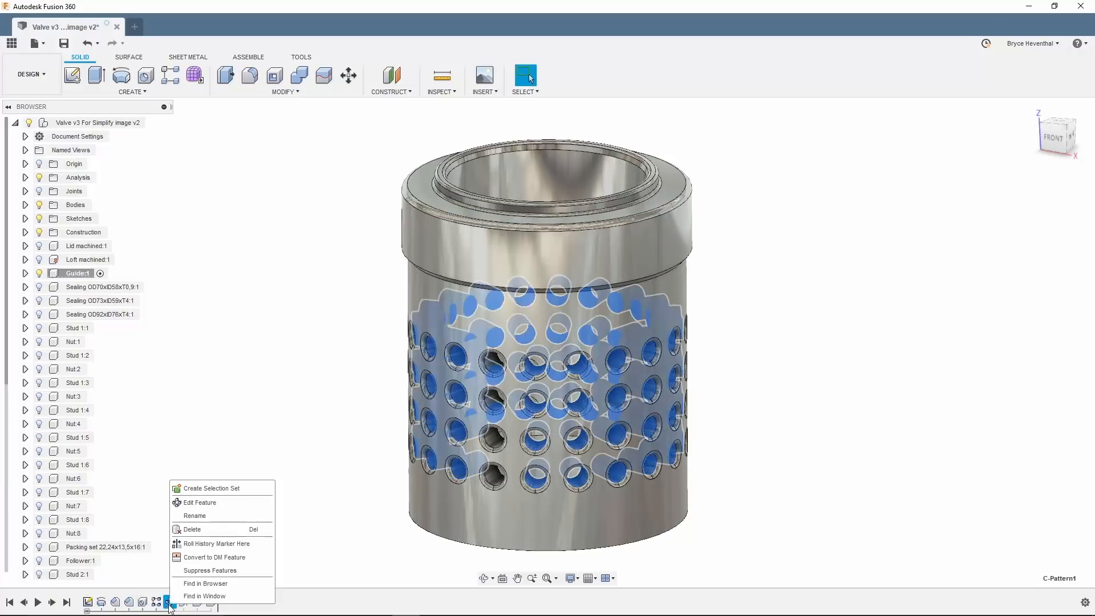
Edit the circular hole pattern C-Pattern1 with a new quantity and confirm it
left_click(201, 502)
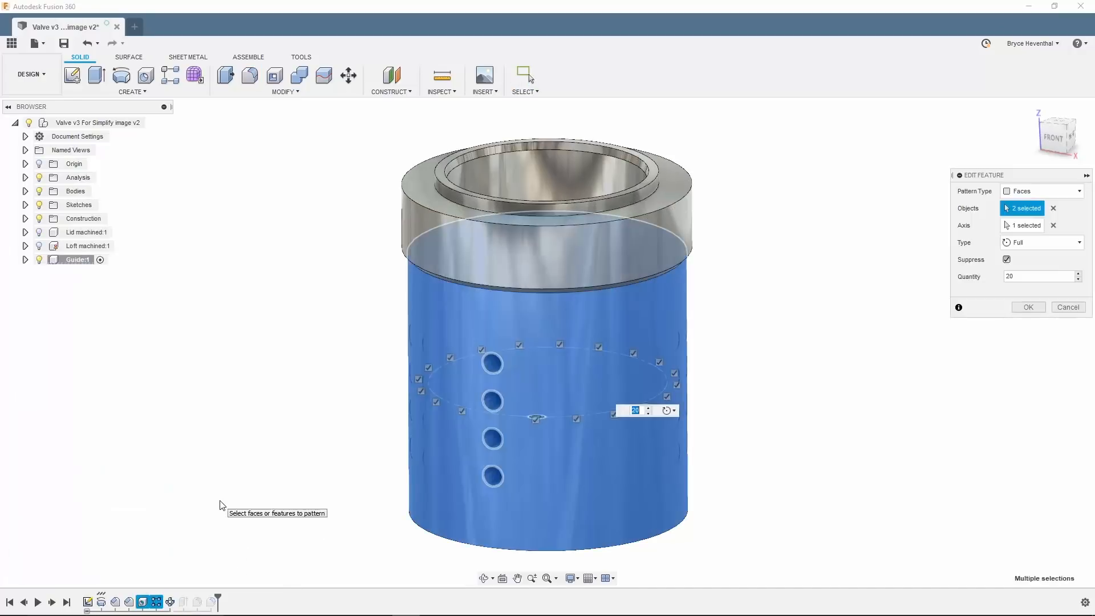
type("1")
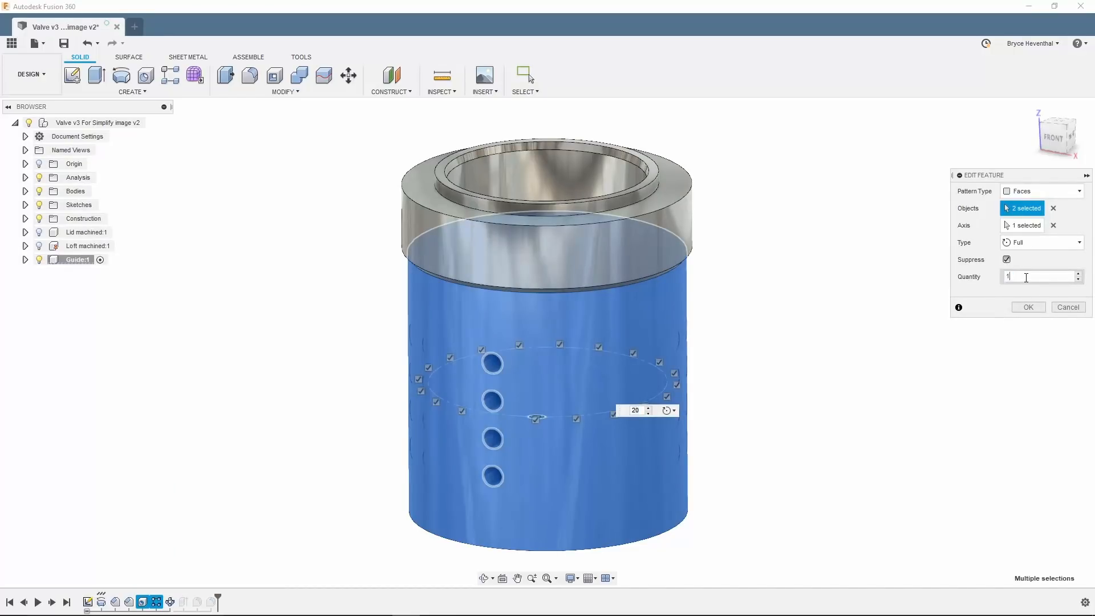
left_click(1028, 307)
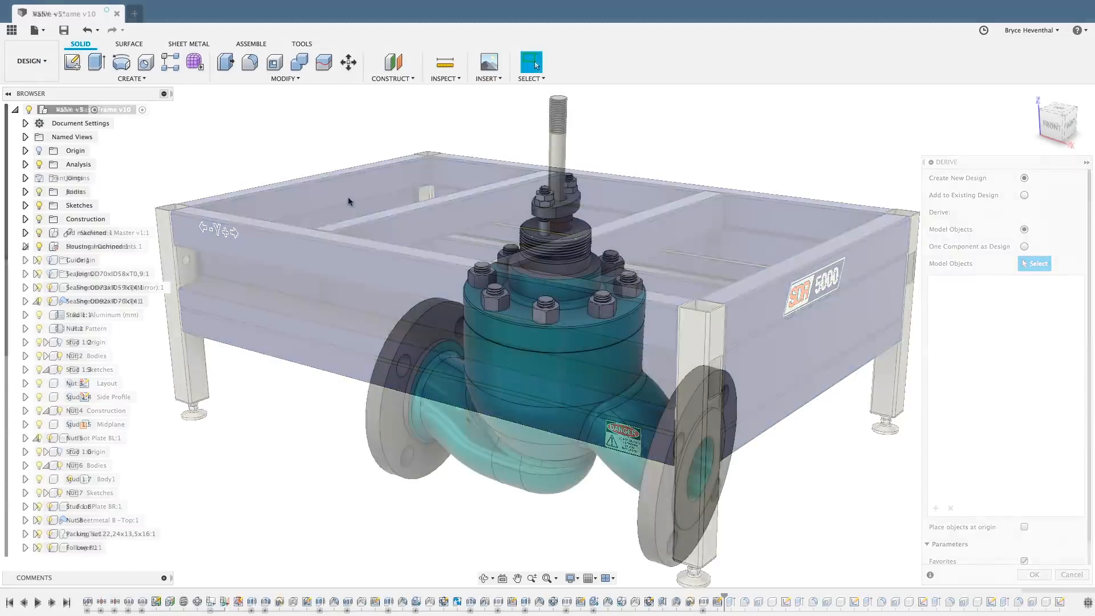
Derive the Sketches and Housing machined body into a new design
left_click(130, 78)
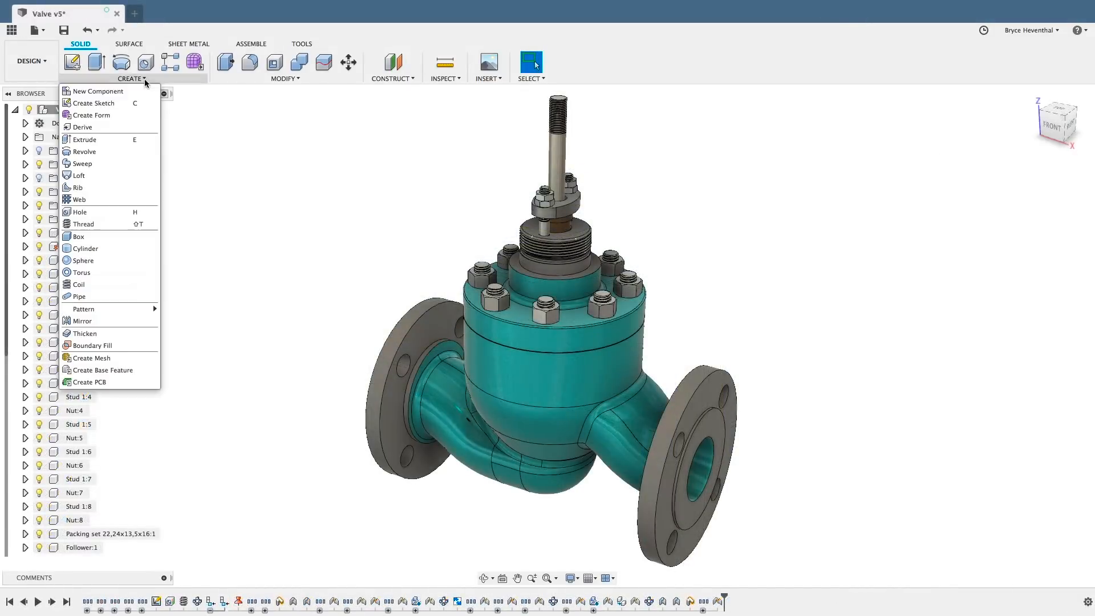
mouse_move(82, 127)
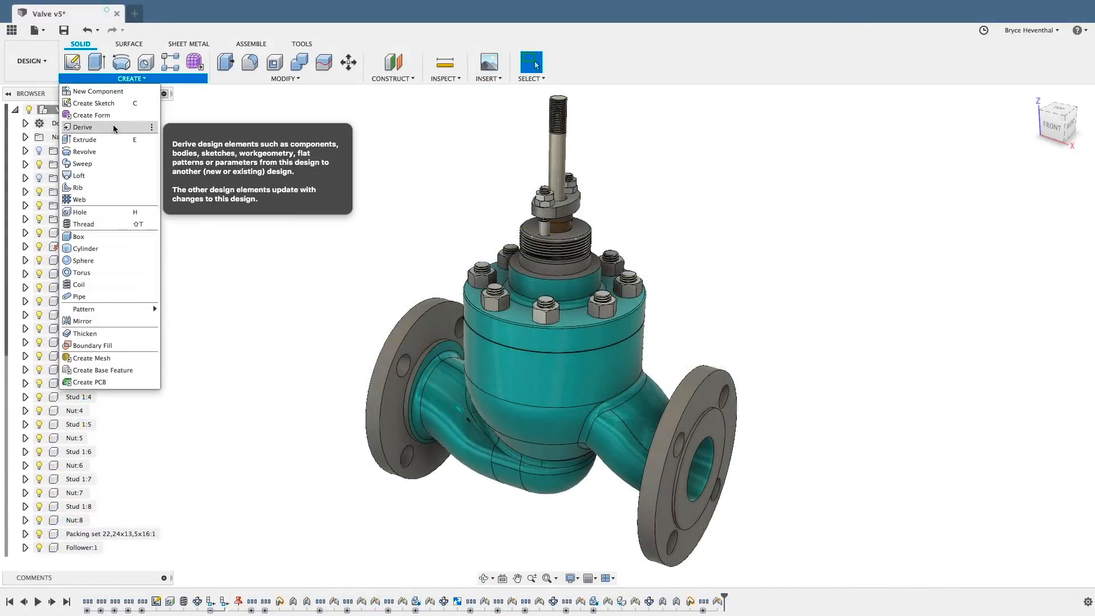
left_click(83, 127)
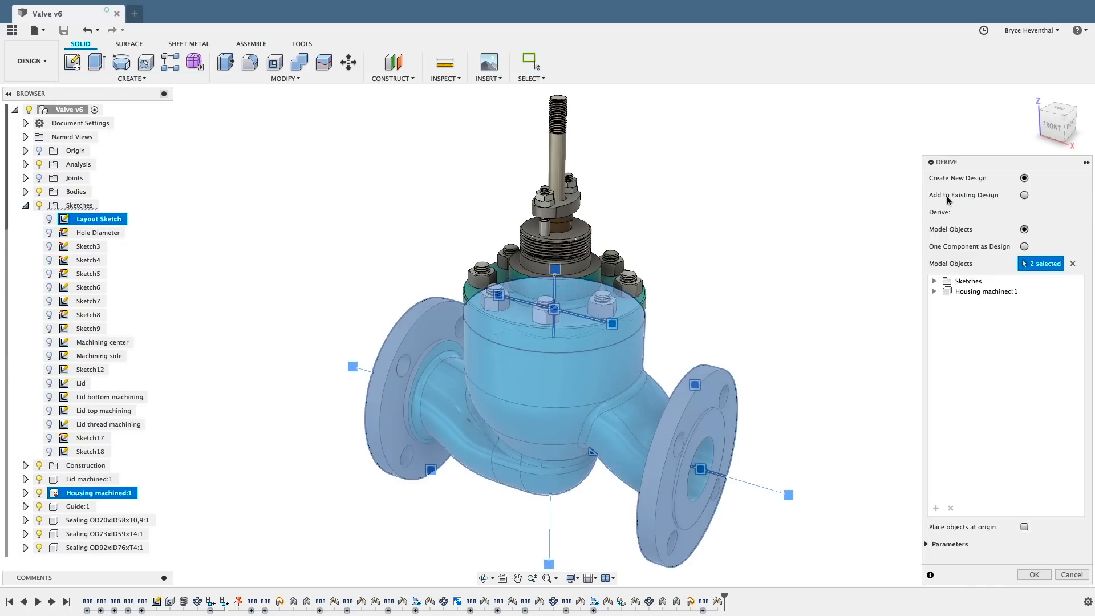
left_click(1034, 573)
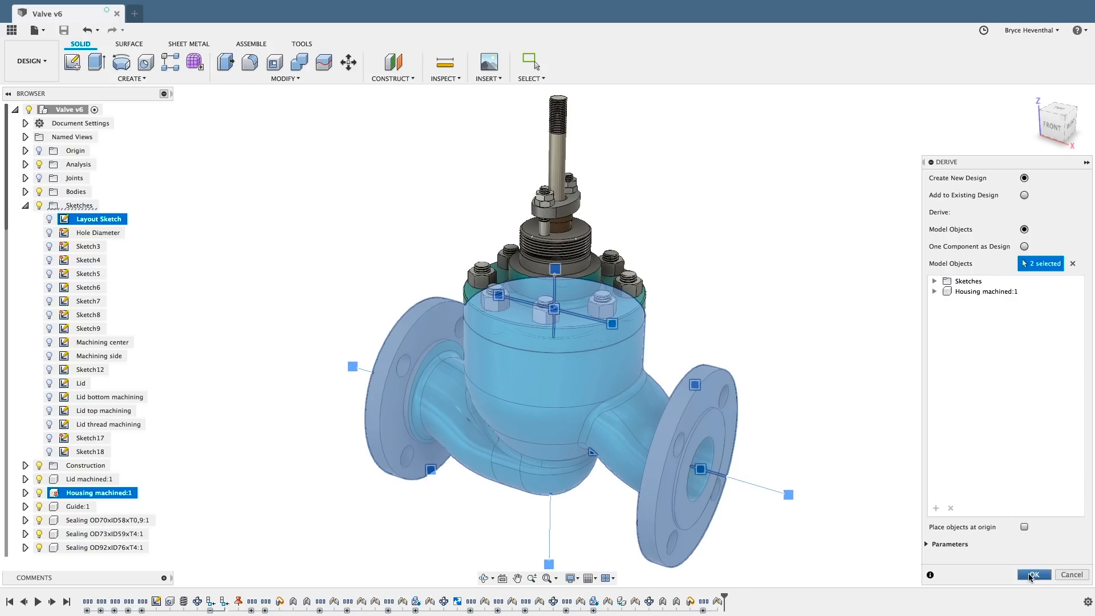
left_click(1034, 573)
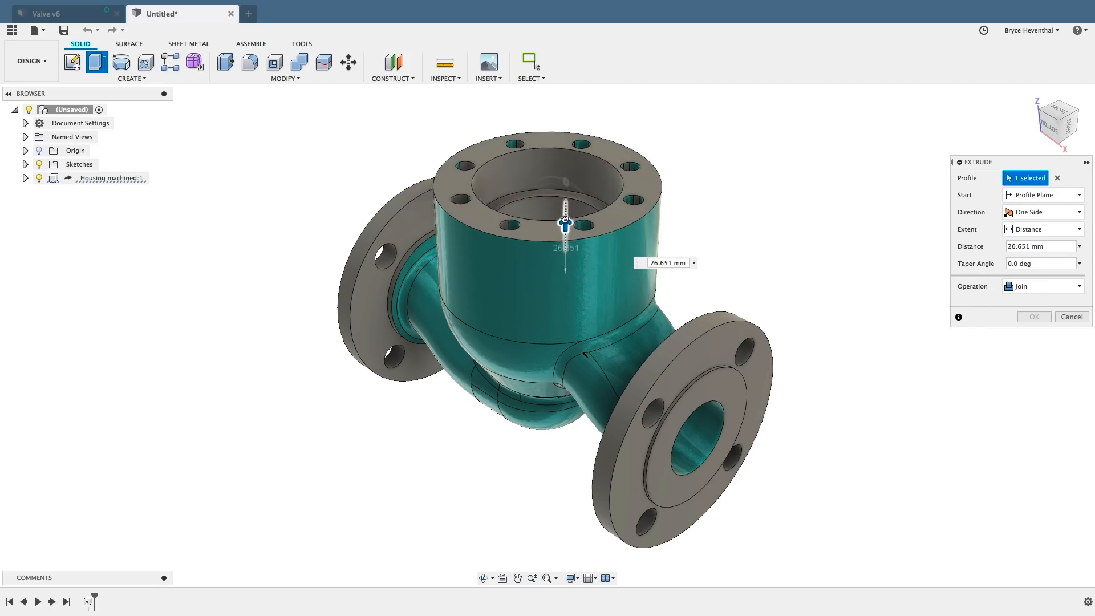
Extrude in the derived design as a New Component, then return to the Valve design
left_click(1042, 285)
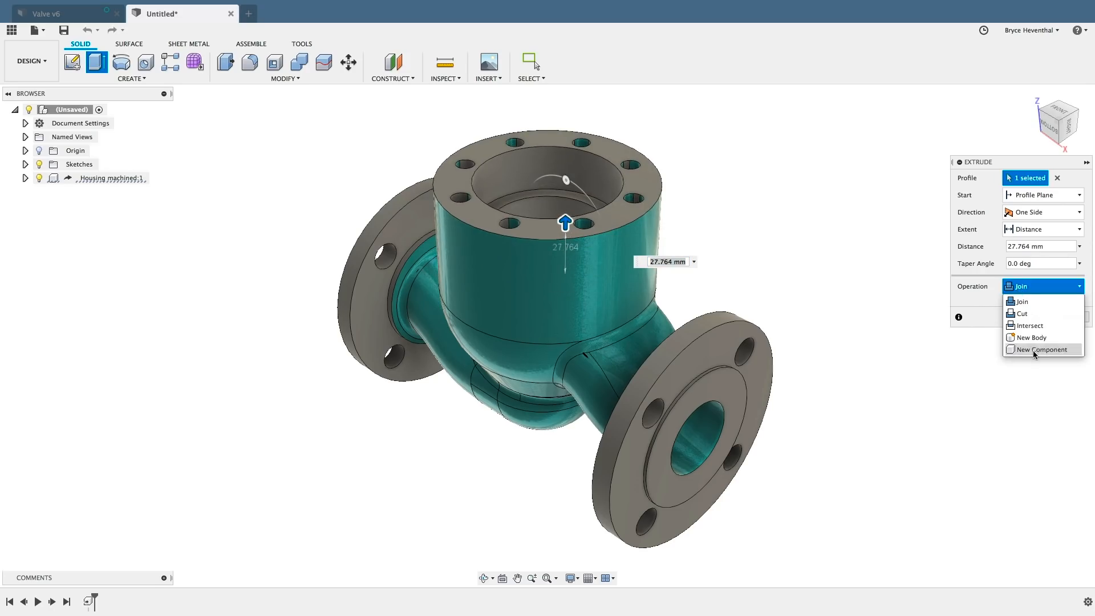
left_click(1044, 350)
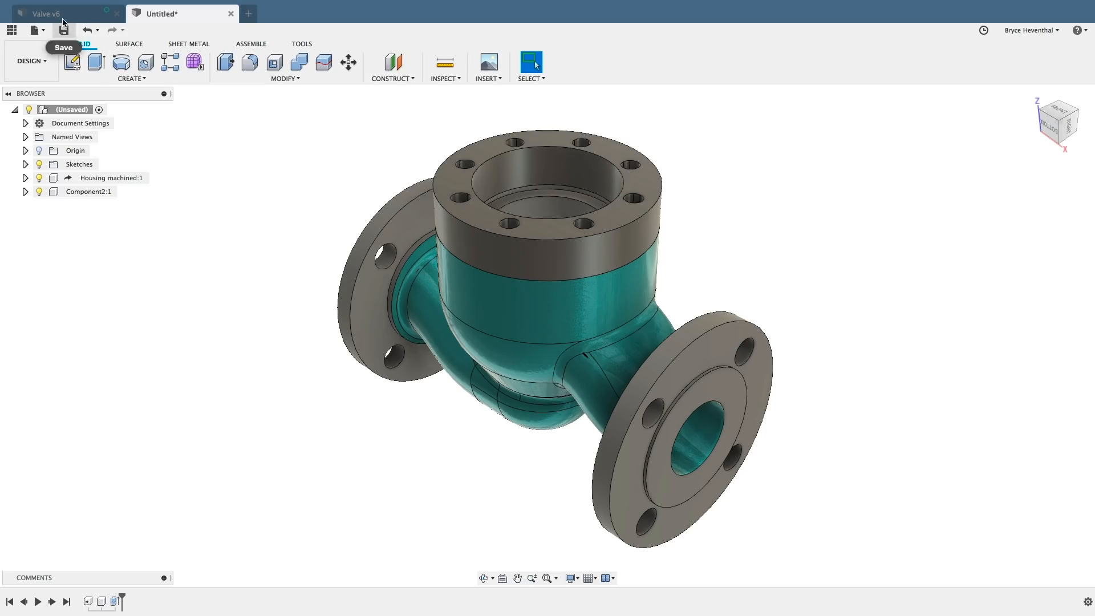
left_click(63, 30)
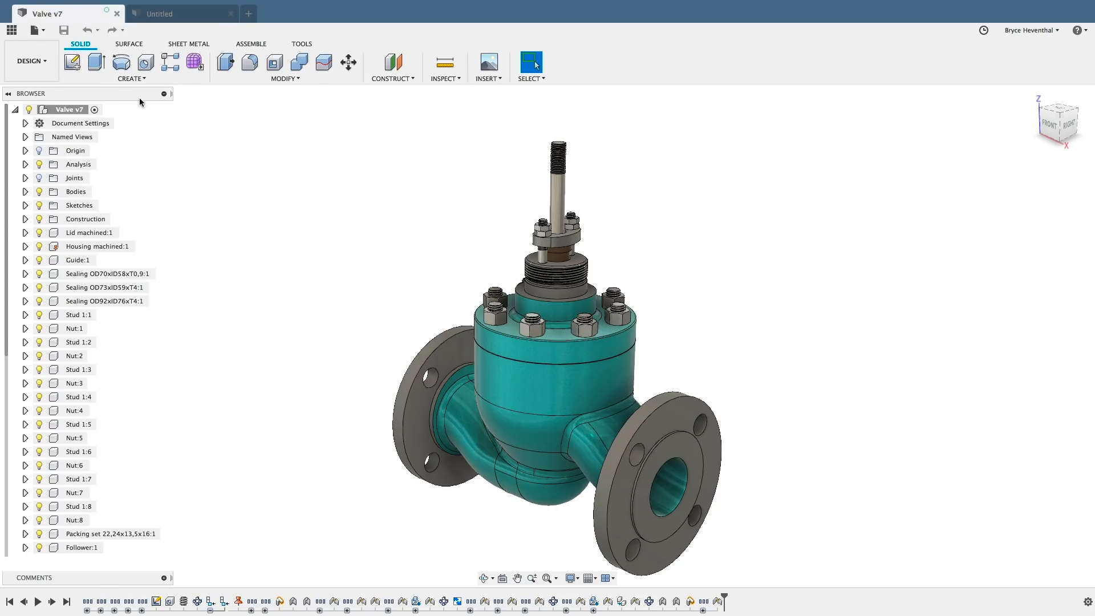
Insert the wheel and nut derived from Stop Valve v14 into the valve
left_click(488, 66)
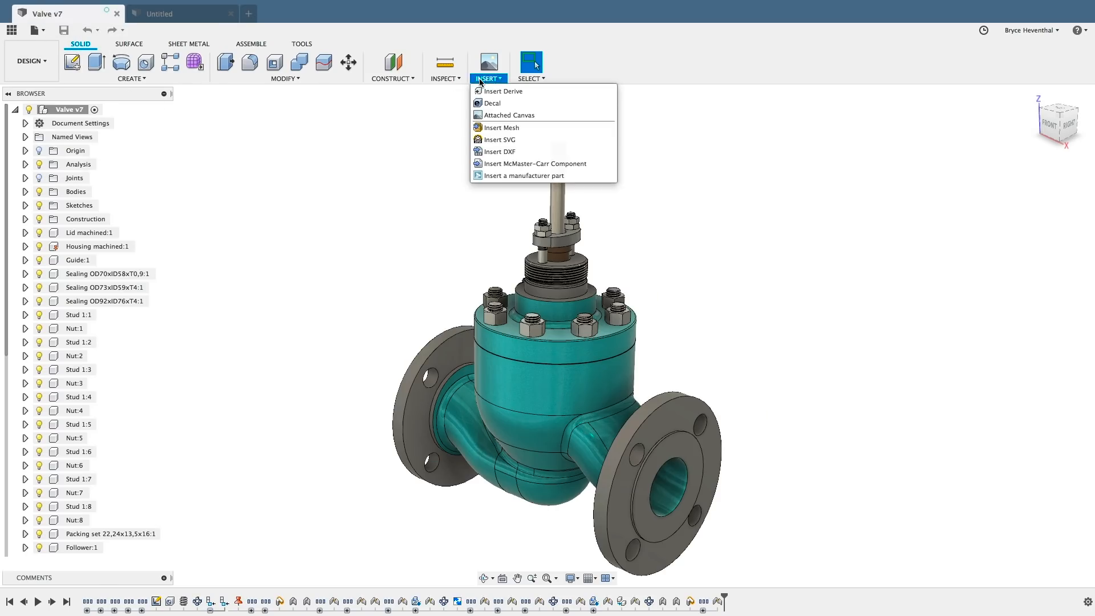
left_click(502, 92)
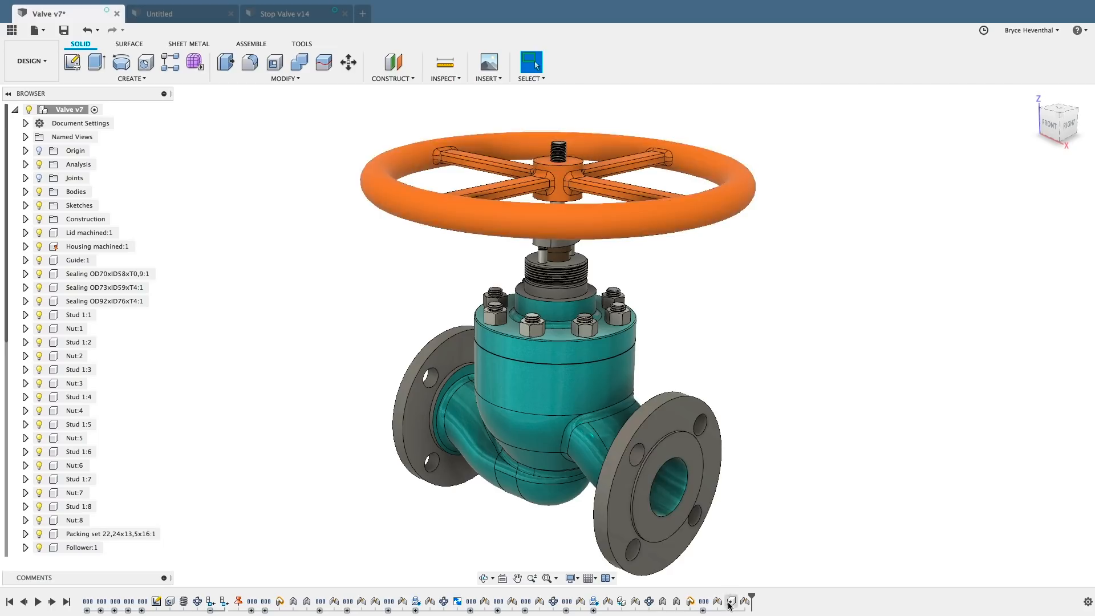
left_click(556, 164)
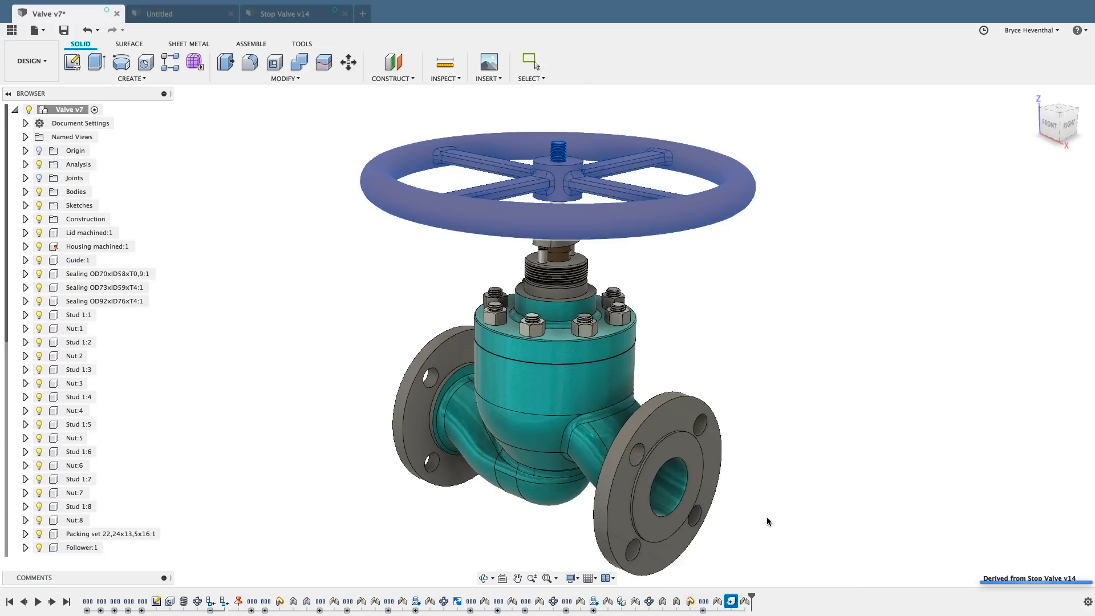
Joint the nut onto the top of the wheel hub and locate the derive feature in the browser
left_click(286, 13)
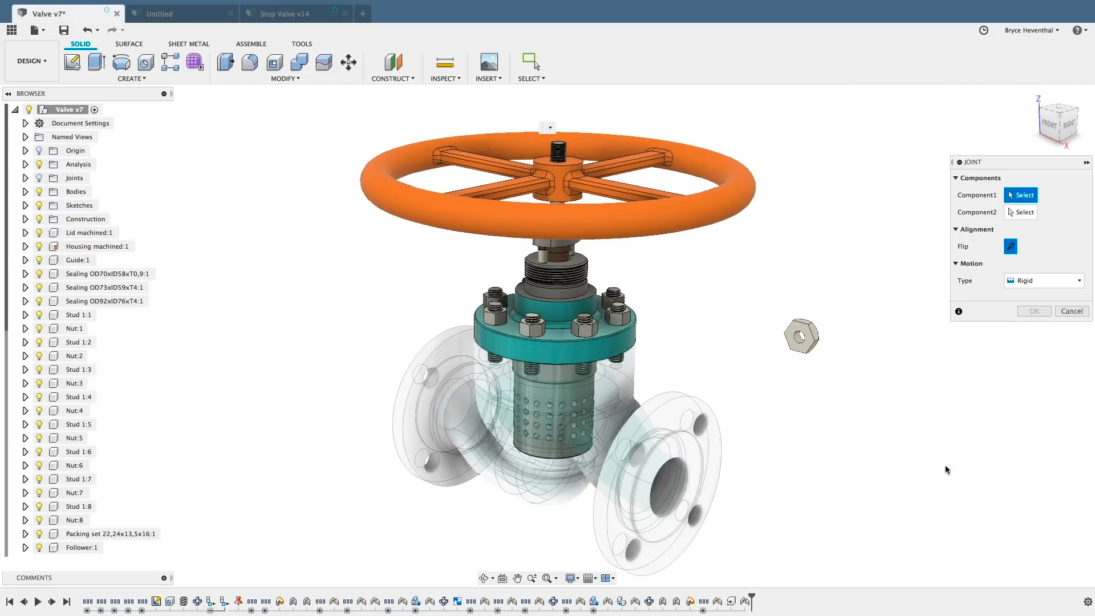
left_click(579, 164)
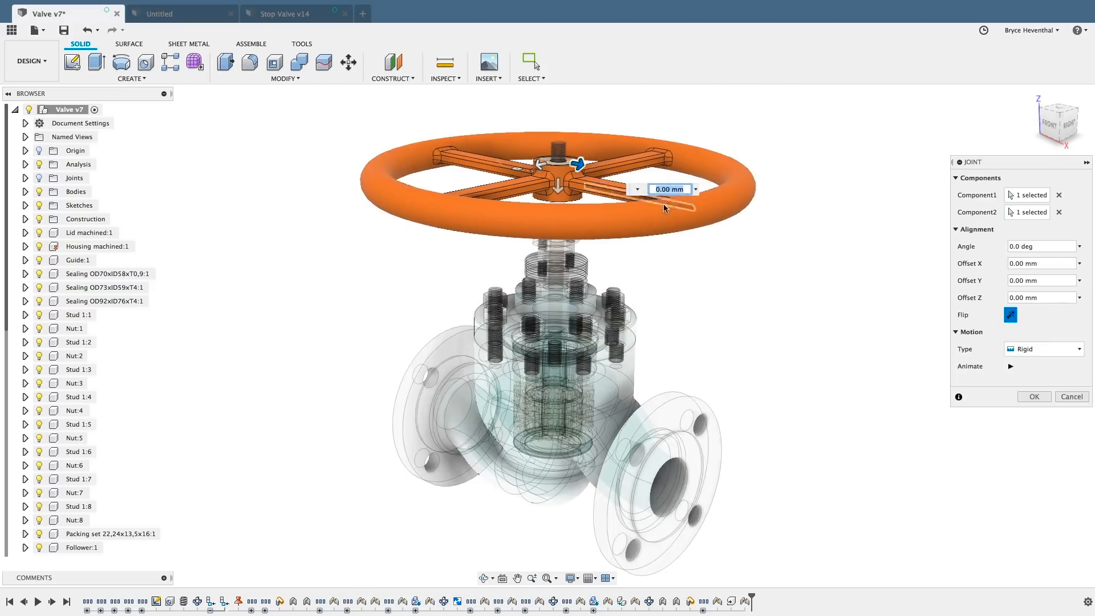
left_click(1035, 396)
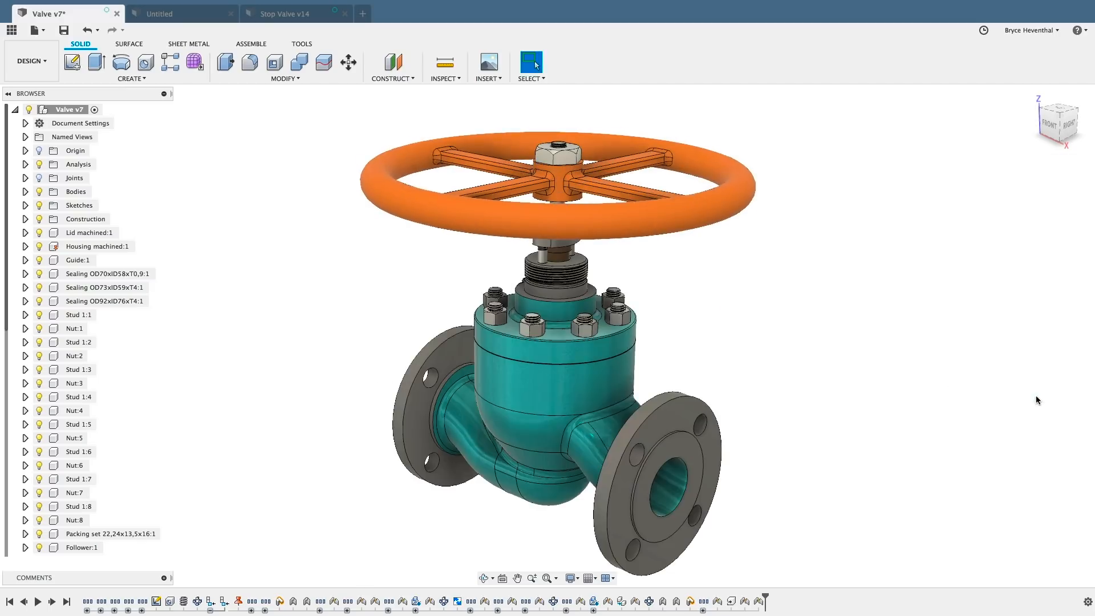
right_click(731, 602)
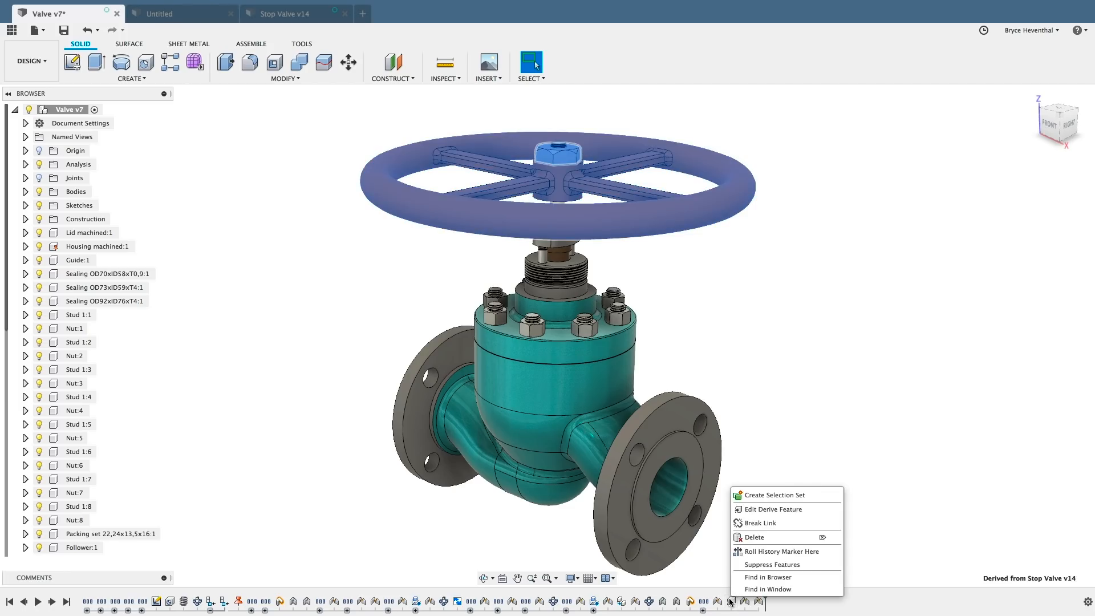
mouse_move(787, 523)
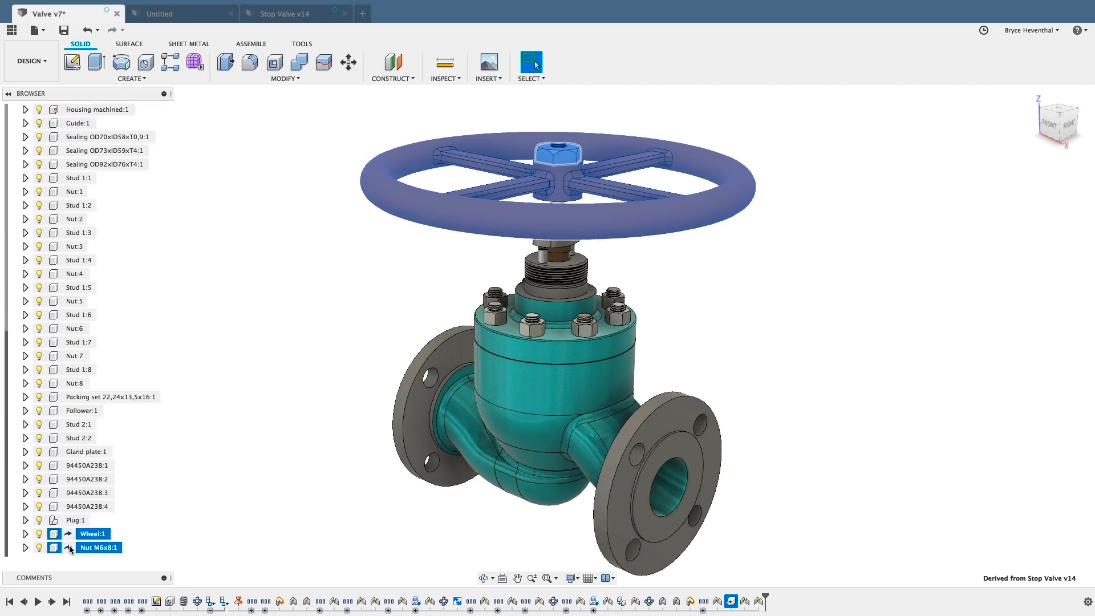
double_click(99, 547)
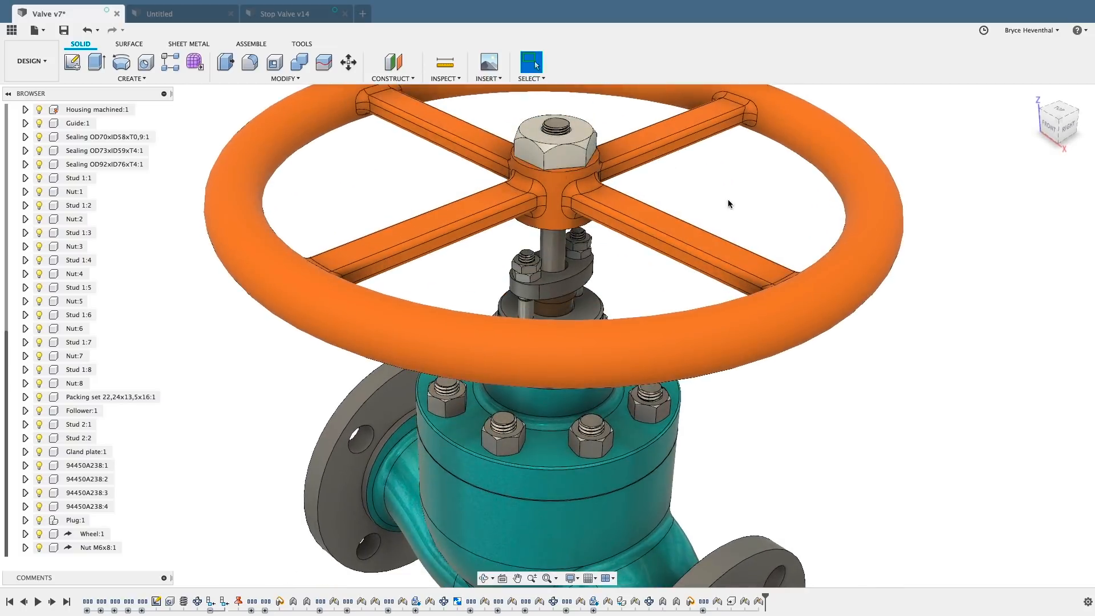
Press Pull the wheel rim and hub faces outward by 5 mm, then switch to Stop Valve v14
right_click(729, 204)
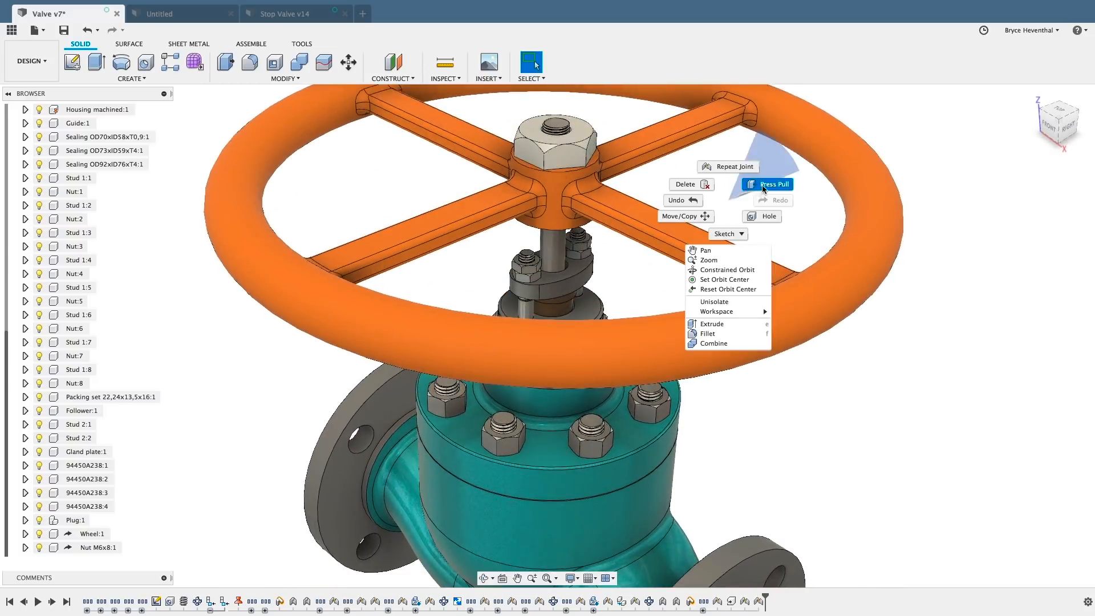
left_click(774, 184)
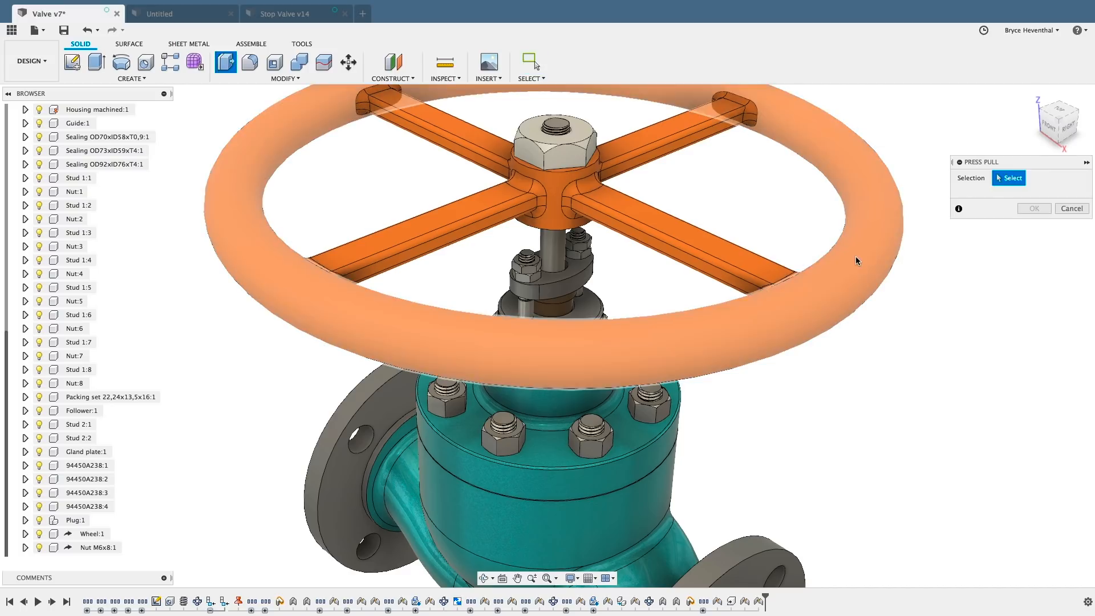
left_click(857, 260)
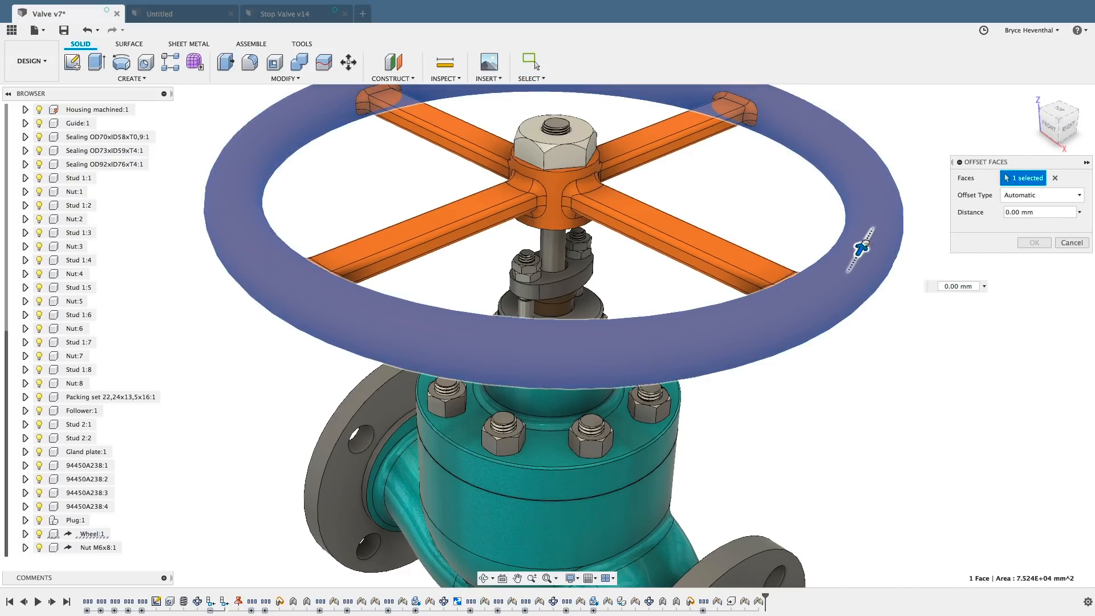
left_click_drag(865, 247, 865, 241)
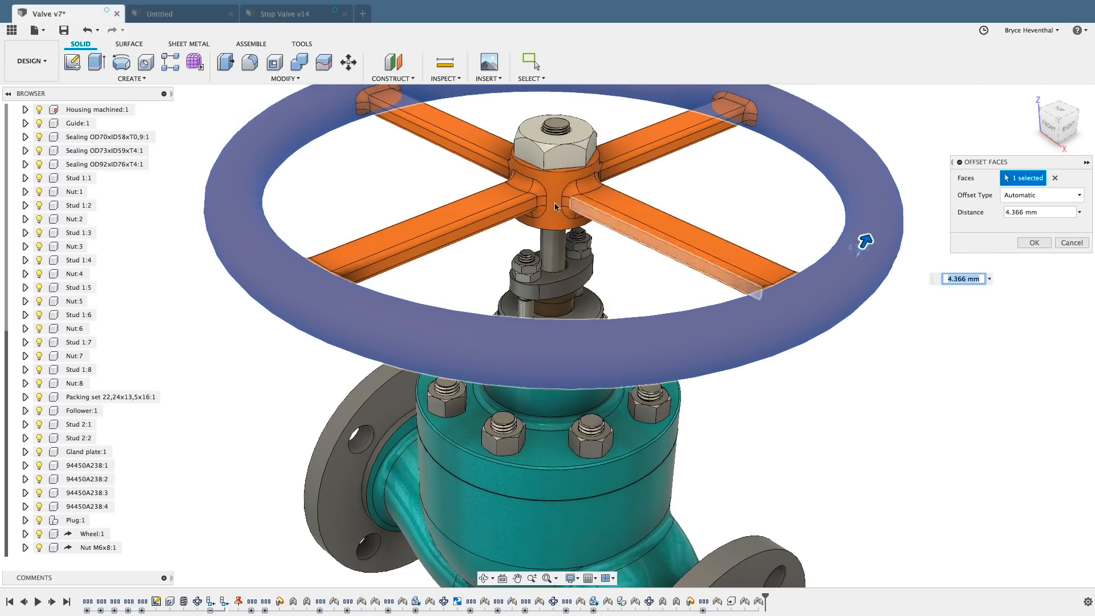
left_click(556, 208)
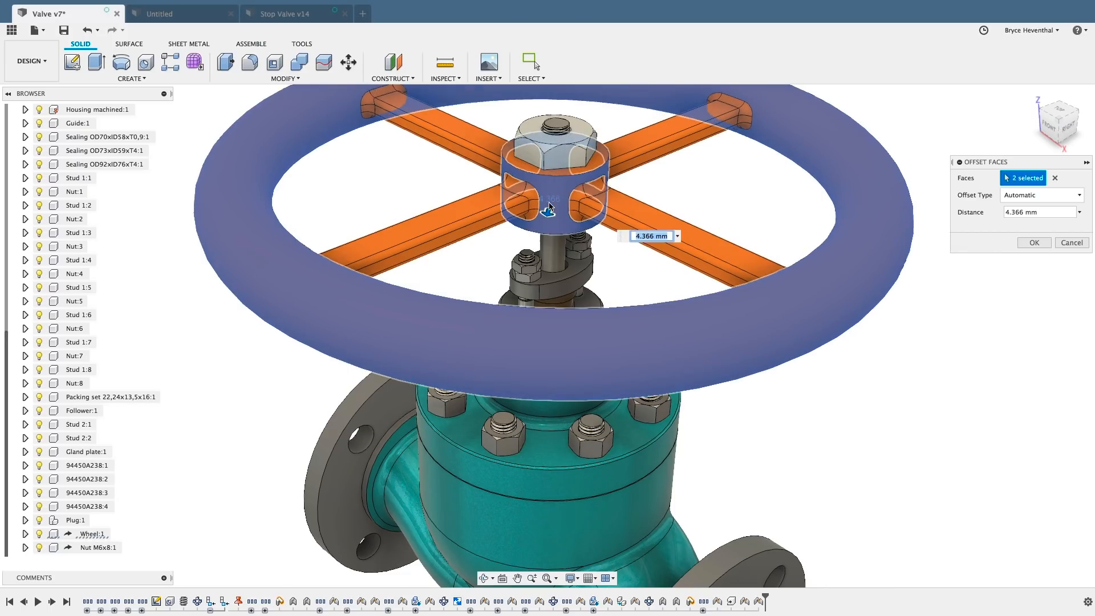
type("5")
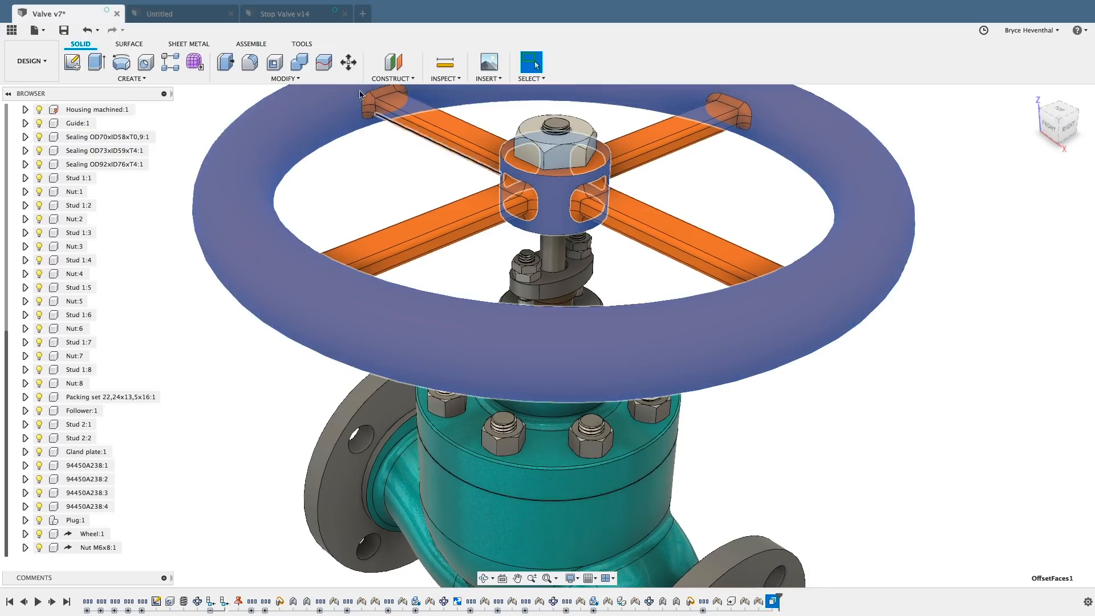
left_click(287, 14)
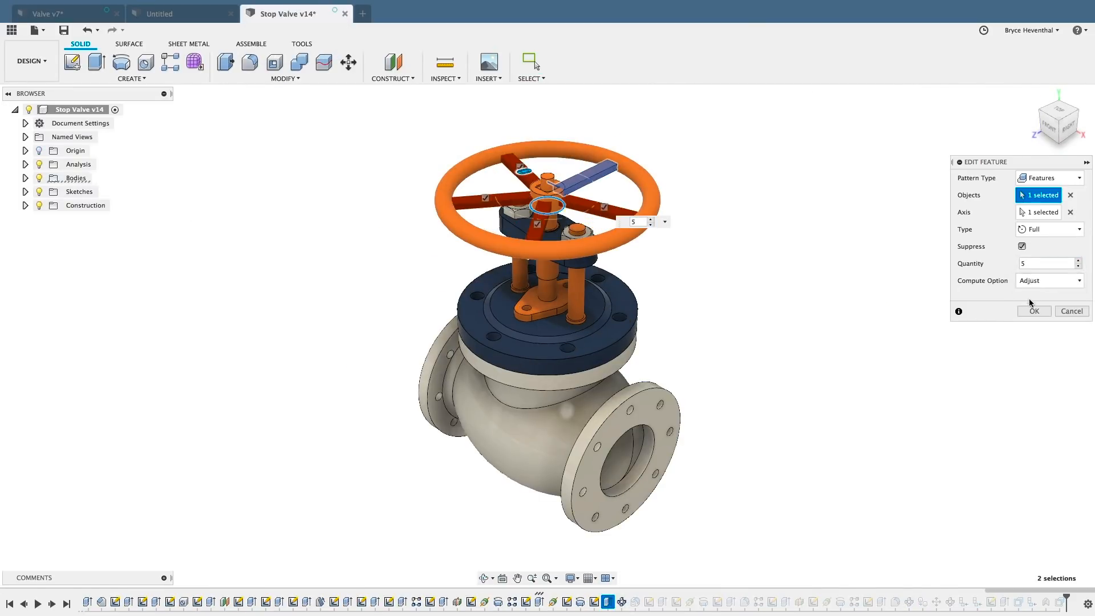
Save Stop Valve as a new version described 'User Saved' and return to Valve v7
left_click(64, 30)
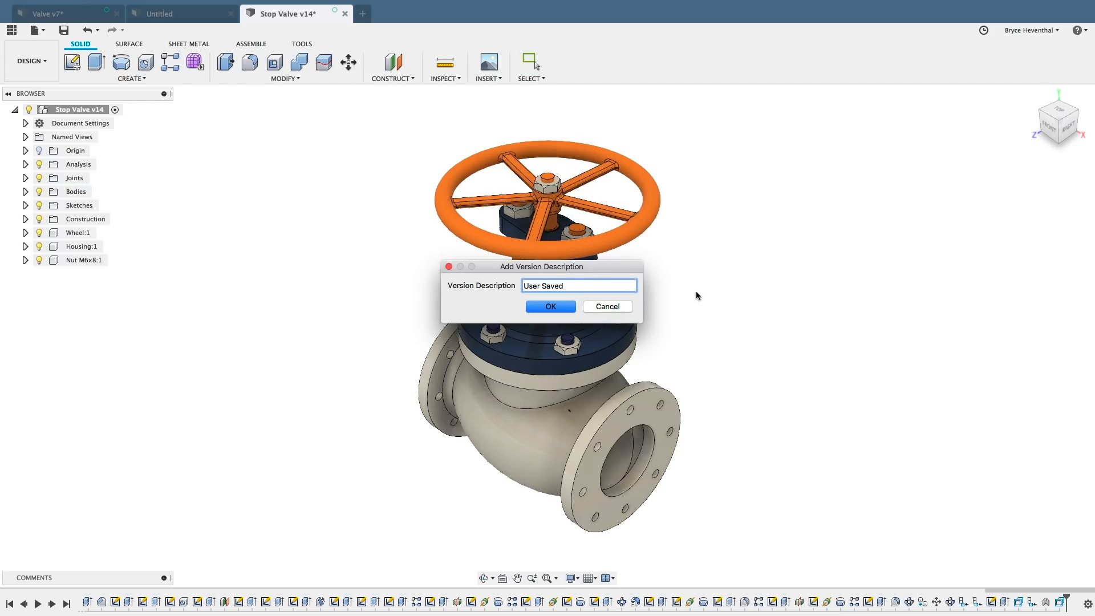
left_click(550, 306)
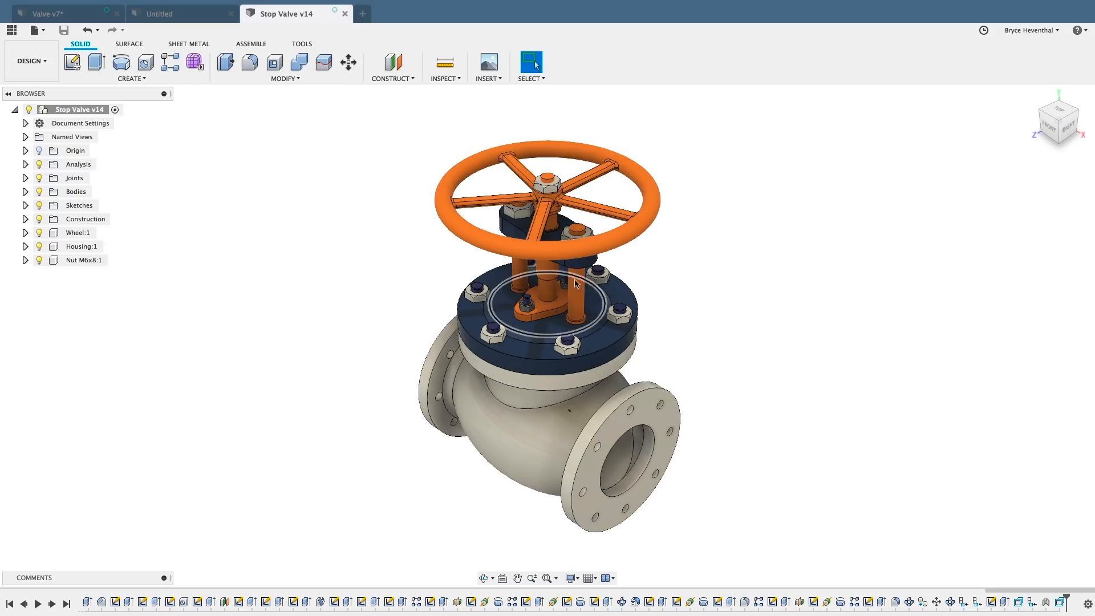
left_click(49, 13)
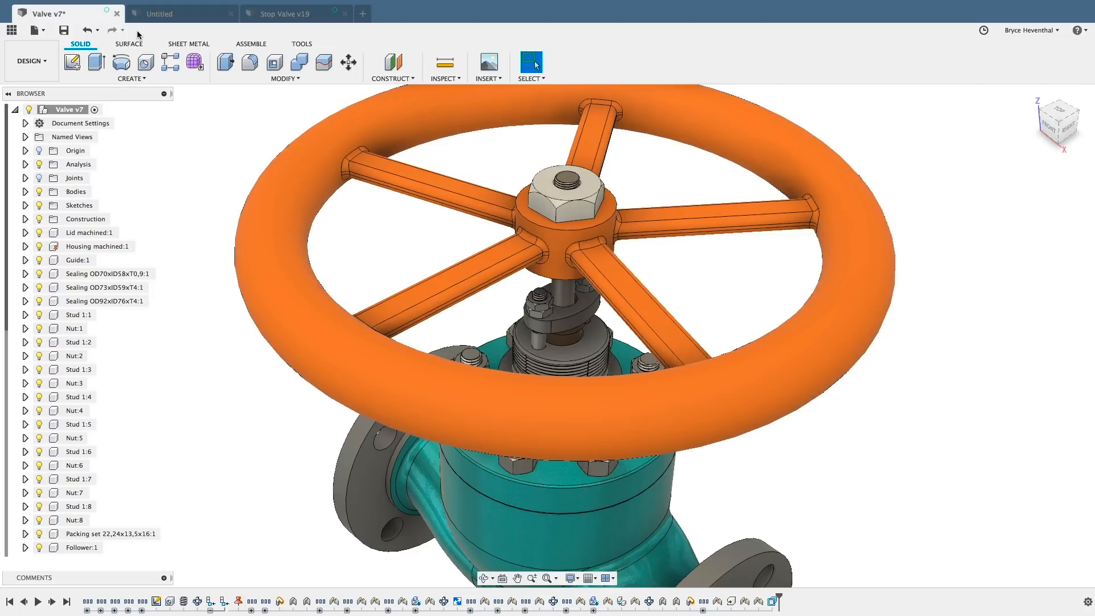
mouse_move(207, 151)
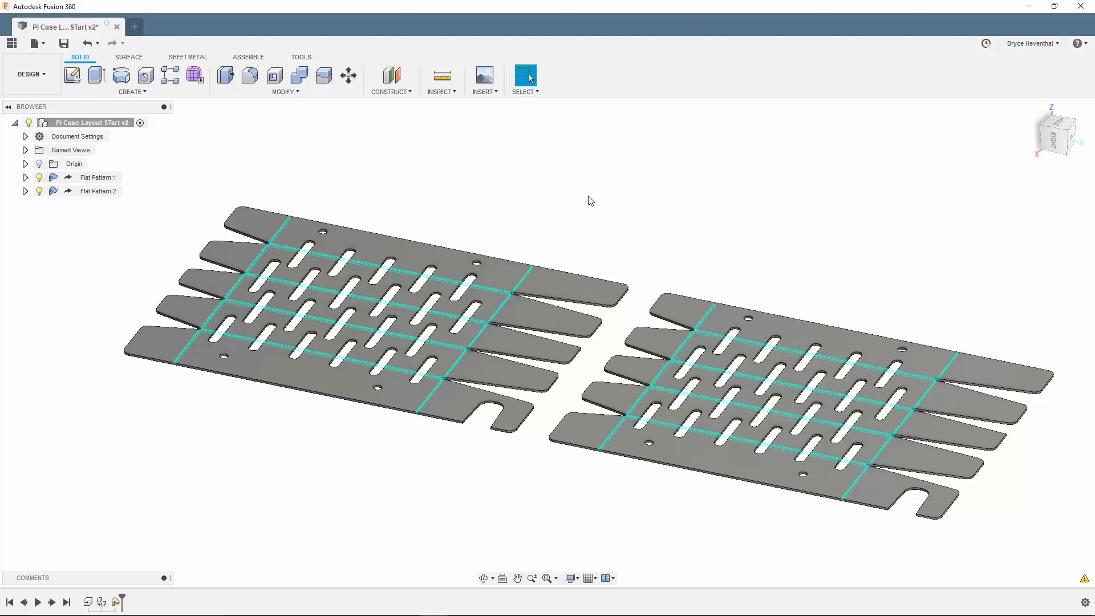
Start an Insert Derive using Sheetmetal Pi3 Case as the source design
left_click(484, 80)
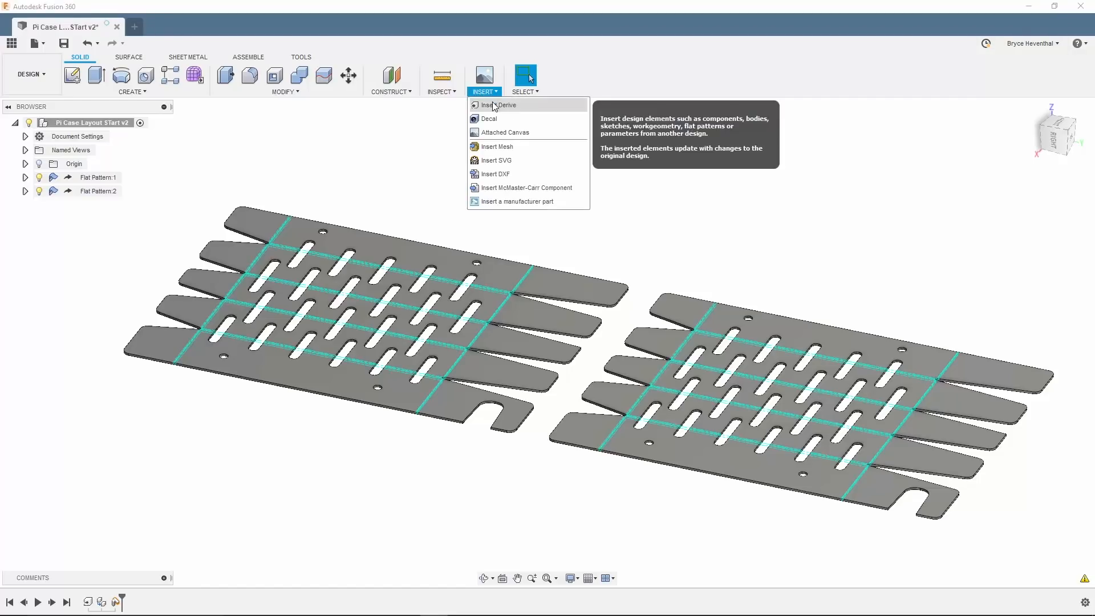
left_click(499, 105)
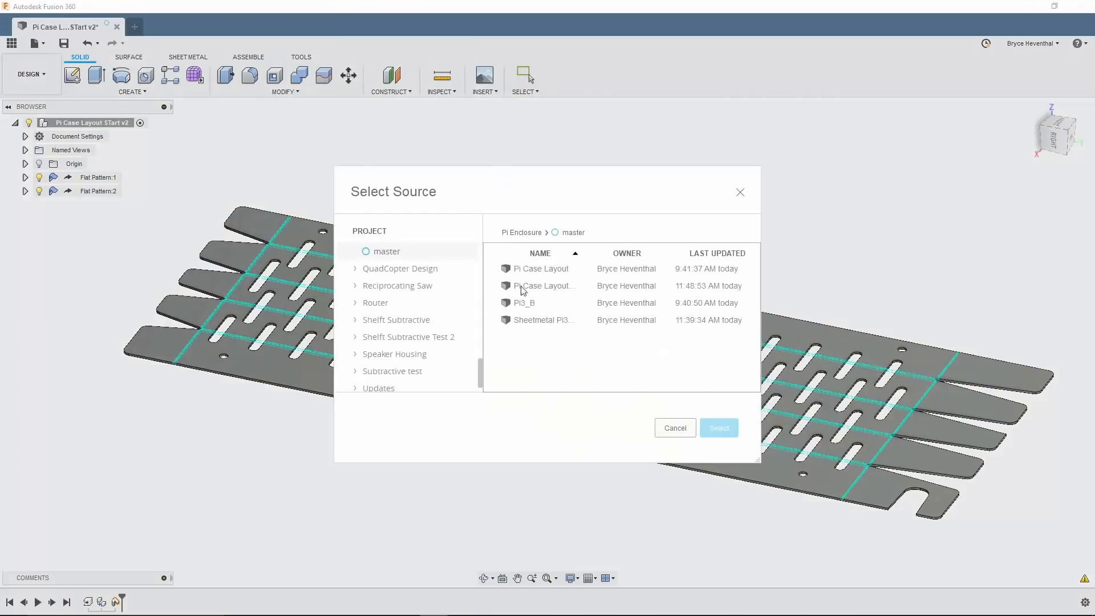
left_click(543, 319)
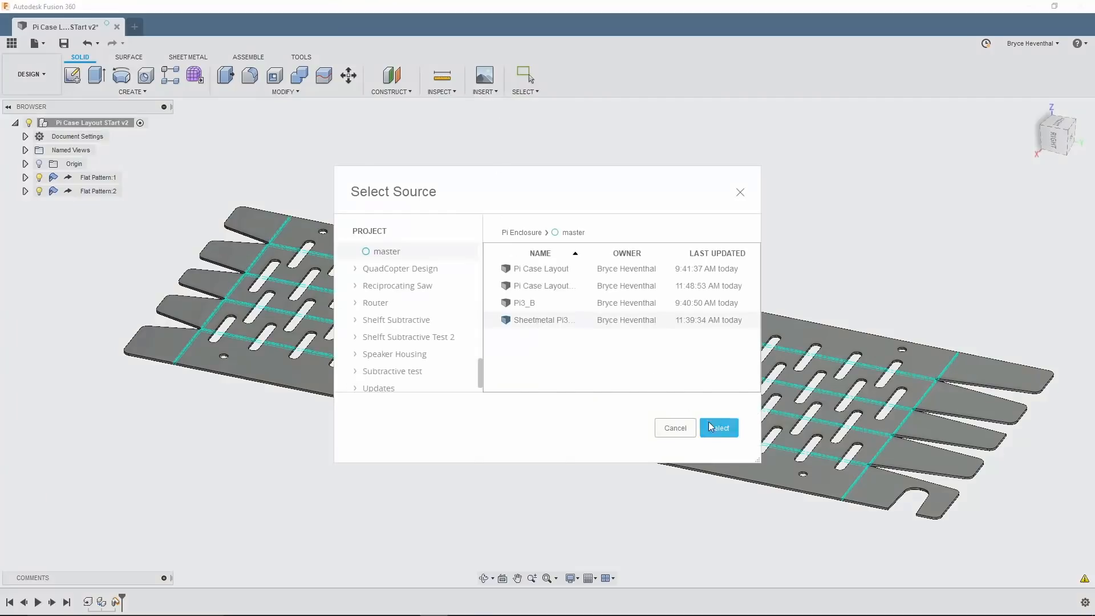
left_click(718, 428)
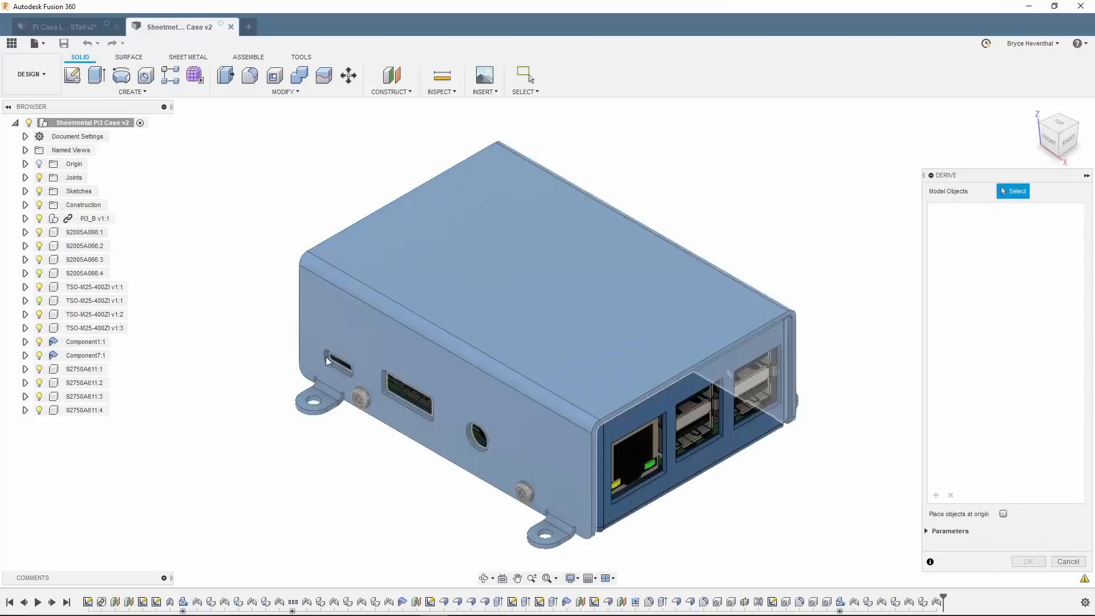
Select the flat patterns of Component1 and Component7 and finish the derive
left_click(25, 341)
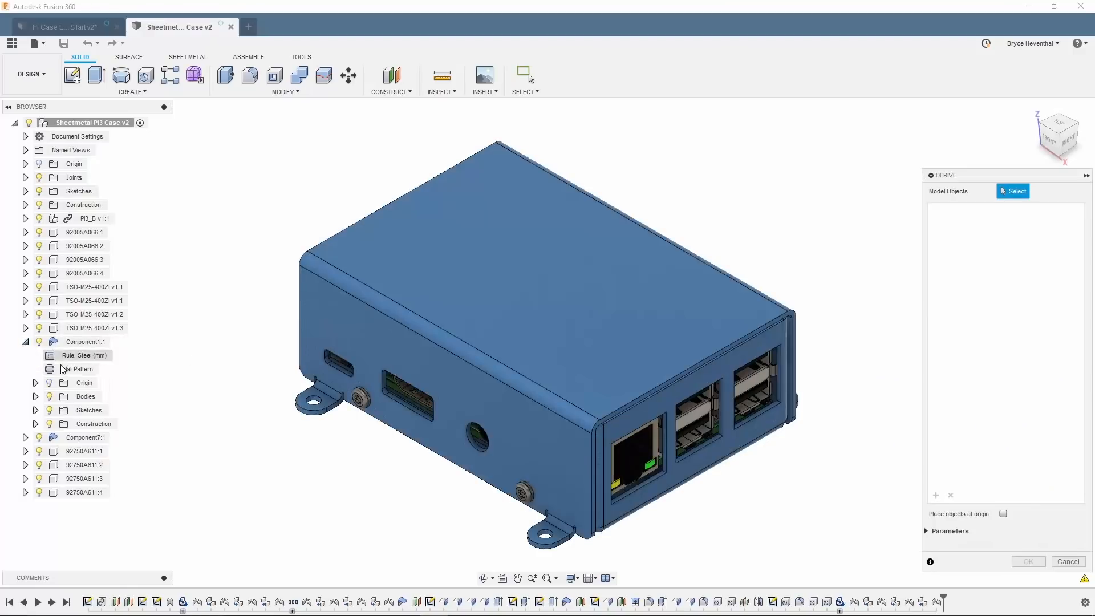
left_click(79, 369)
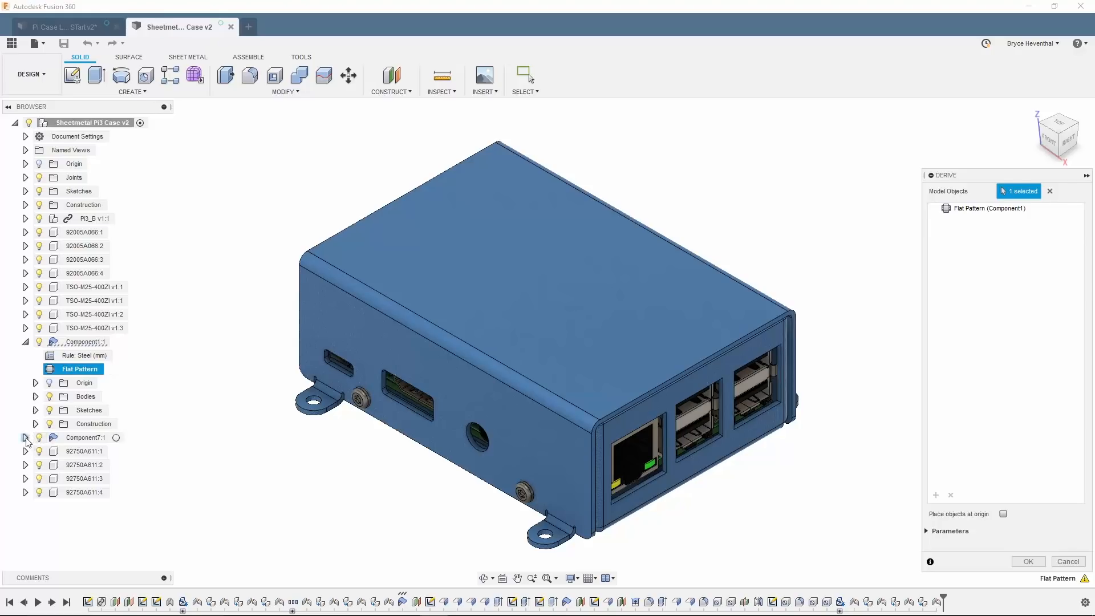
left_click(81, 437)
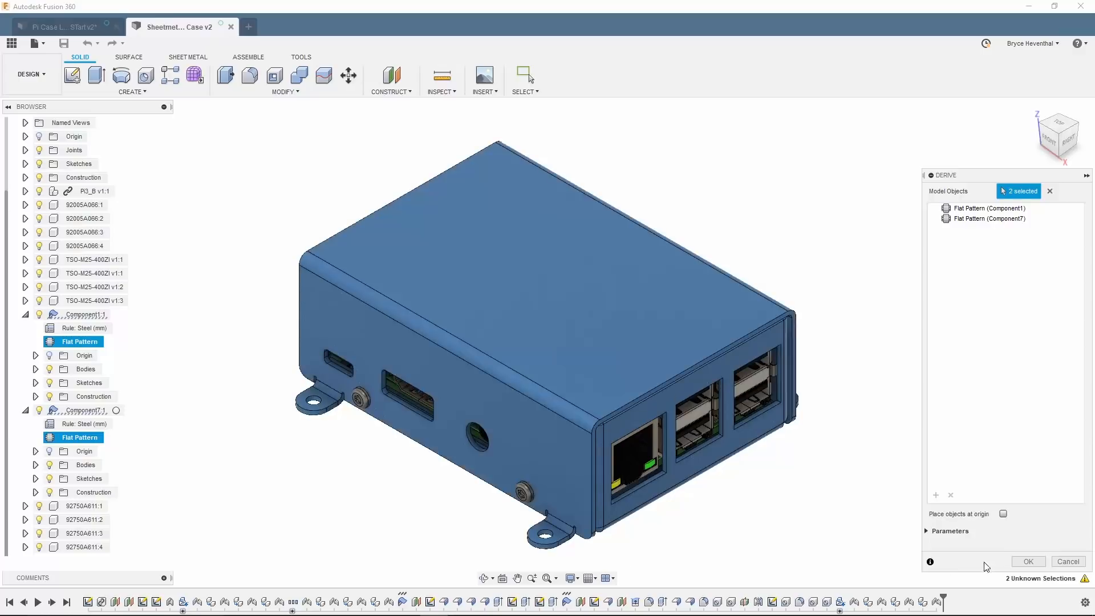
left_click(63, 26)
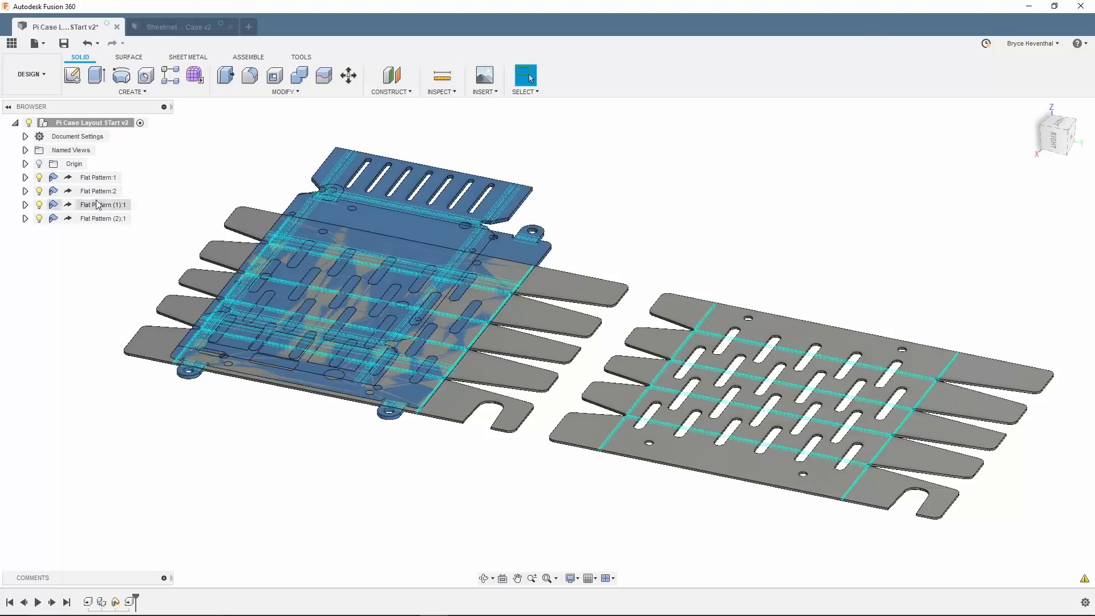
Move each derived flat pattern to sit above the existing flat patterns in the layout
left_click(348, 76)
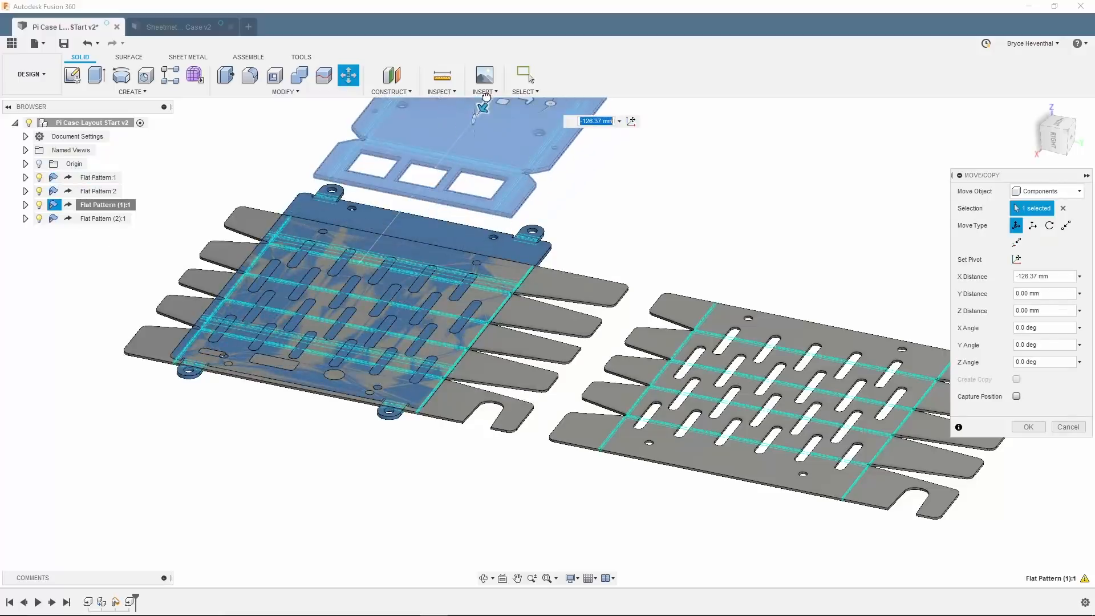
left_click(1027, 427)
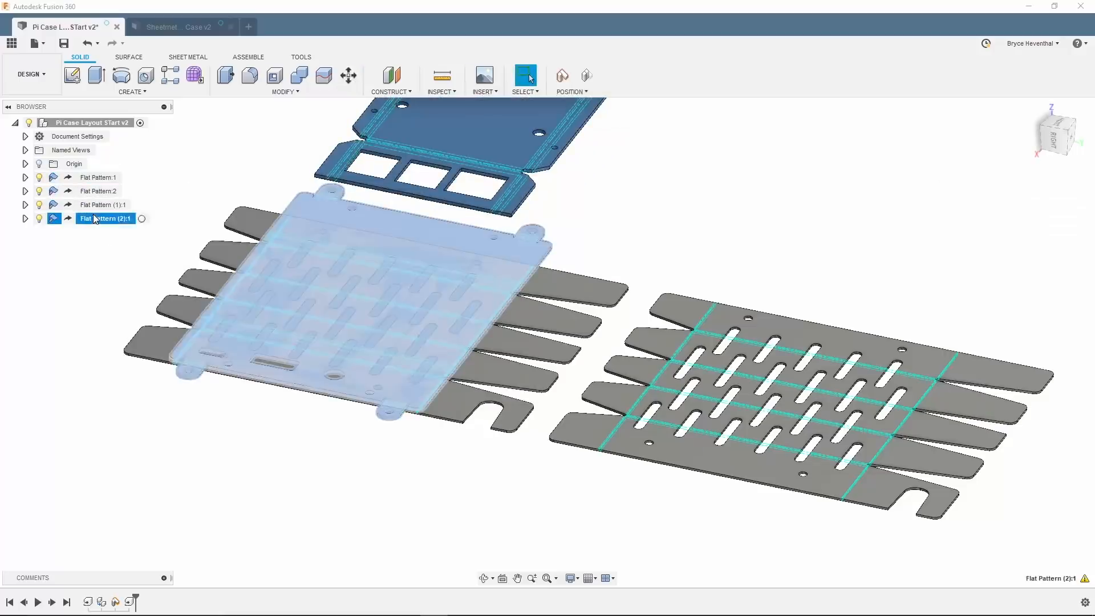
left_click(348, 75)
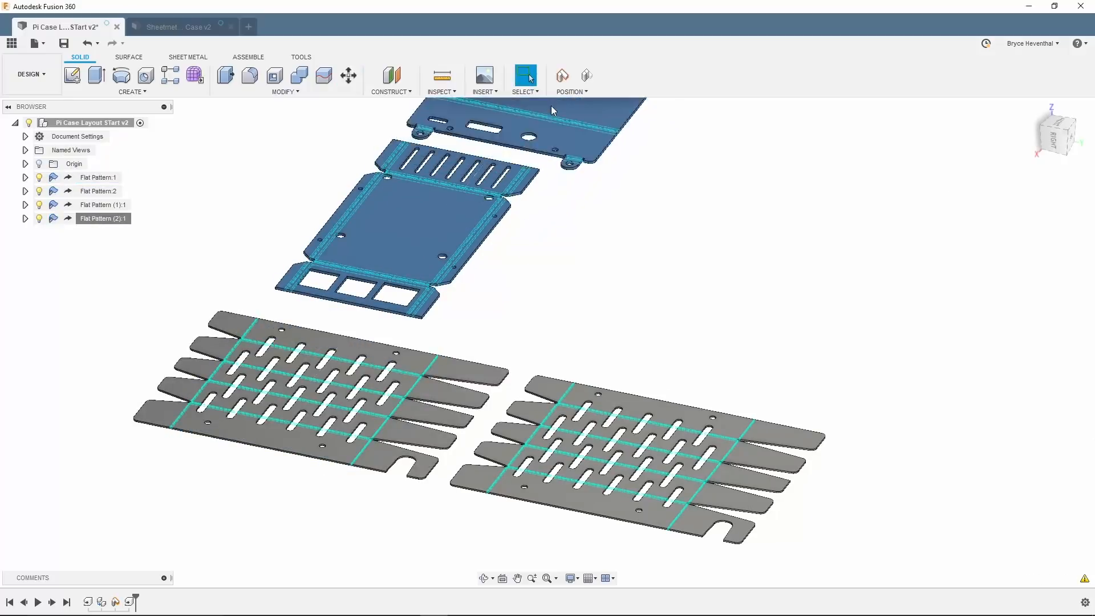
left_click(104, 204)
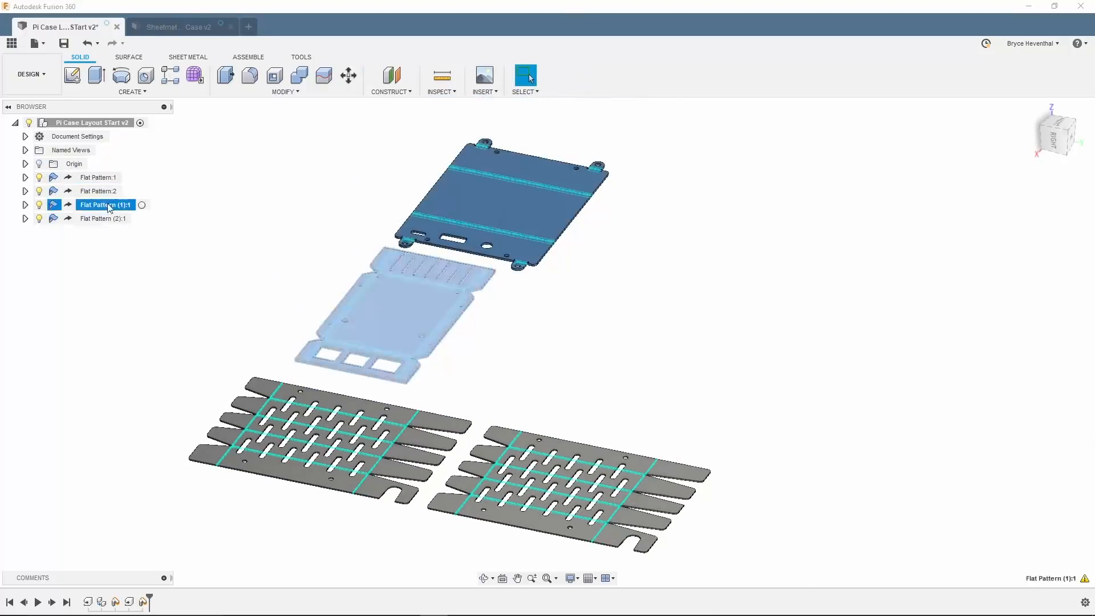
left_click(350, 75)
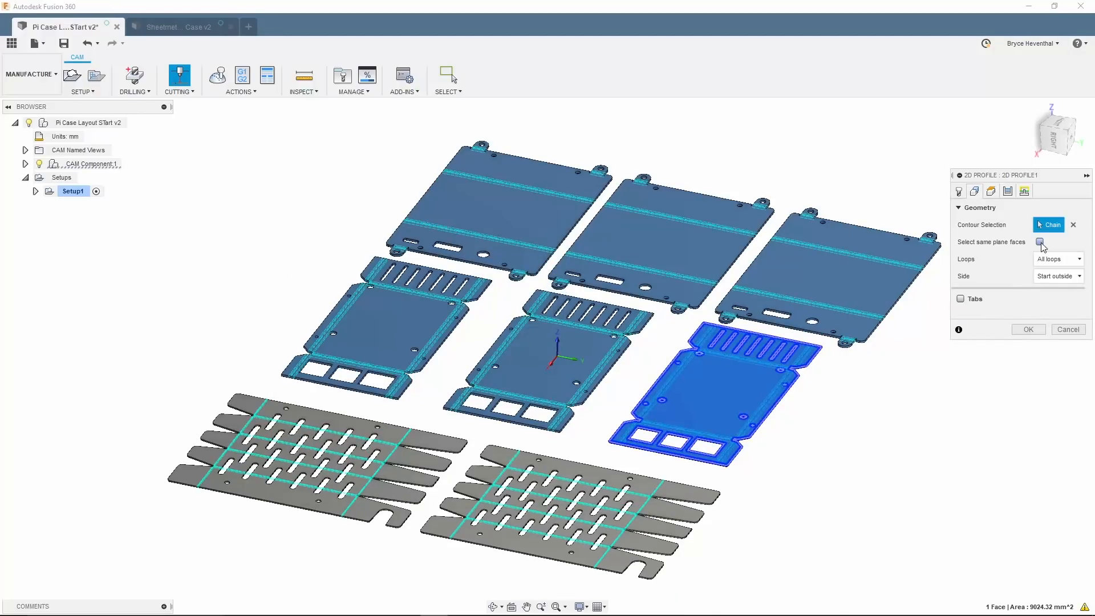
Create a 2D Profile toolpath over all same-plane faces of the derived case parts
left_click(1027, 329)
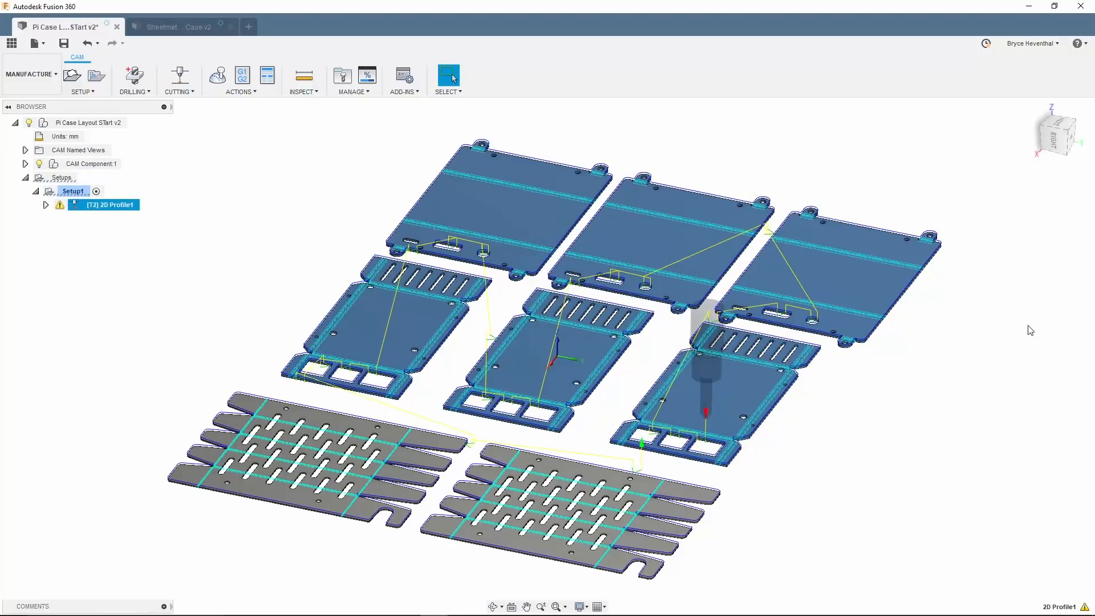
left_click(217, 76)
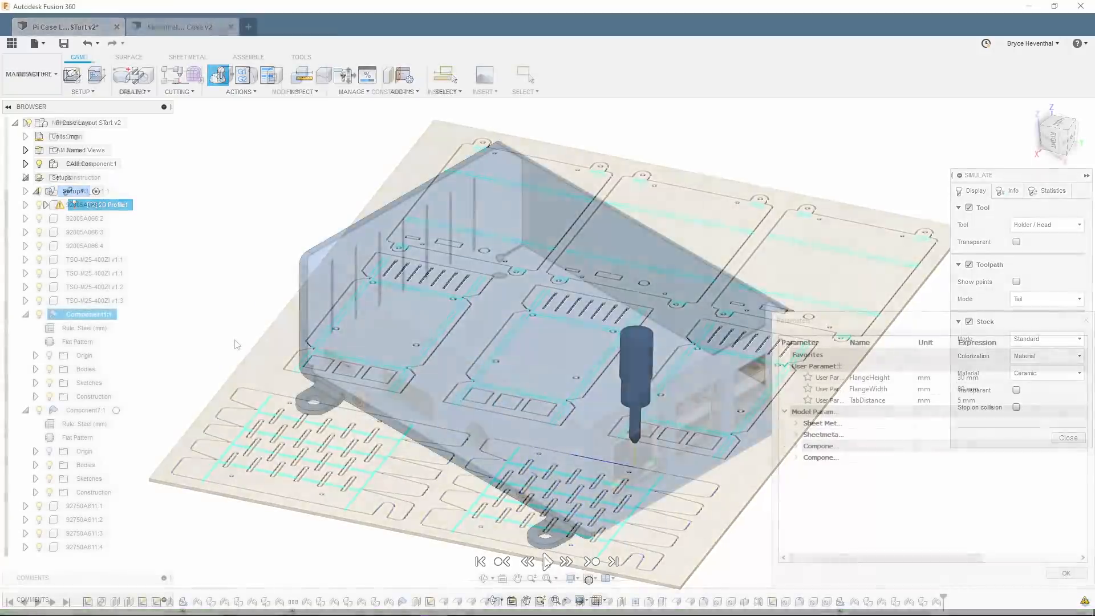
Set FlangeHeight to 40 mm in Change Parameters and return to the Pi Case Layout design
left_click(180, 26)
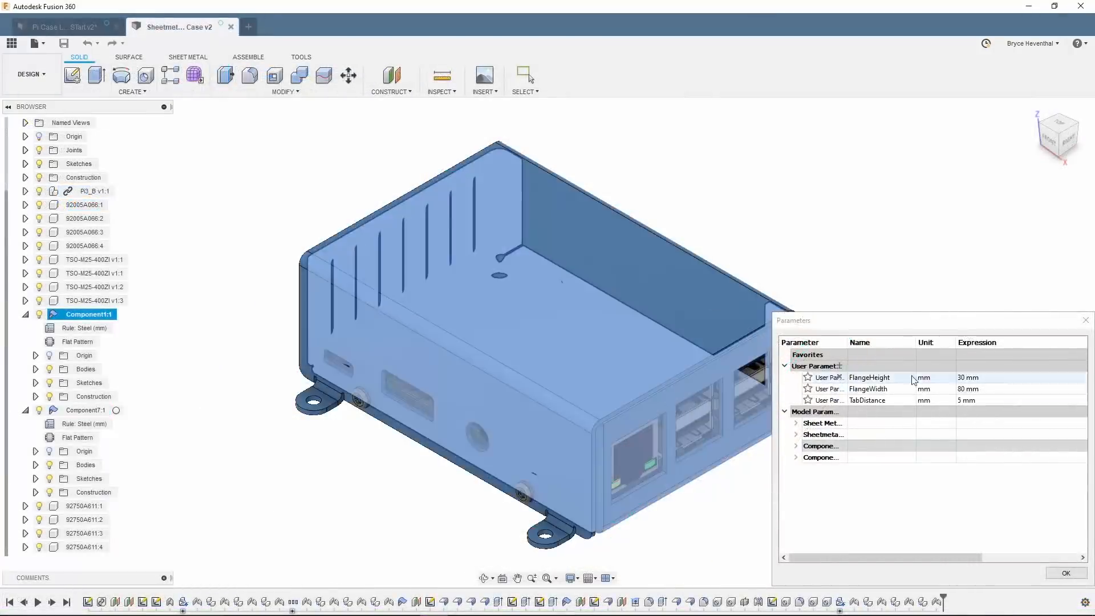
type("40")
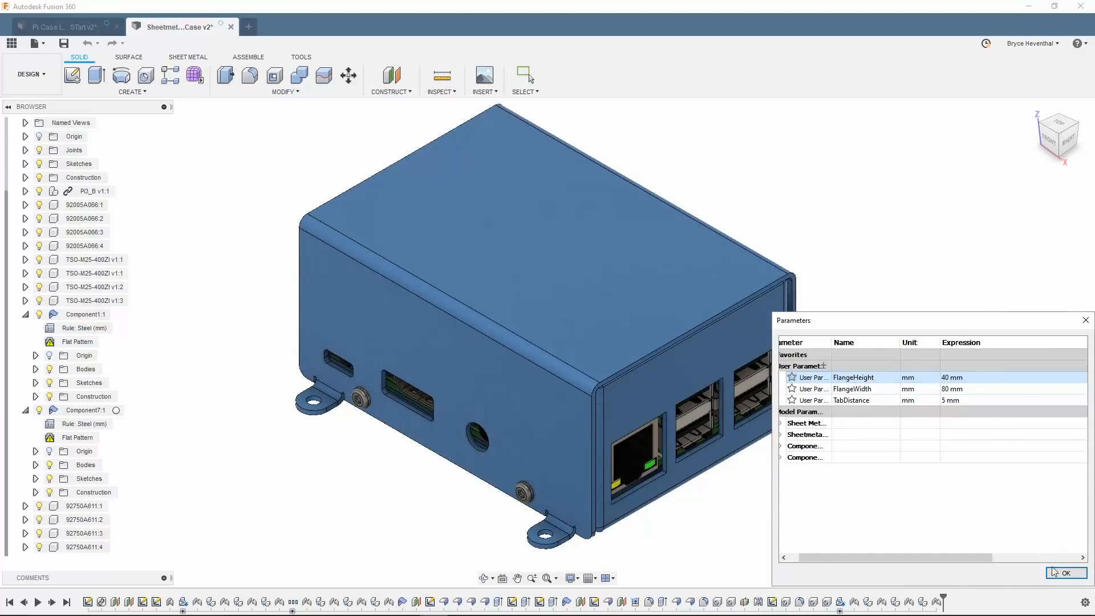
left_click(1065, 573)
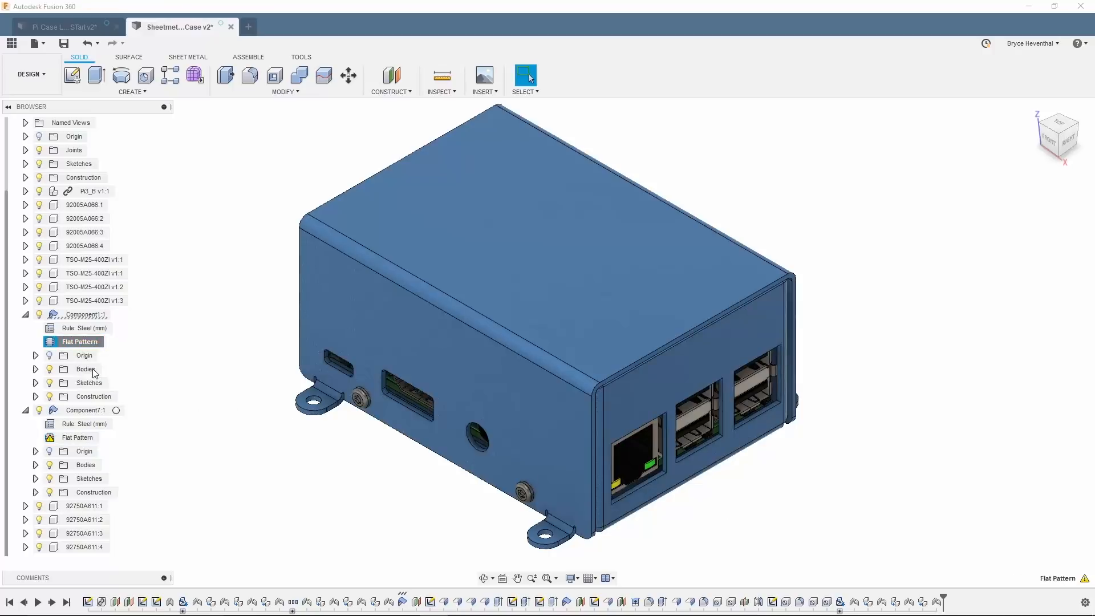
left_click(62, 26)
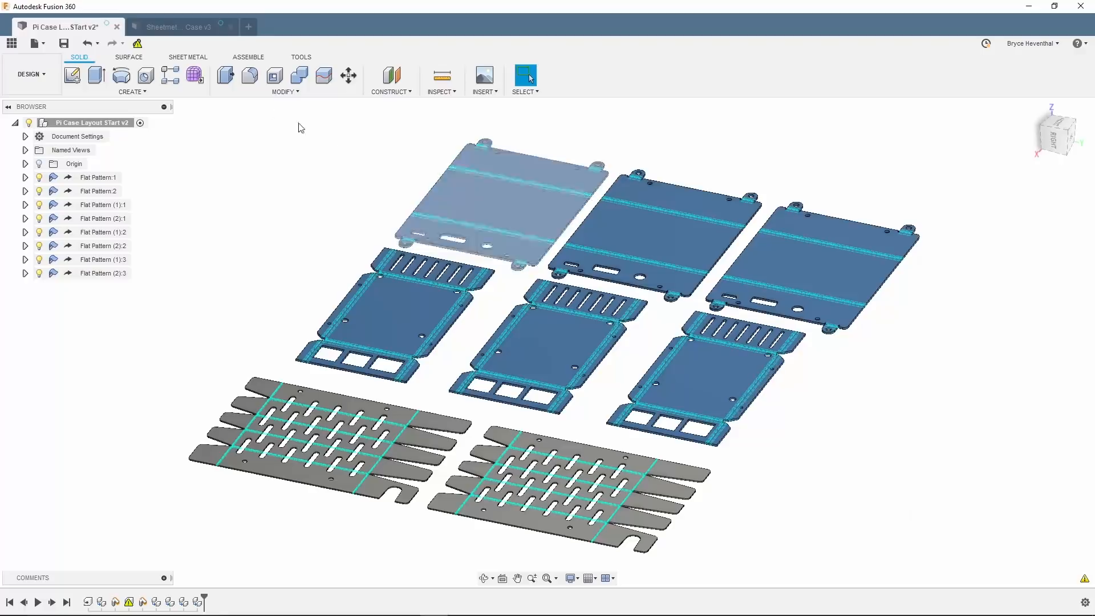
Pull the taller flat patterns into the layout, regenerate the 2D Profile and play its cutting simulation
left_click(31, 74)
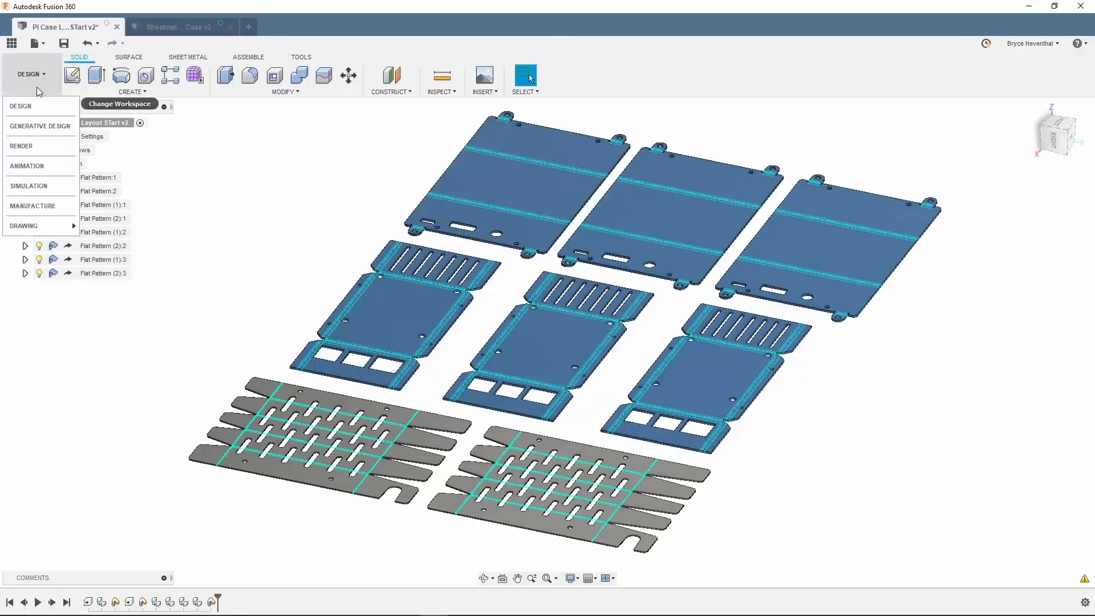
left_click(32, 206)
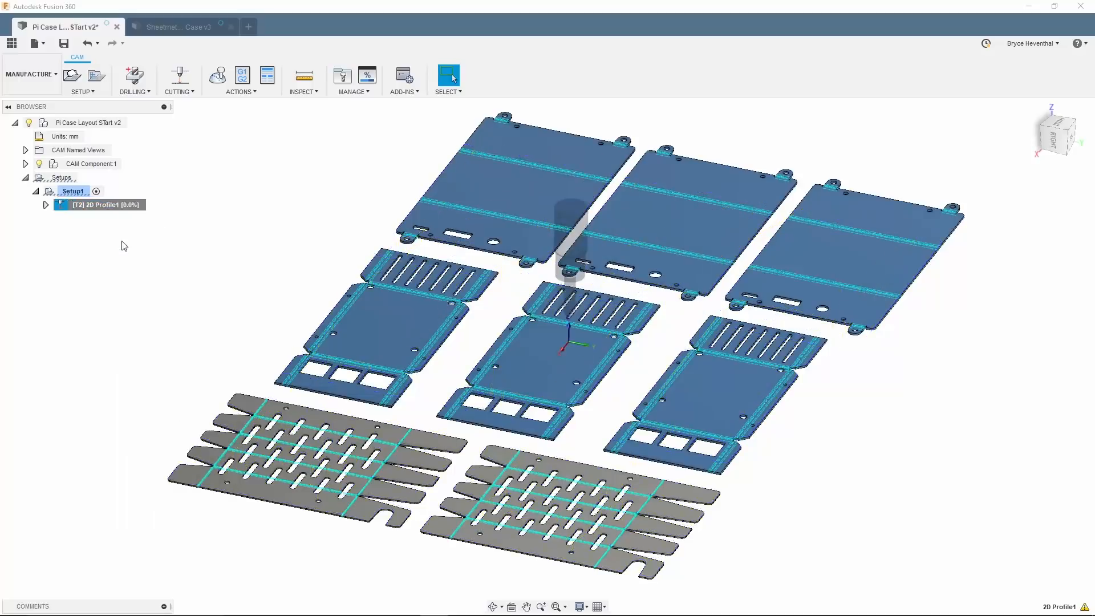
left_click(217, 75)
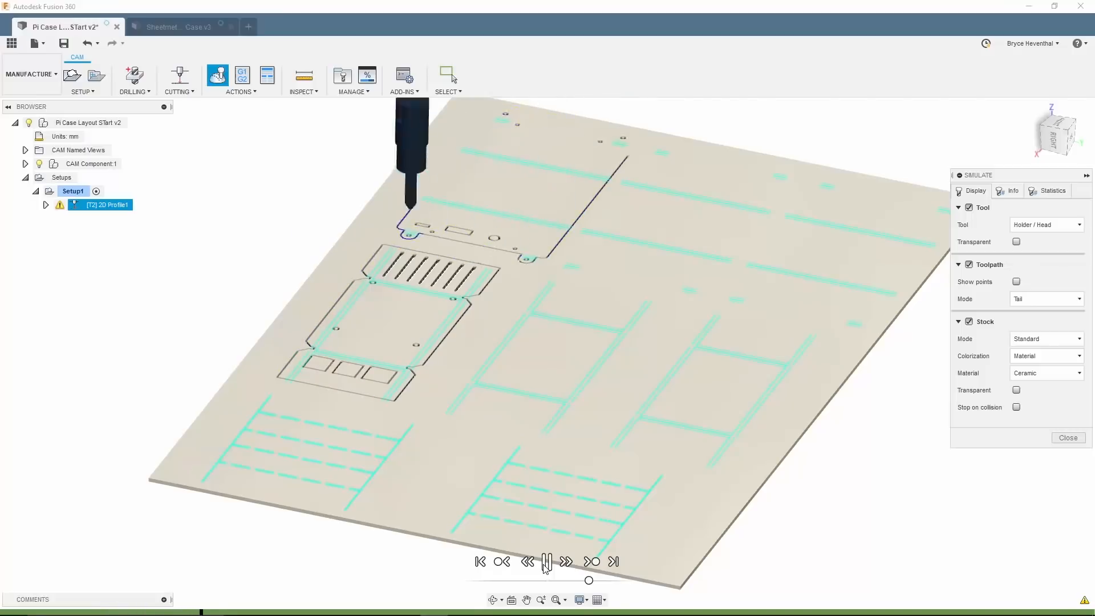
left_click(547, 561)
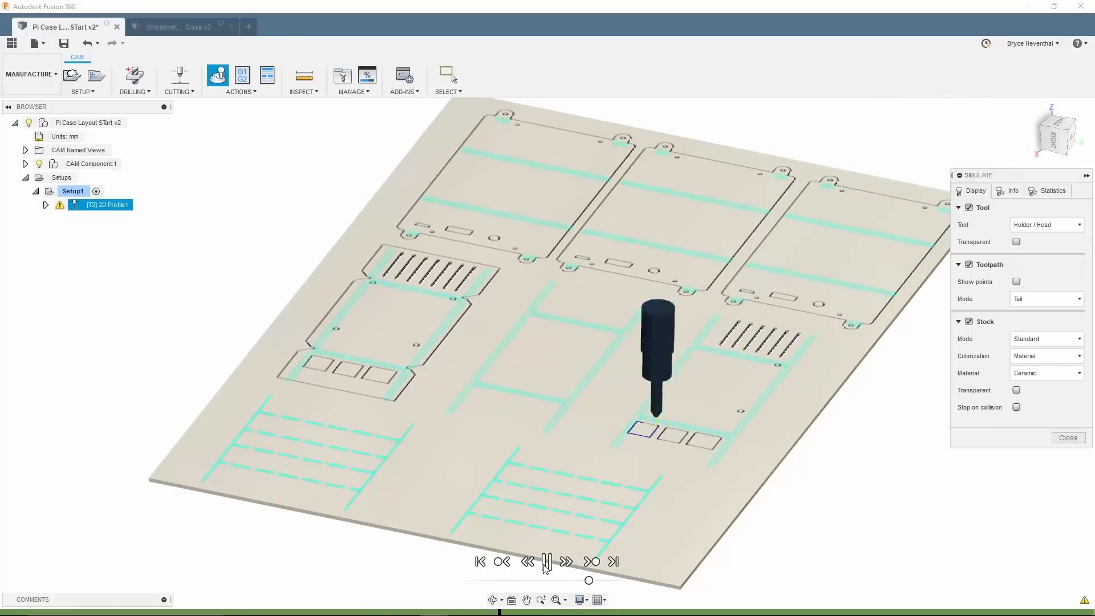
left_click(180, 26)
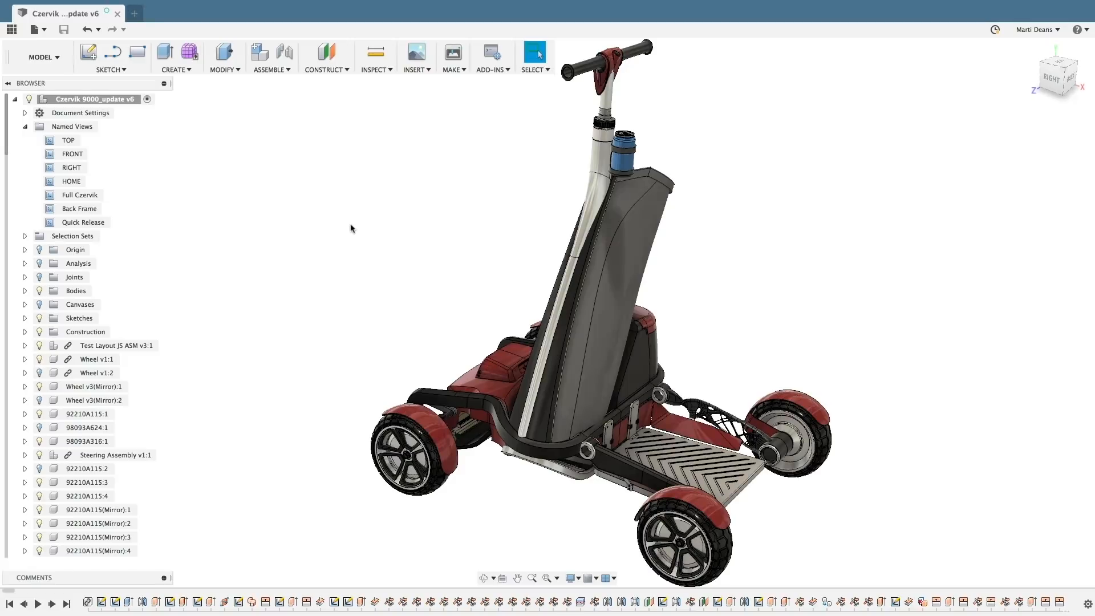
Derive the Steering Quick Release component from the Quick Release view into a new design
left_click(82, 222)
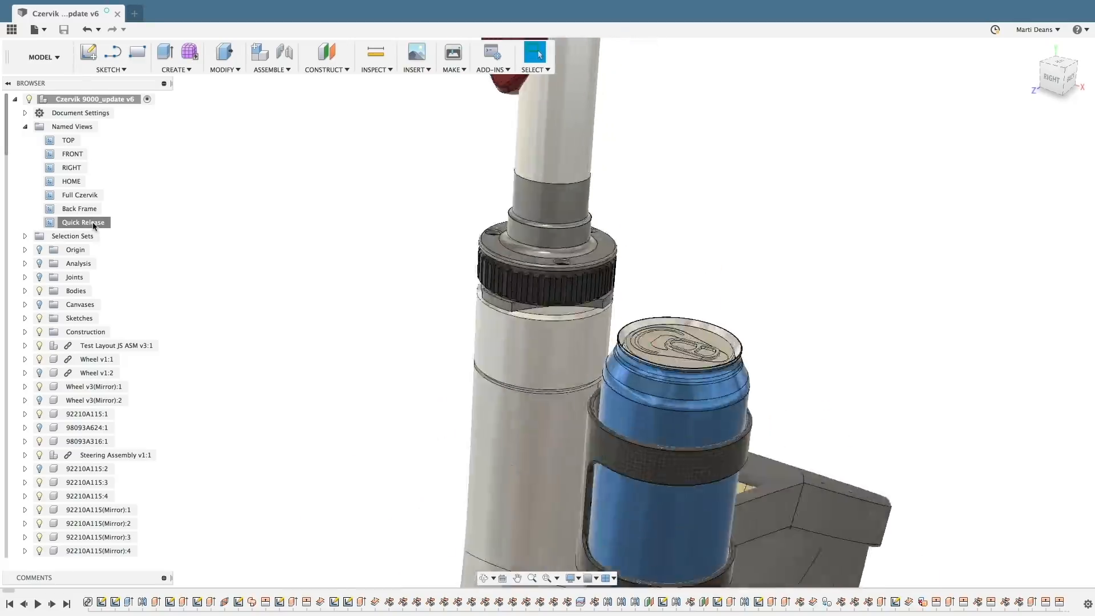
left_click(82, 223)
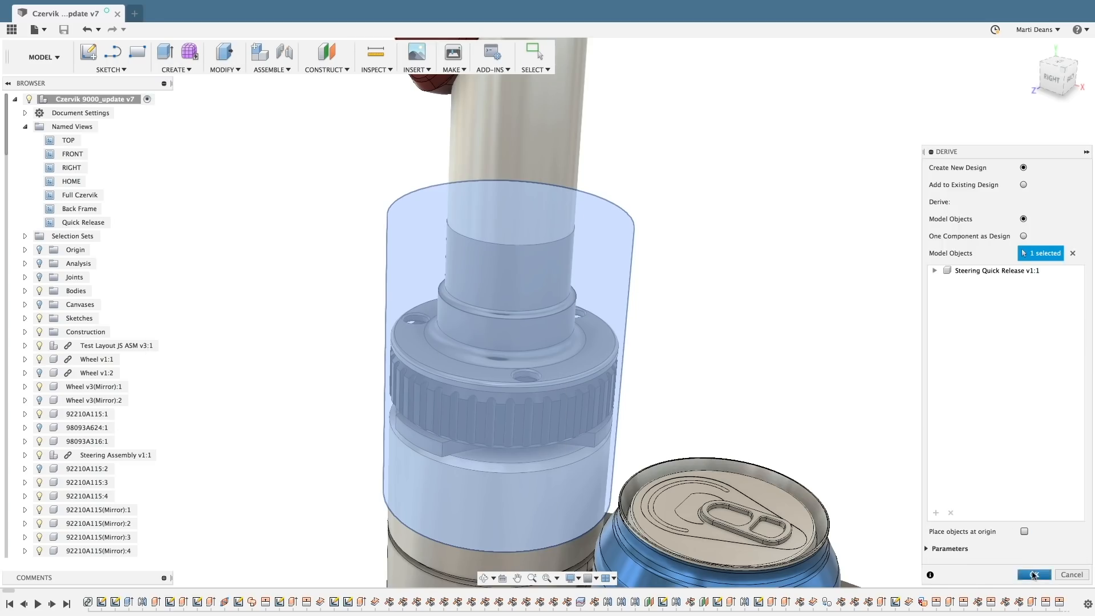
left_click(1035, 574)
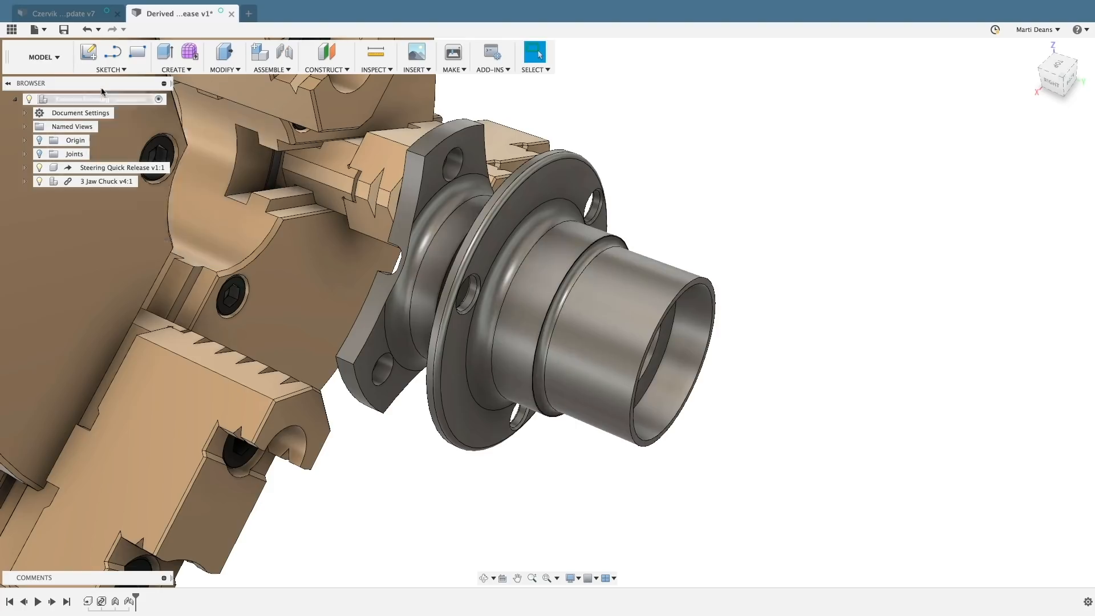
Switch to Manufacture with CAM Machine Configurations preview enabled and start a new setup
left_click(41, 57)
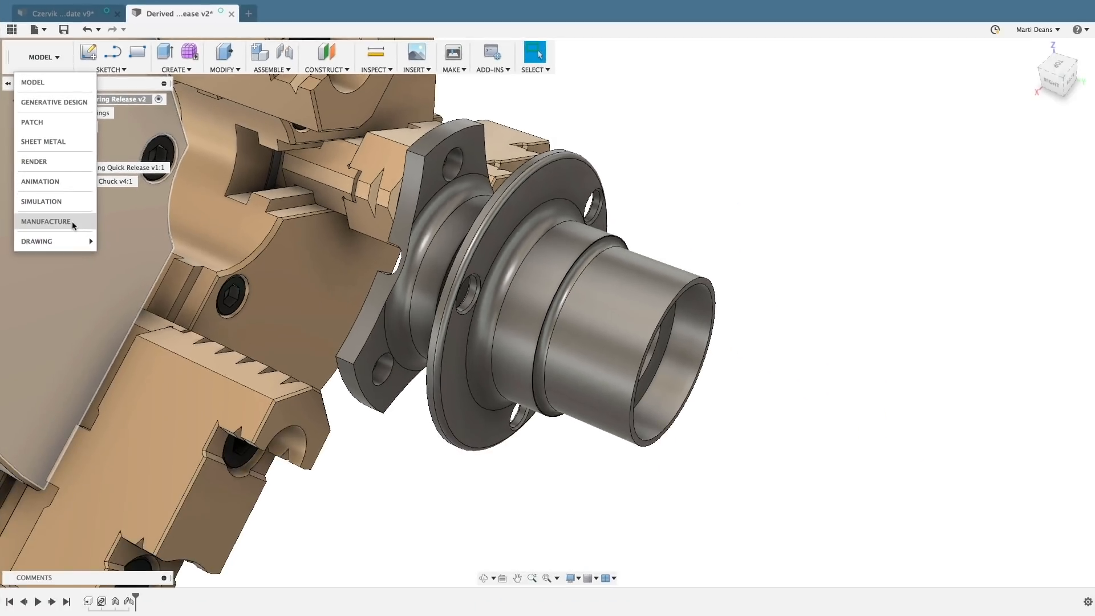
left_click(46, 222)
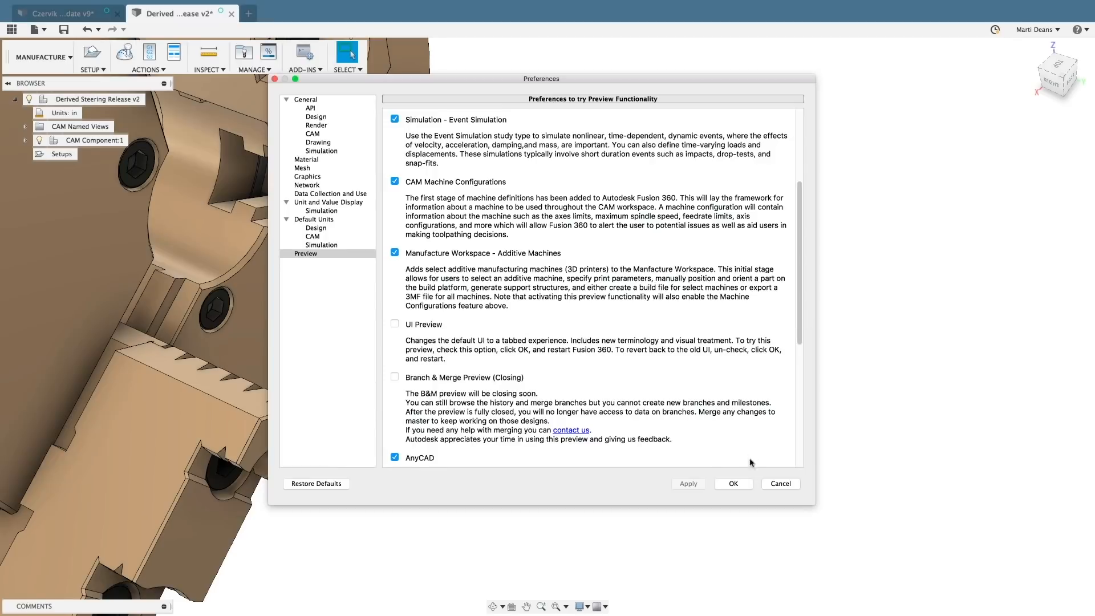
left_click(779, 483)
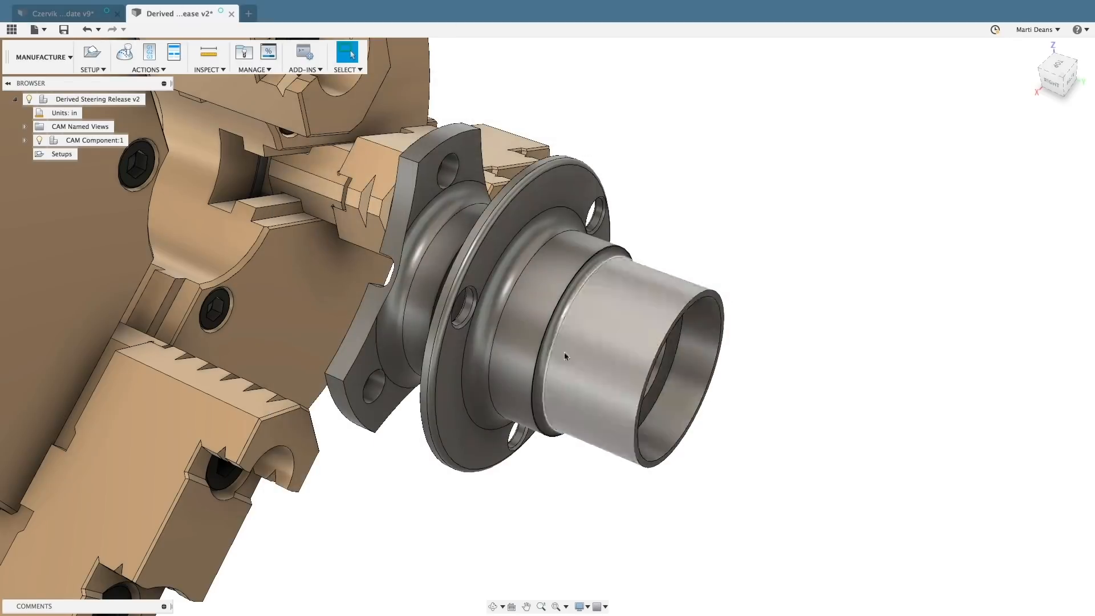
left_click(89, 52)
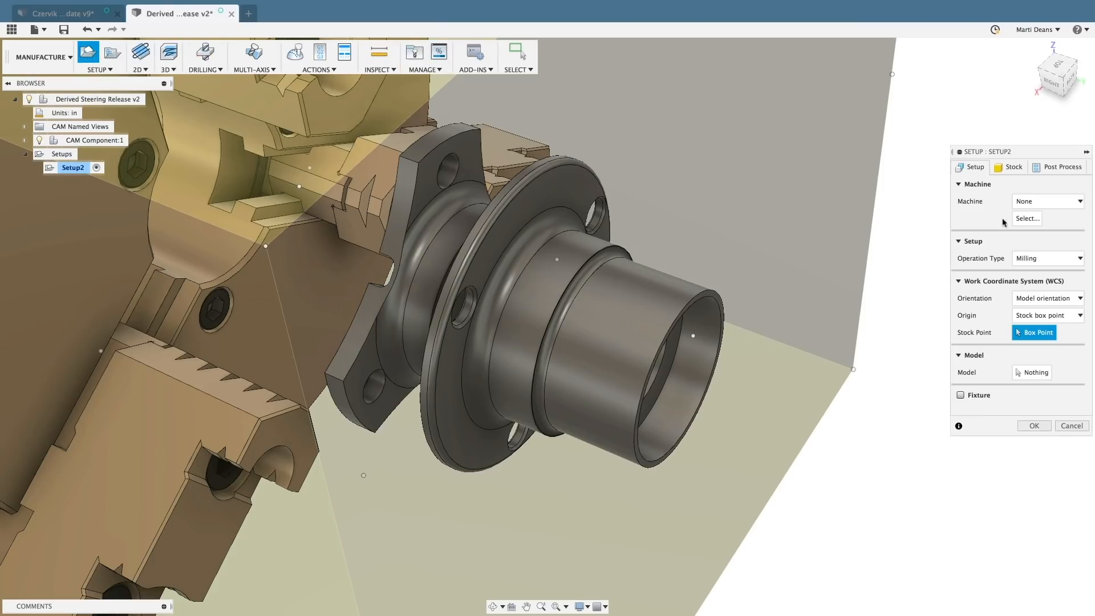
Choose the Generic Mill-Turn Lathe from the machine library and open its configuration
left_click(1027, 218)
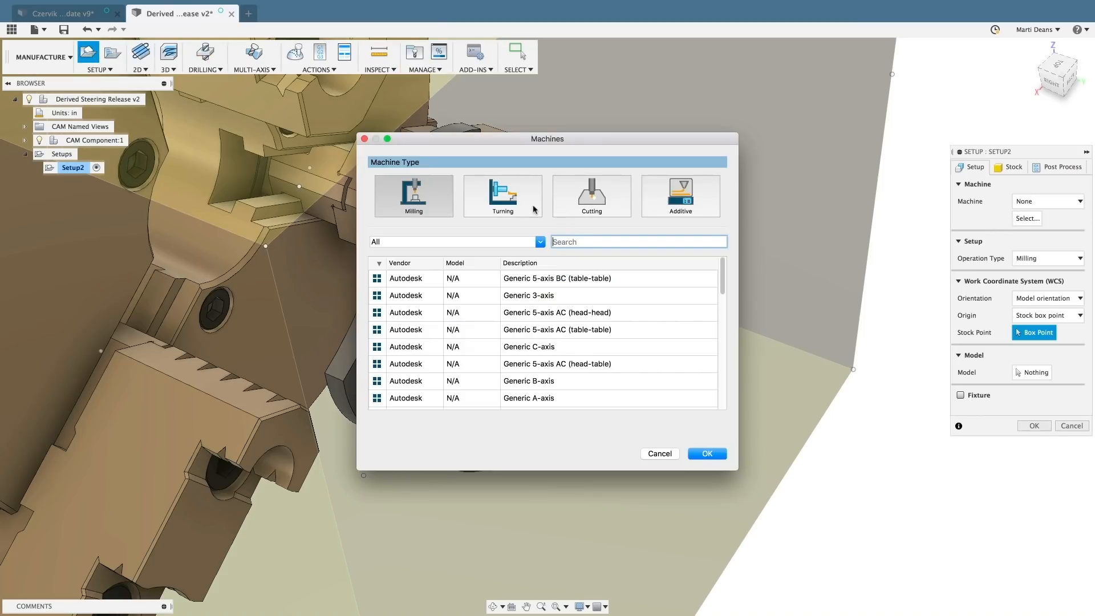
left_click(502, 196)
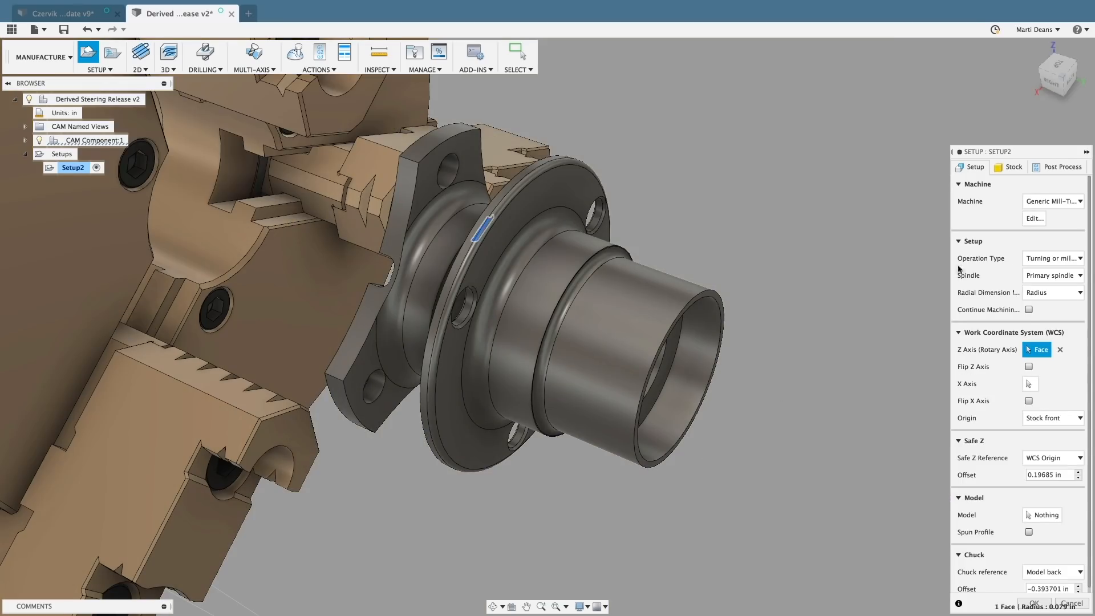
left_click(1035, 218)
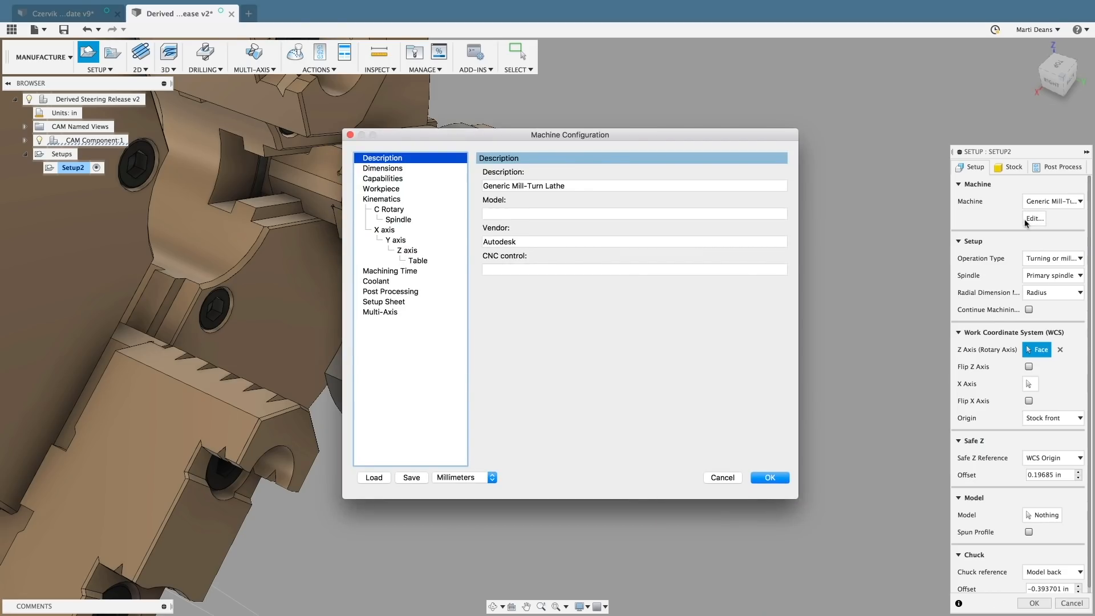
Turn off Mist coolant, choose the haas turning.cps post processor and save the machine configuration
left_click(384, 168)
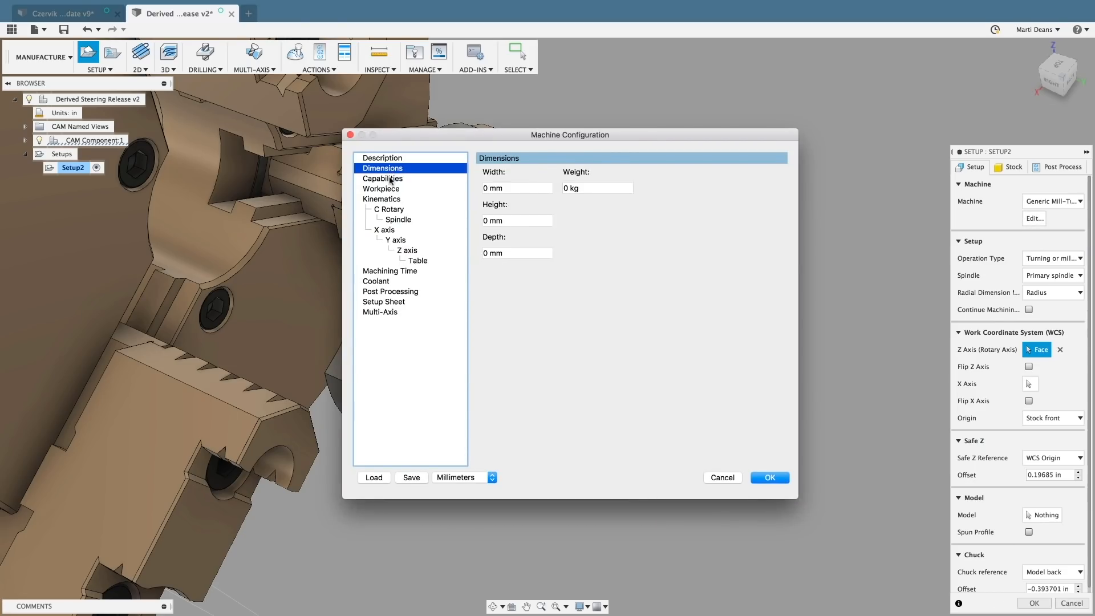
left_click(382, 178)
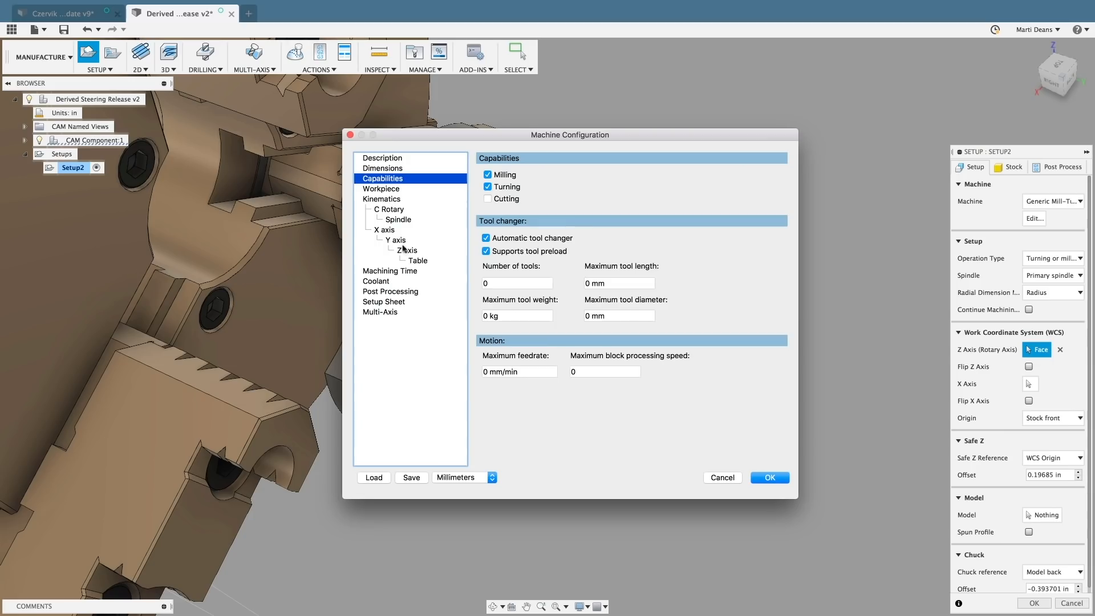
left_click(375, 281)
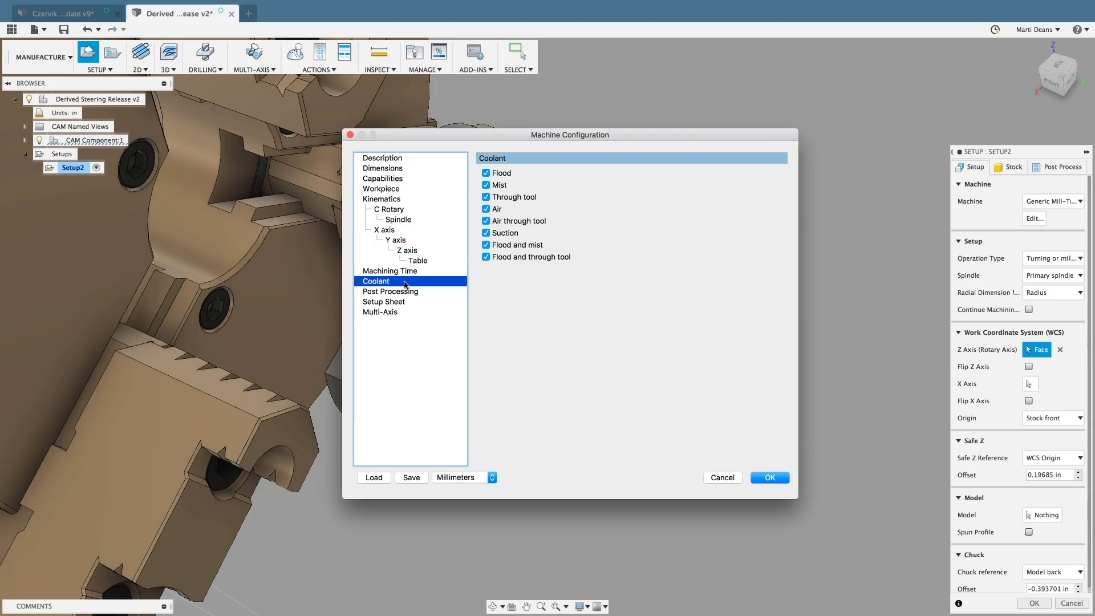
left_click(486, 185)
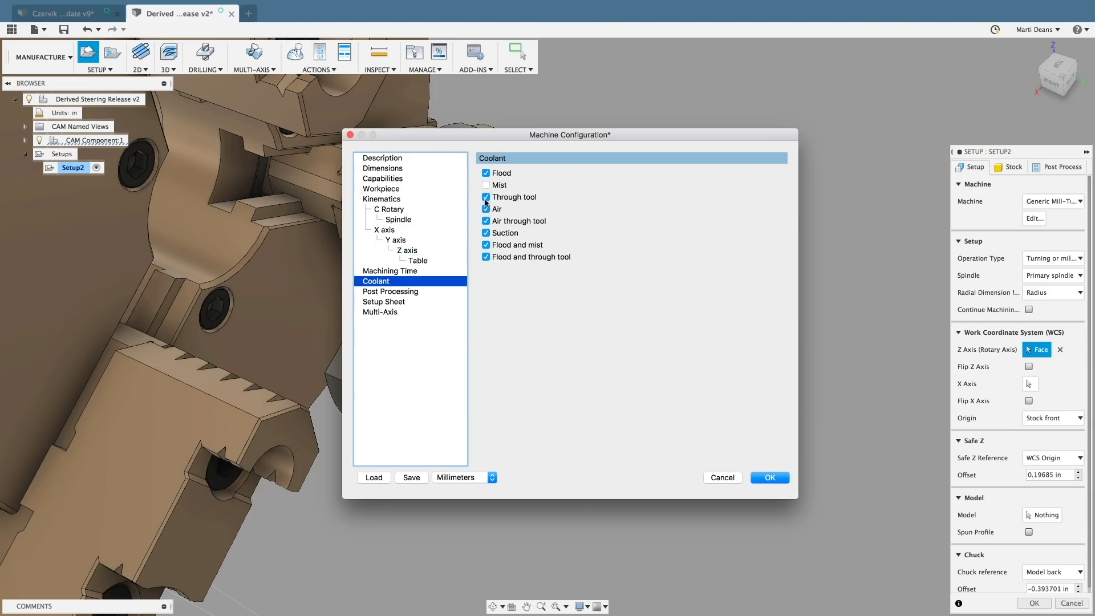
left_click(391, 291)
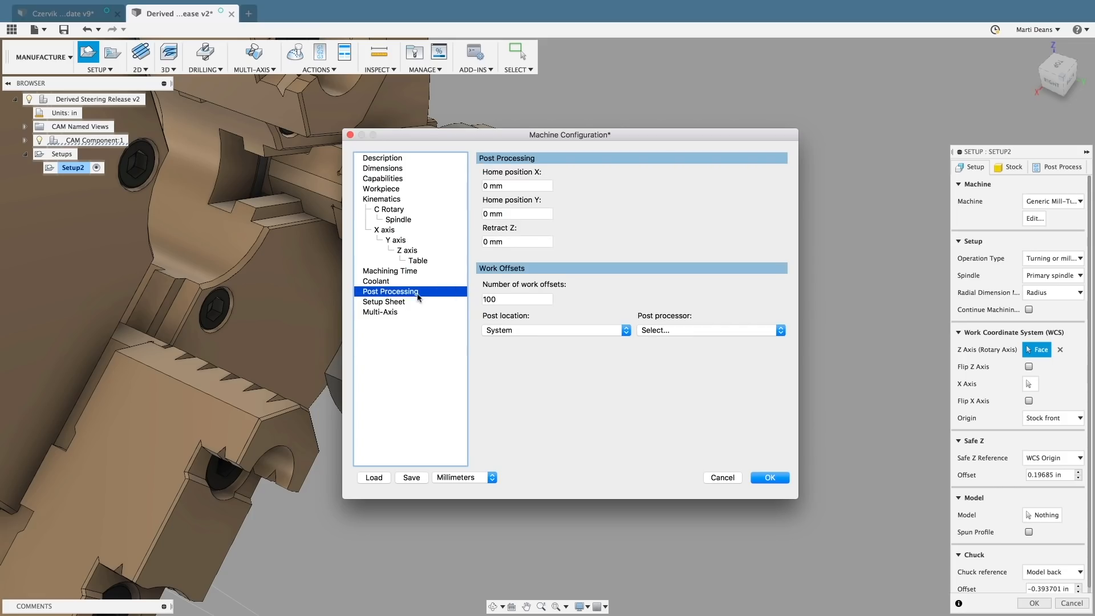
left_click(707, 330)
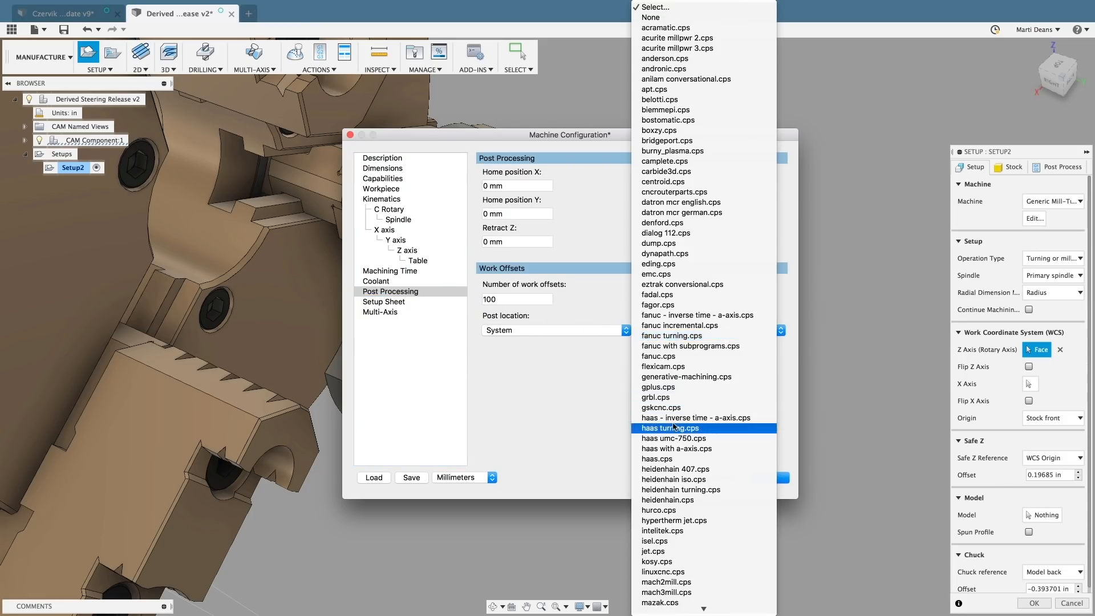
left_click(670, 428)
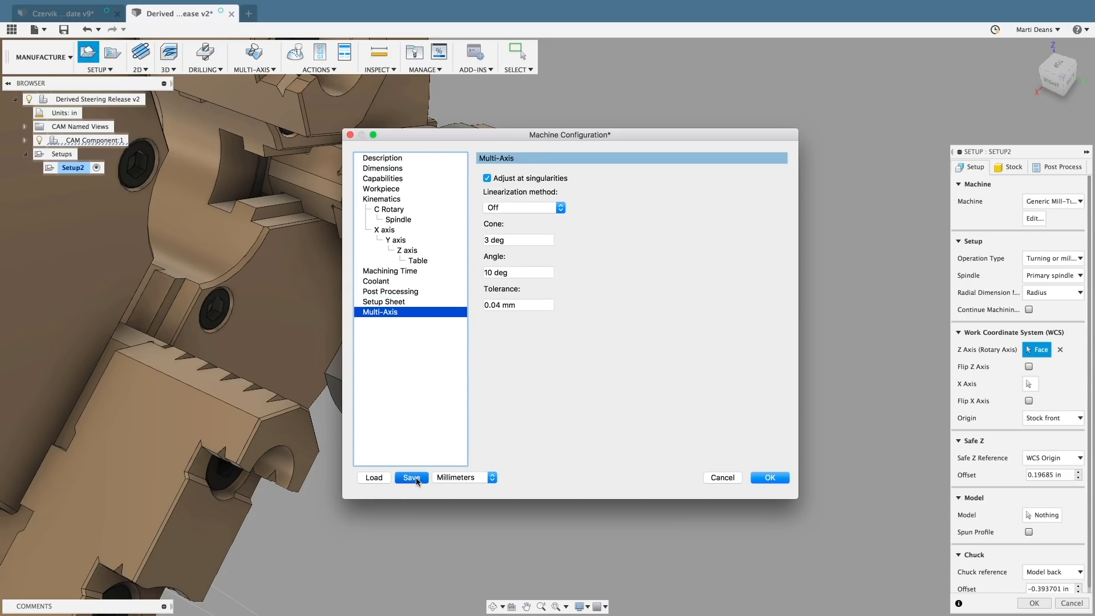
left_click(411, 478)
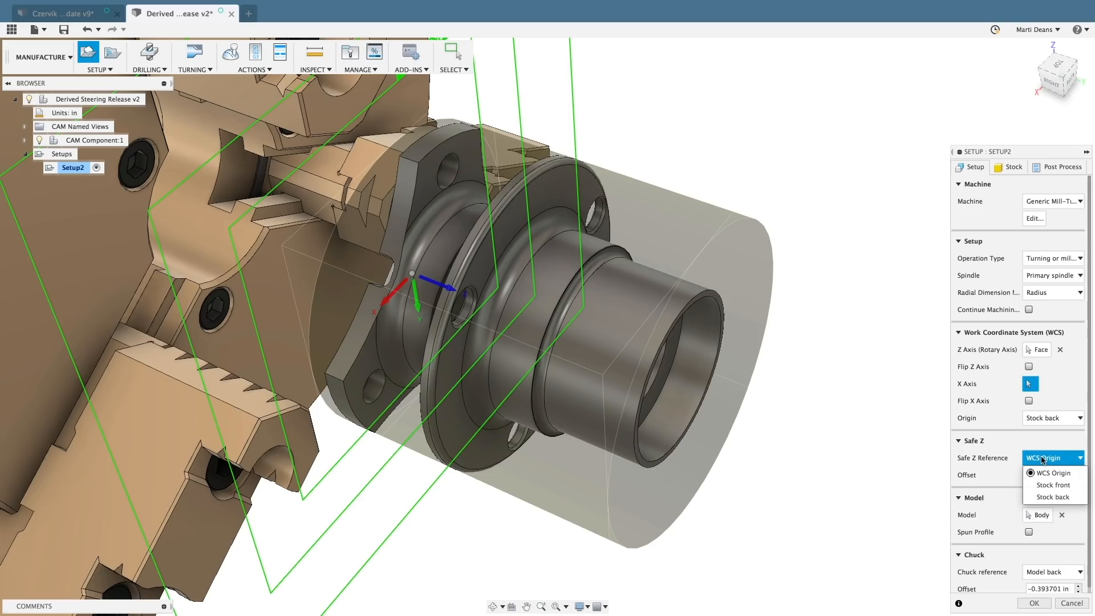
Finish Setup2 with cylindrical stock and the work origin at the stock back
left_click(1052, 485)
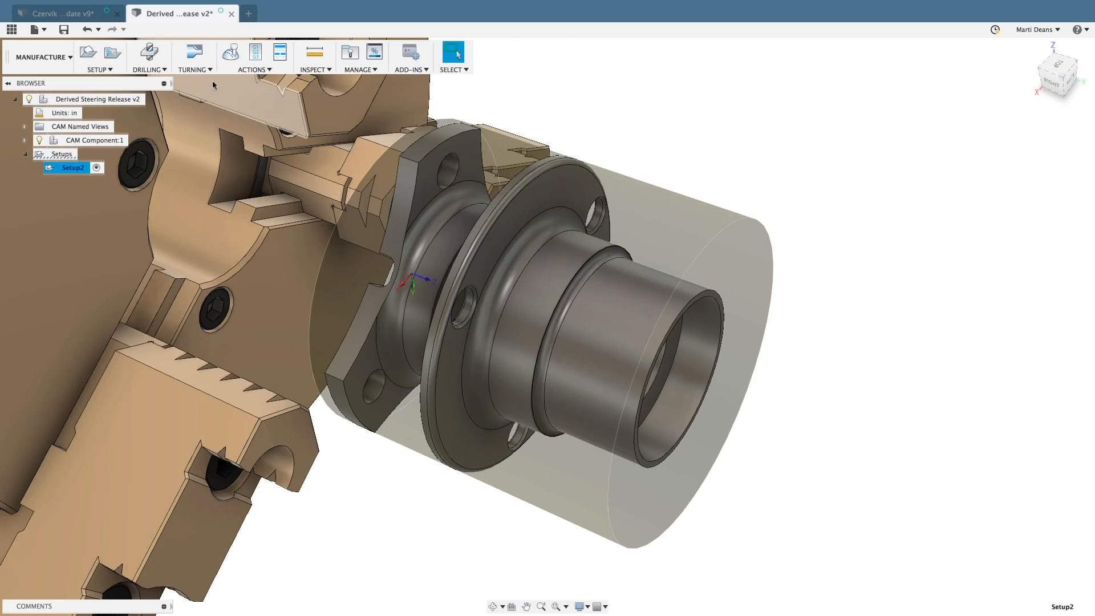
Create a Turning Face operation using tool 1, the 80 Degree Rough insert, with the Turret column shown
left_click(194, 57)
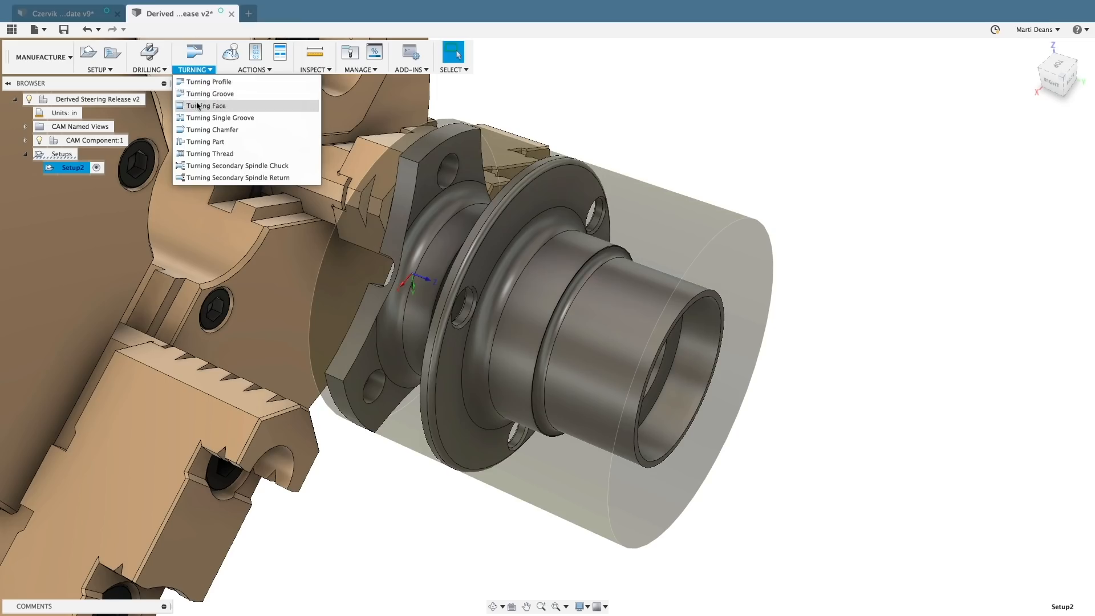
left_click(206, 105)
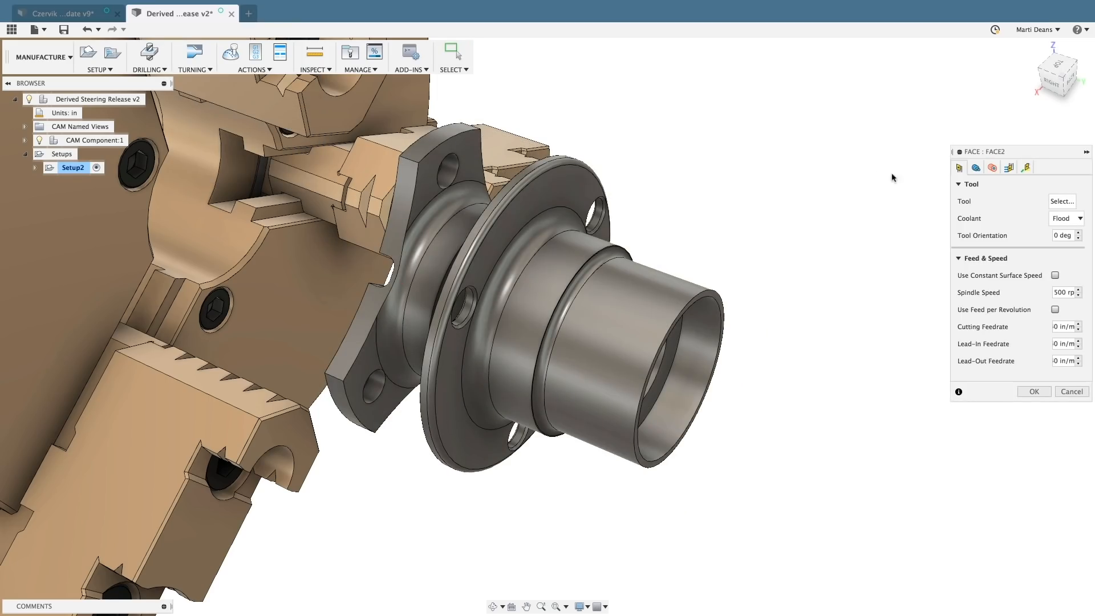
left_click(1061, 201)
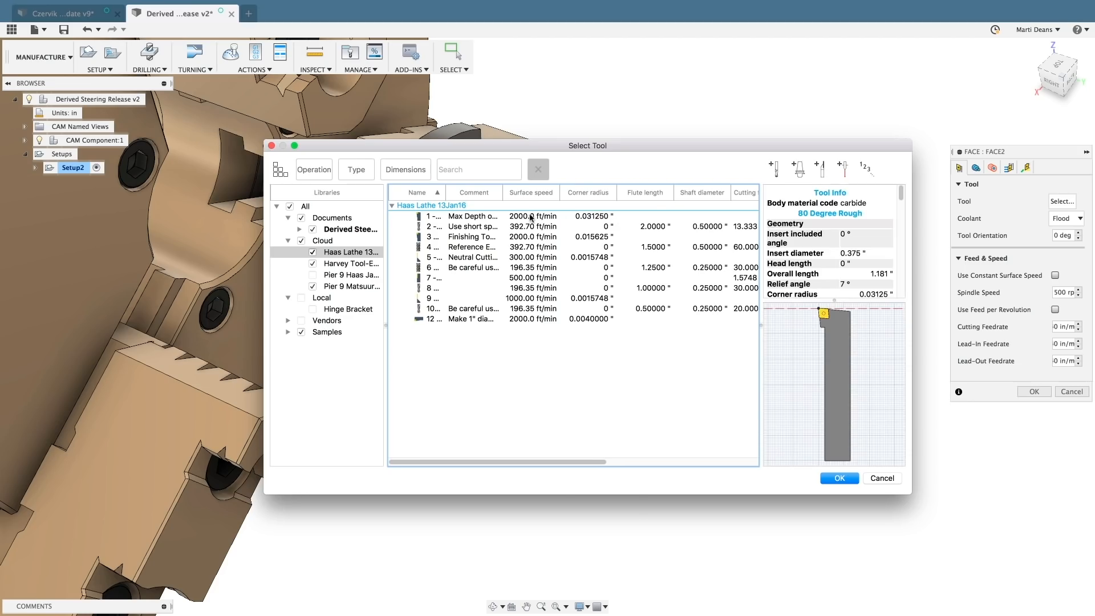
right_click(531, 192)
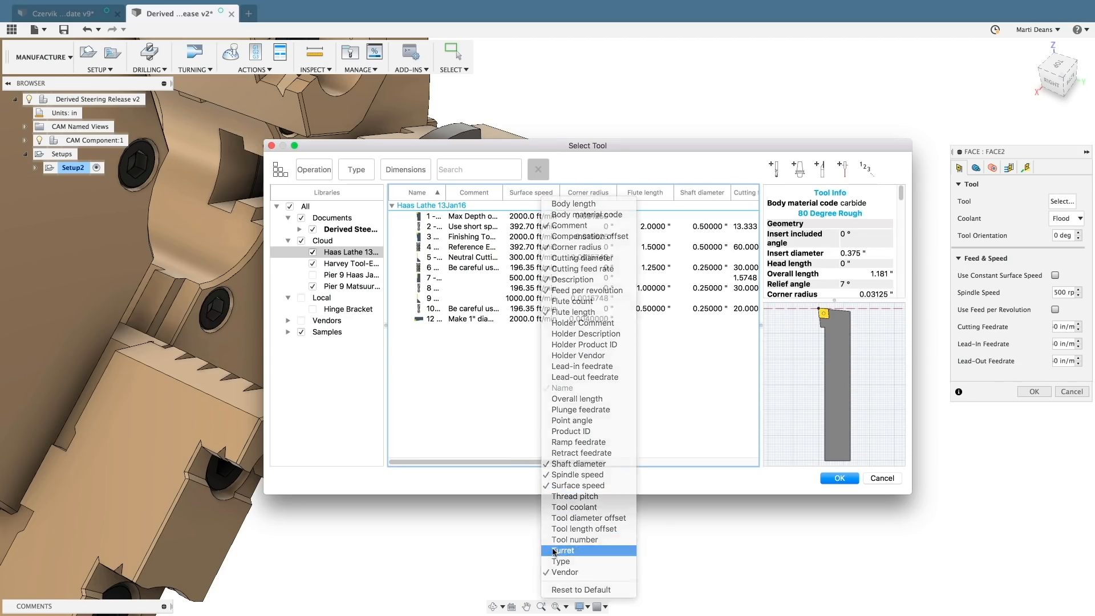
left_click(565, 550)
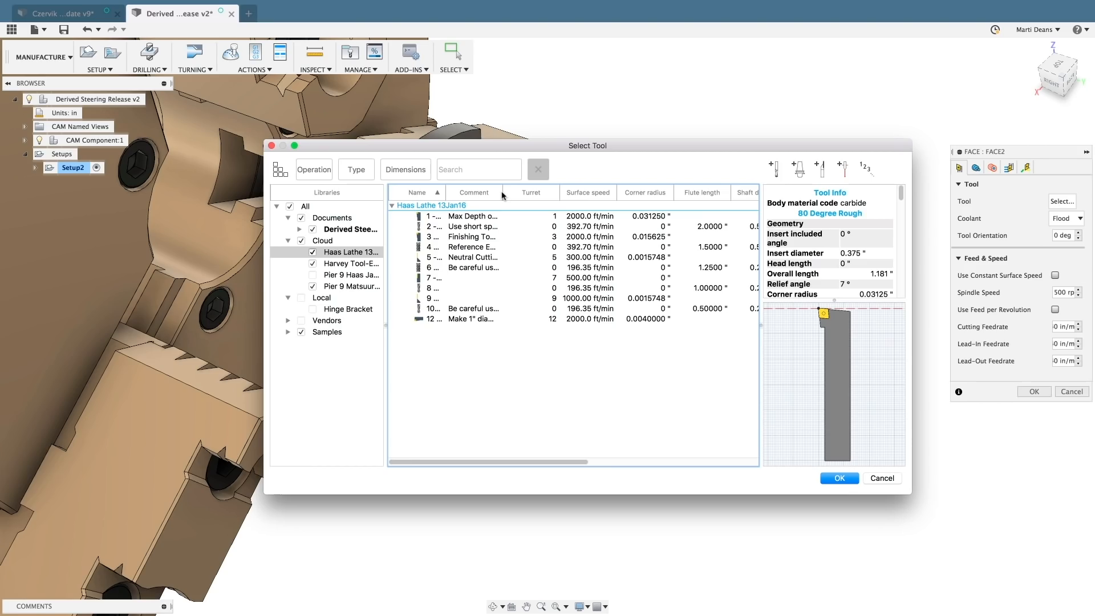
left_click(474, 216)
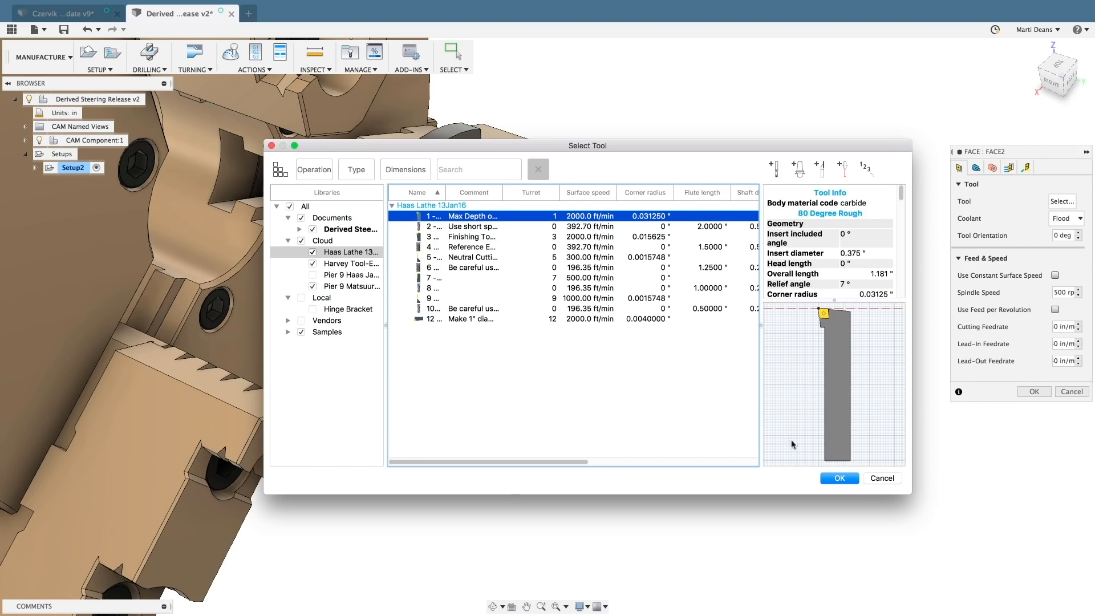
left_click(838, 478)
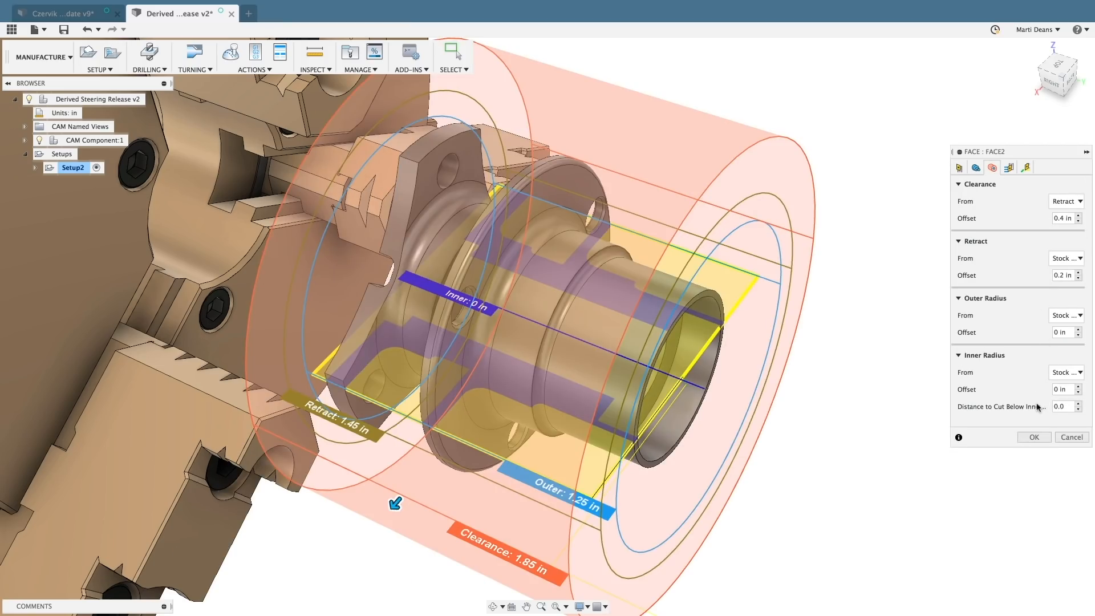
Set a 0.05 height, then override Face2's safe Z with the Stock front reference
type("0.05 in")
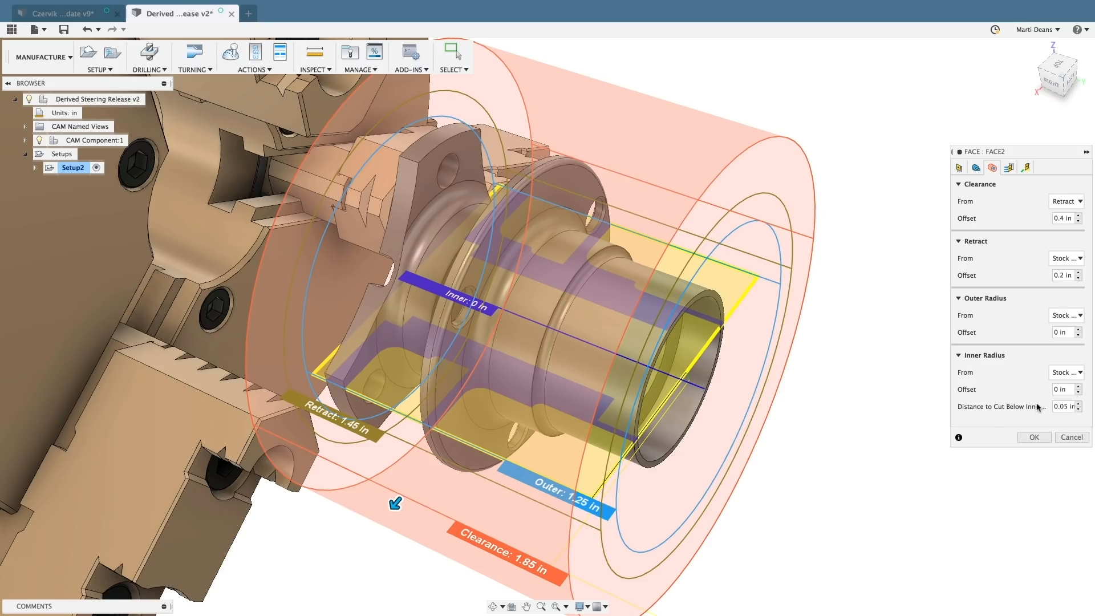
left_click(1027, 167)
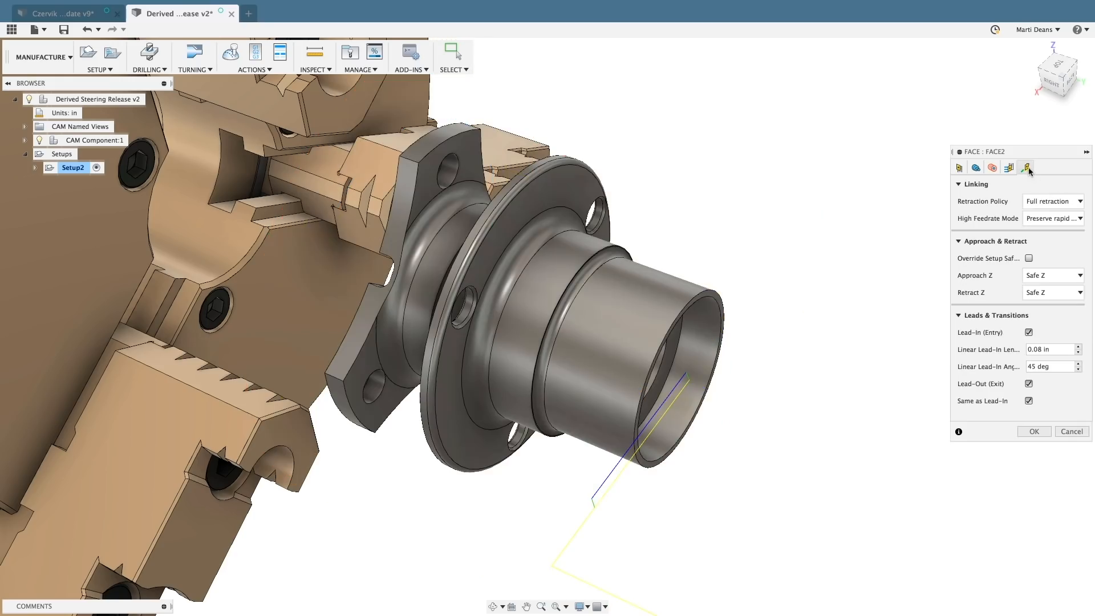
left_click(1028, 258)
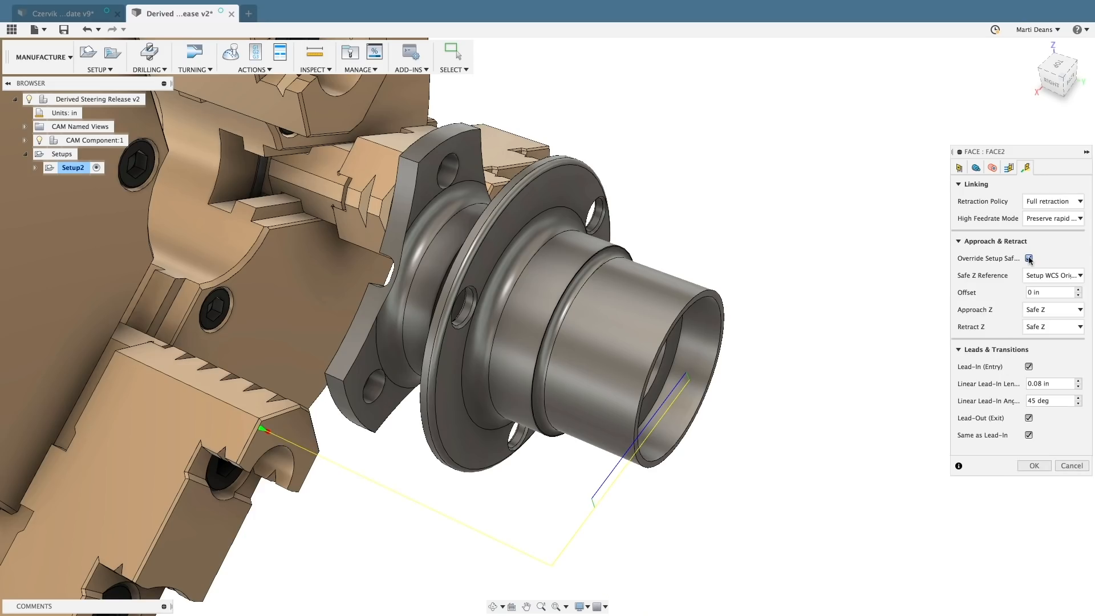
left_click(1051, 275)
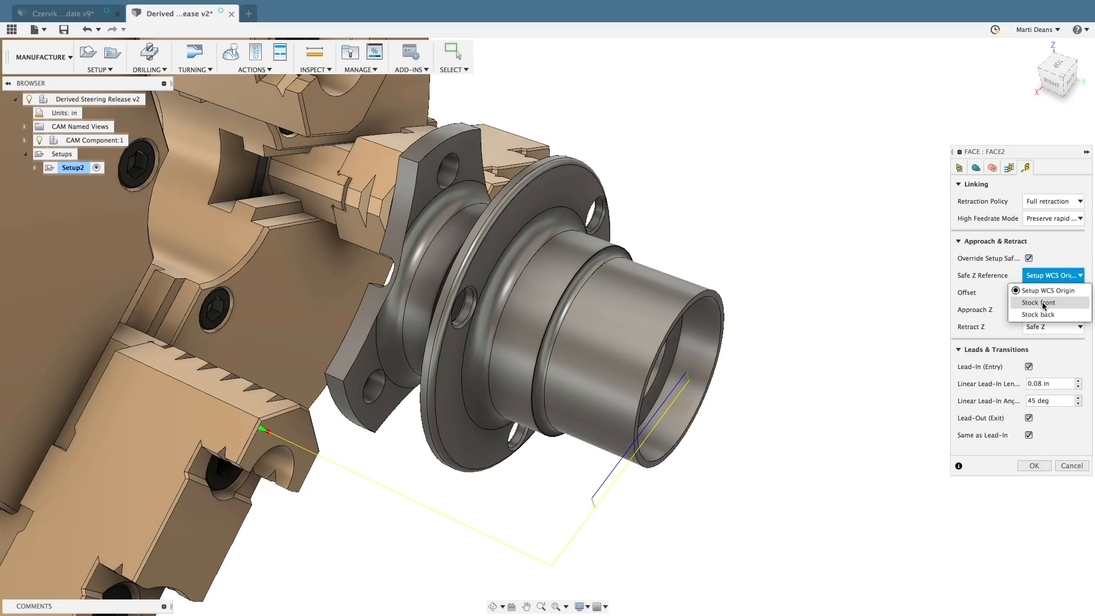
left_click(1038, 314)
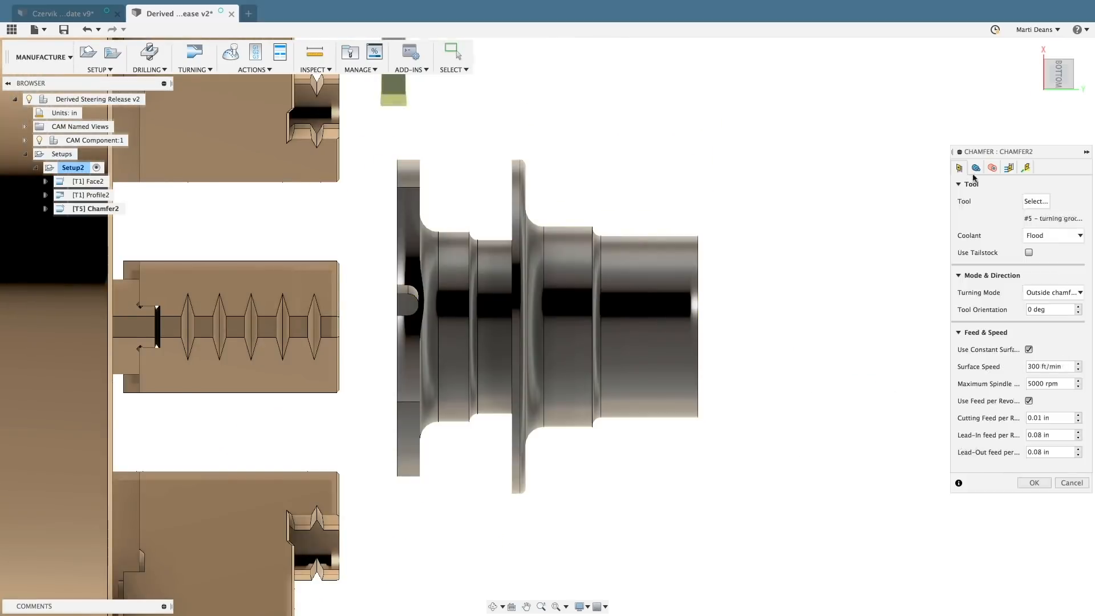
Confirm Chamfer2 on the end vertex and add a part-off with a 0.1 in fillet edge break
left_click(976, 167)
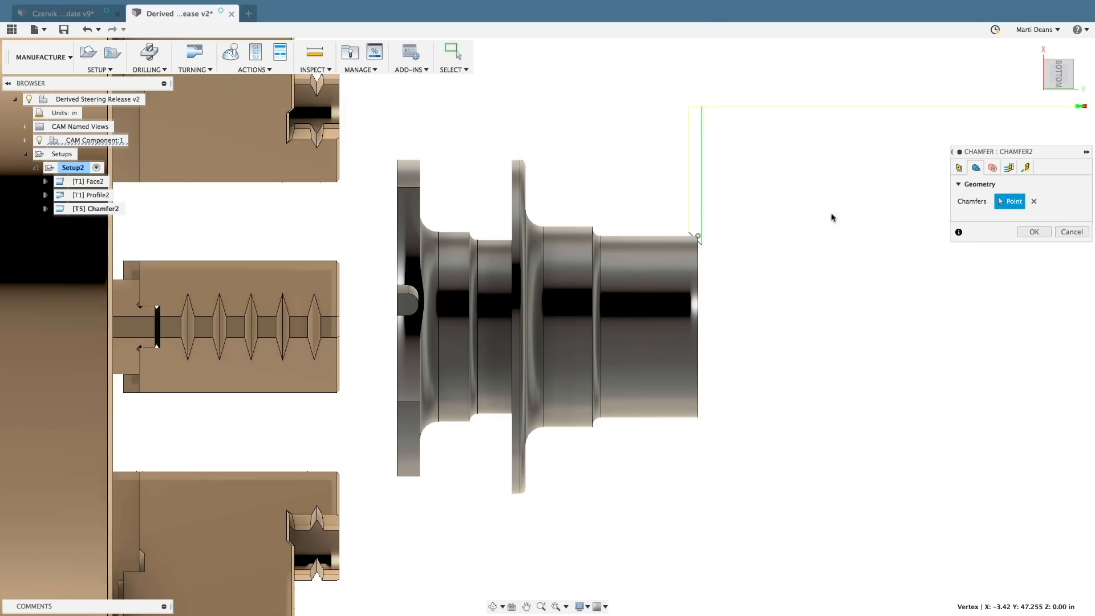
left_click(1009, 167)
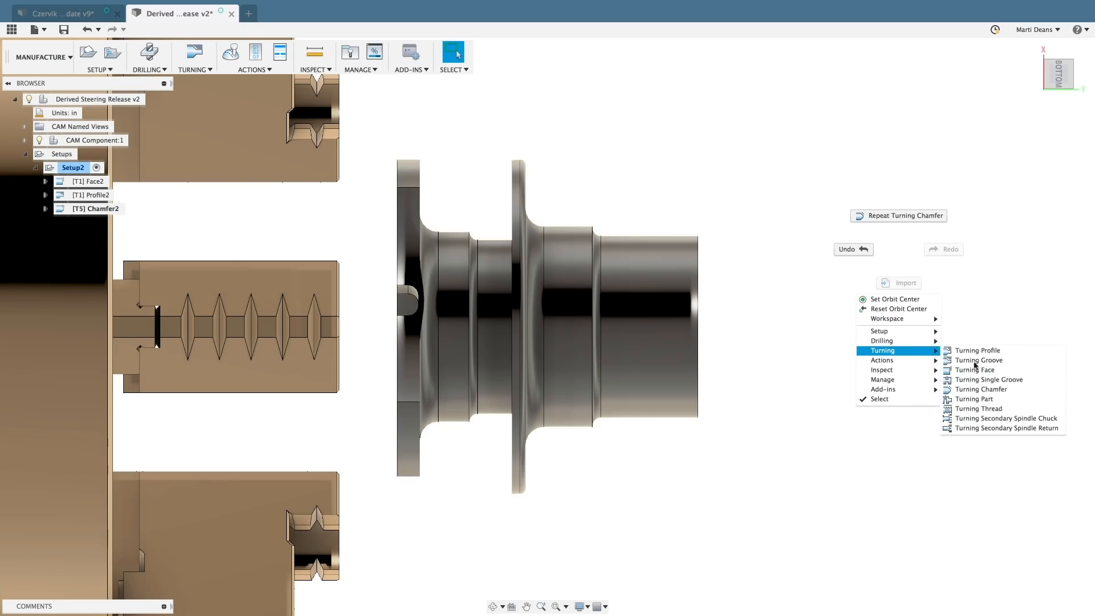
left_click(972, 399)
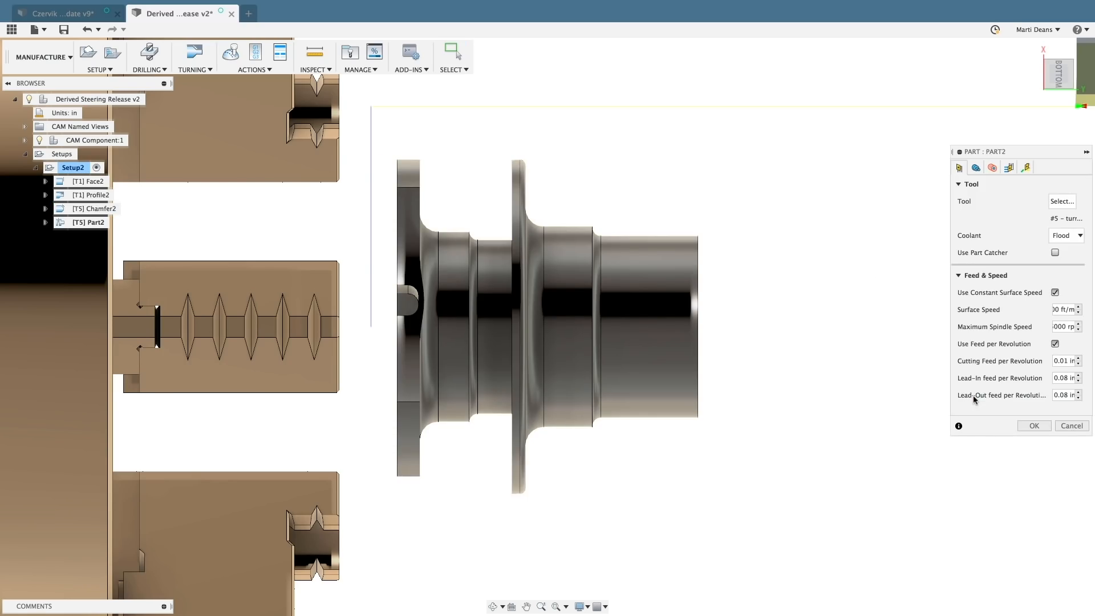
left_click(975, 168)
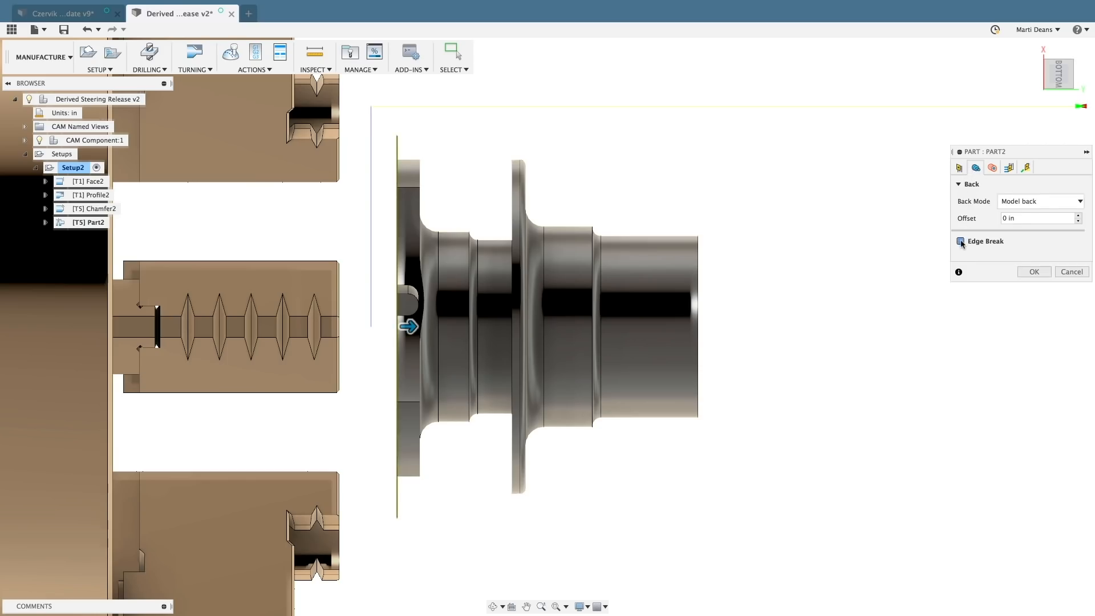
left_click(970, 240)
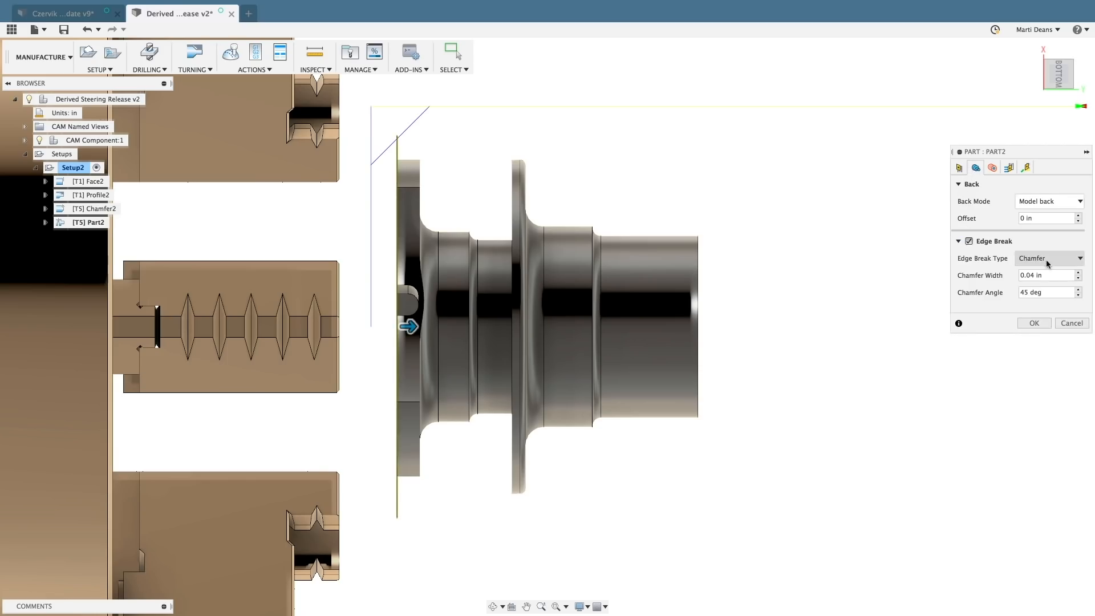
left_click(1048, 258)
type("0.1")
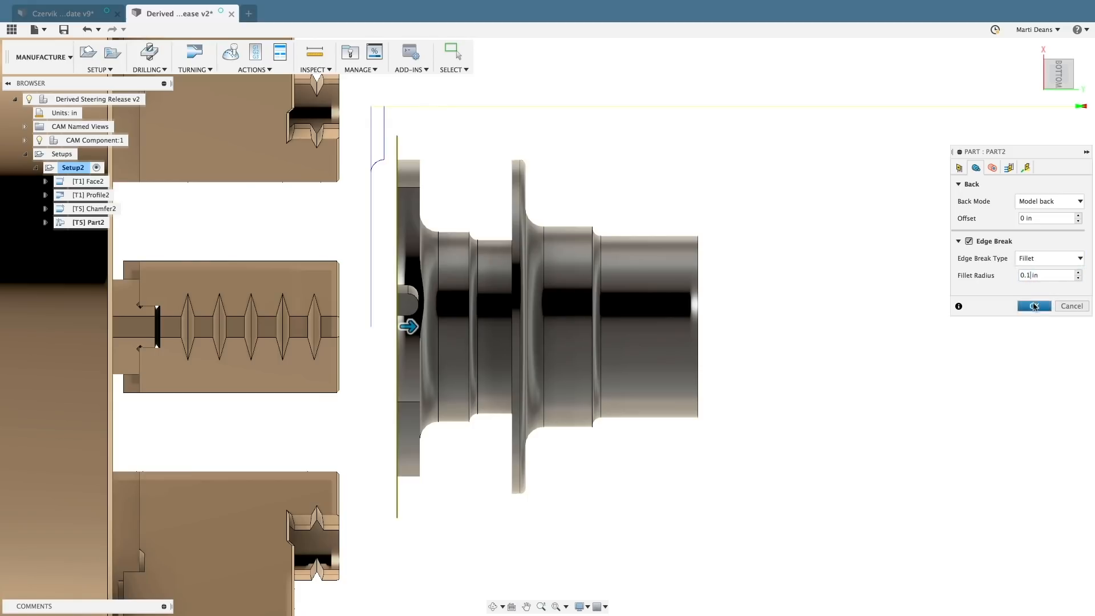
left_click(61, 13)
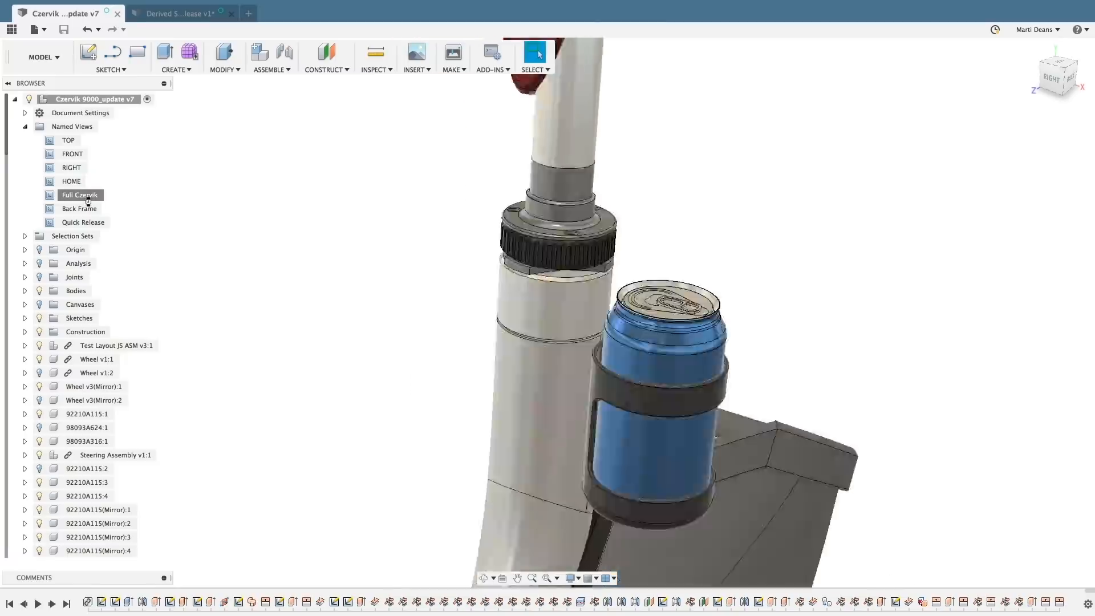
Jump to the Back Frame view and pick the frame arm body in Derive
double_click(80, 196)
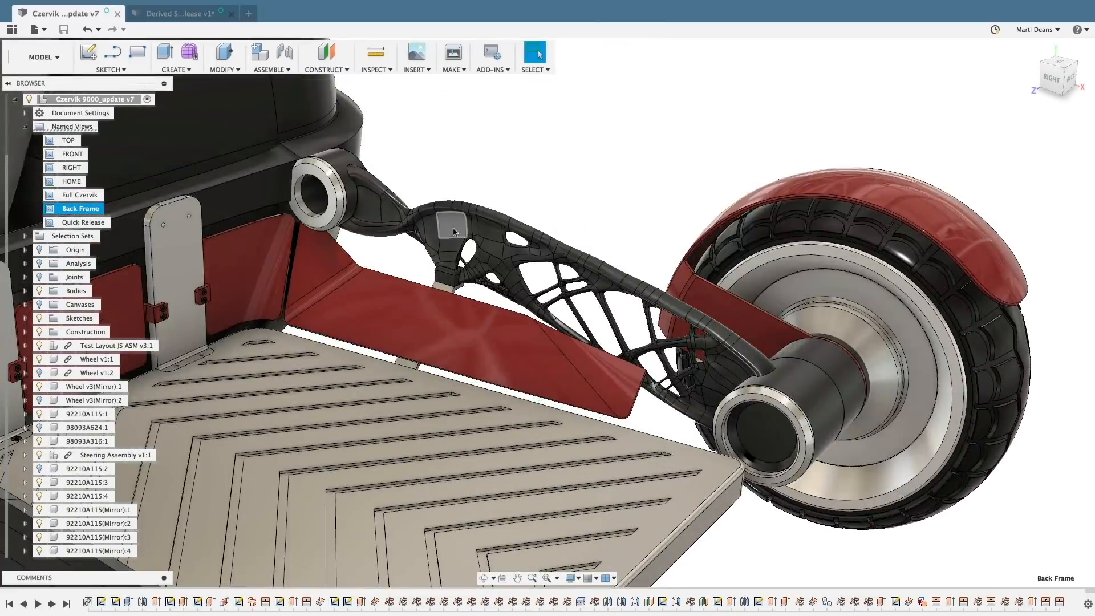
left_click(173, 56)
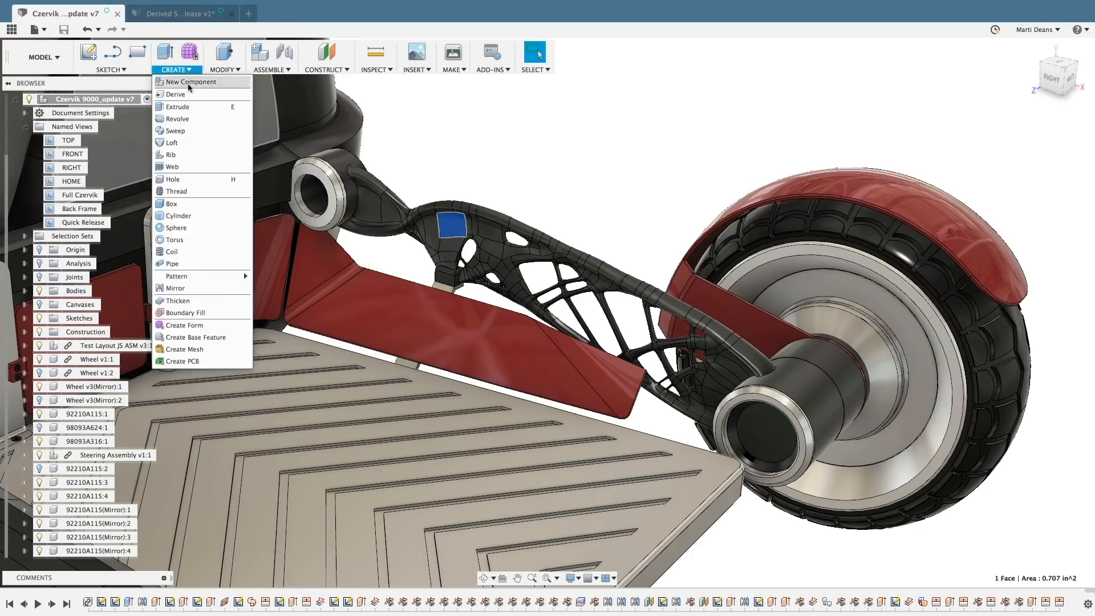
left_click(176, 95)
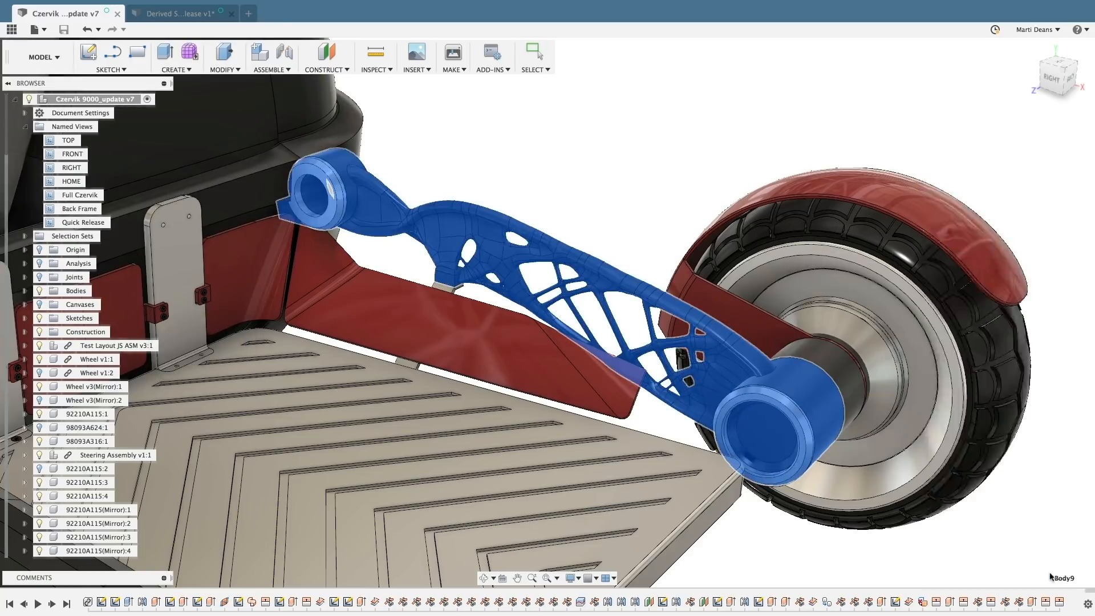
left_click(1023, 235)
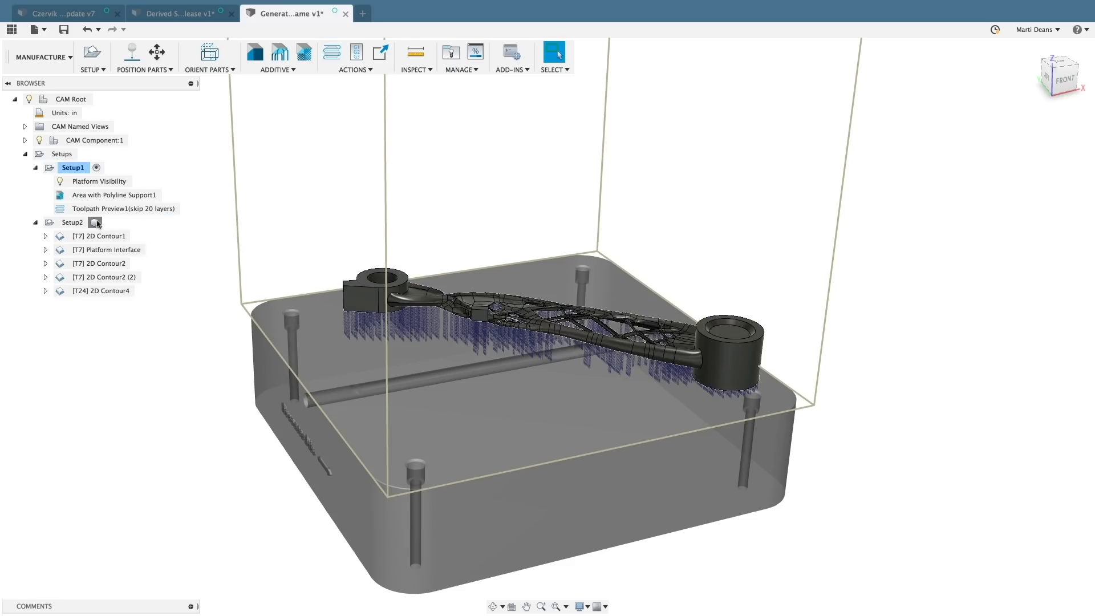
Simulate the Setup2 milling toolpaths with the stock shown and play the simulation
right_click(72, 222)
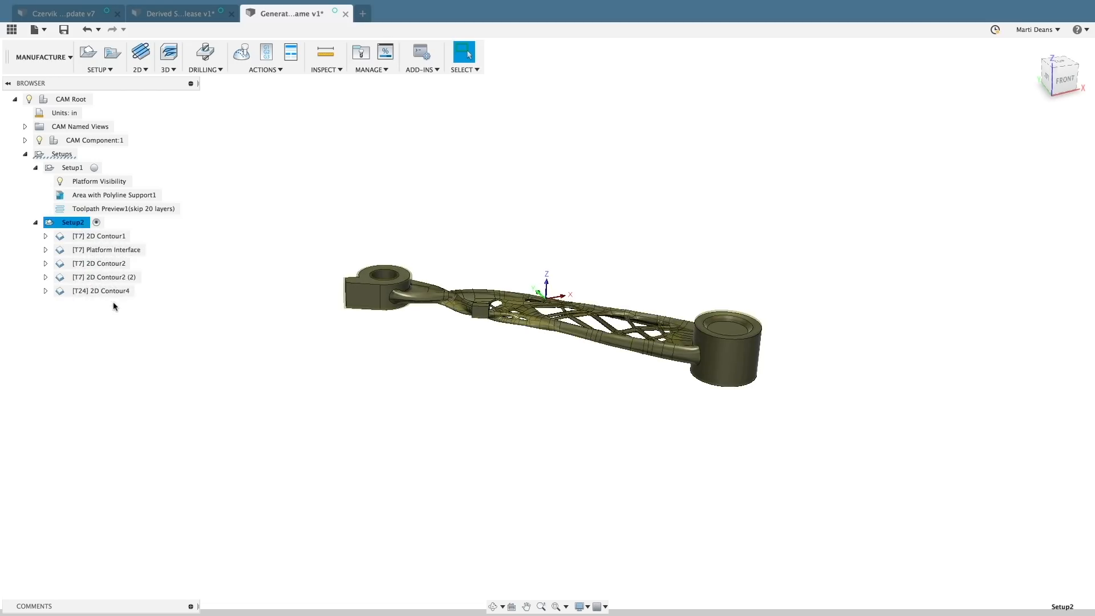
left_click(242, 52)
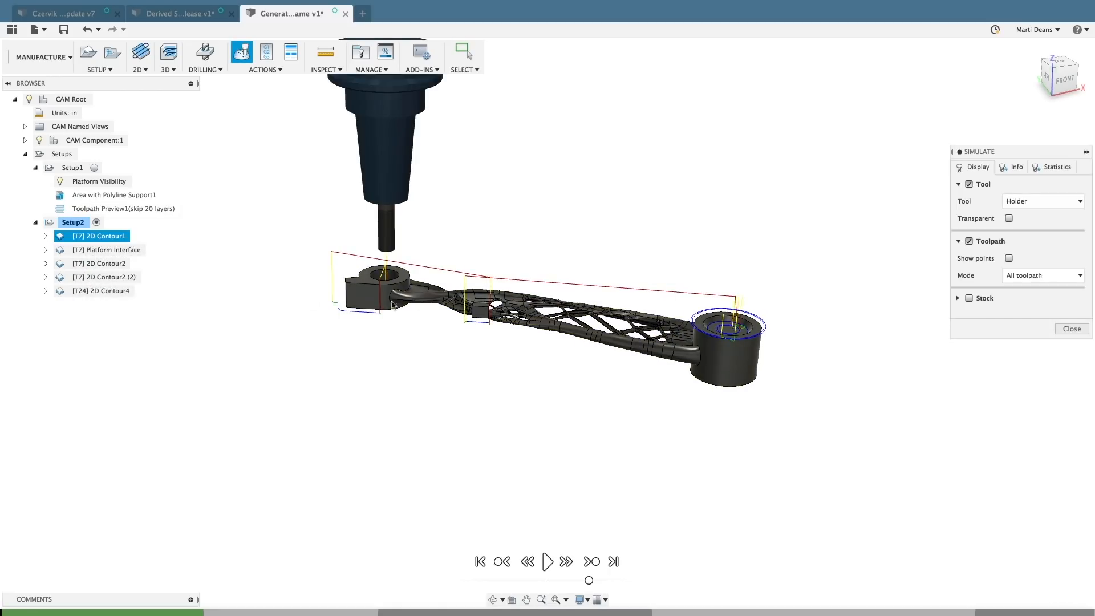
left_click(970, 298)
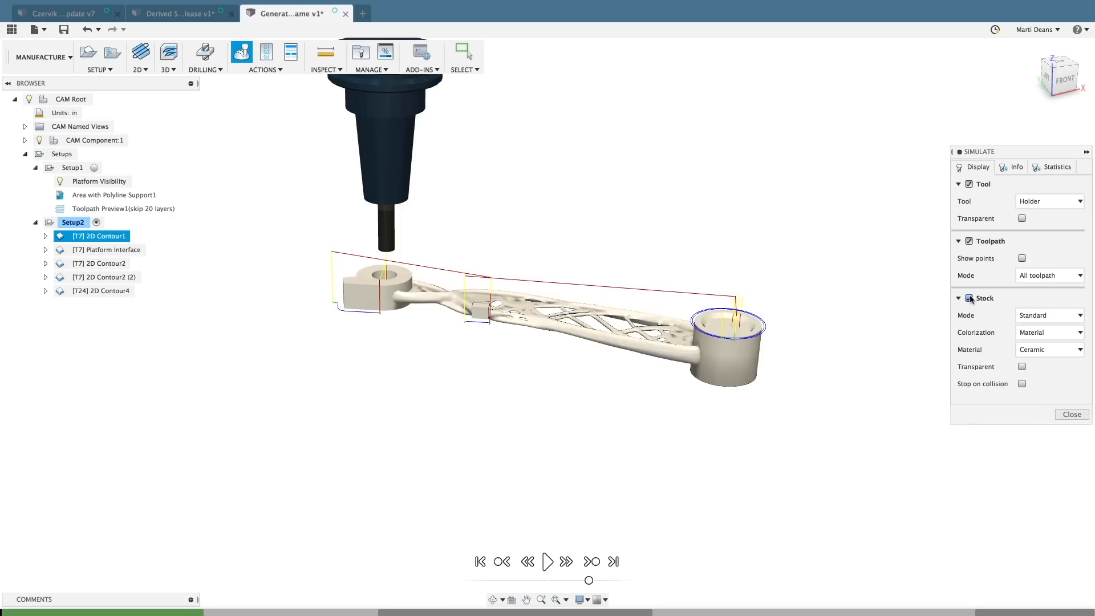
left_click(547, 562)
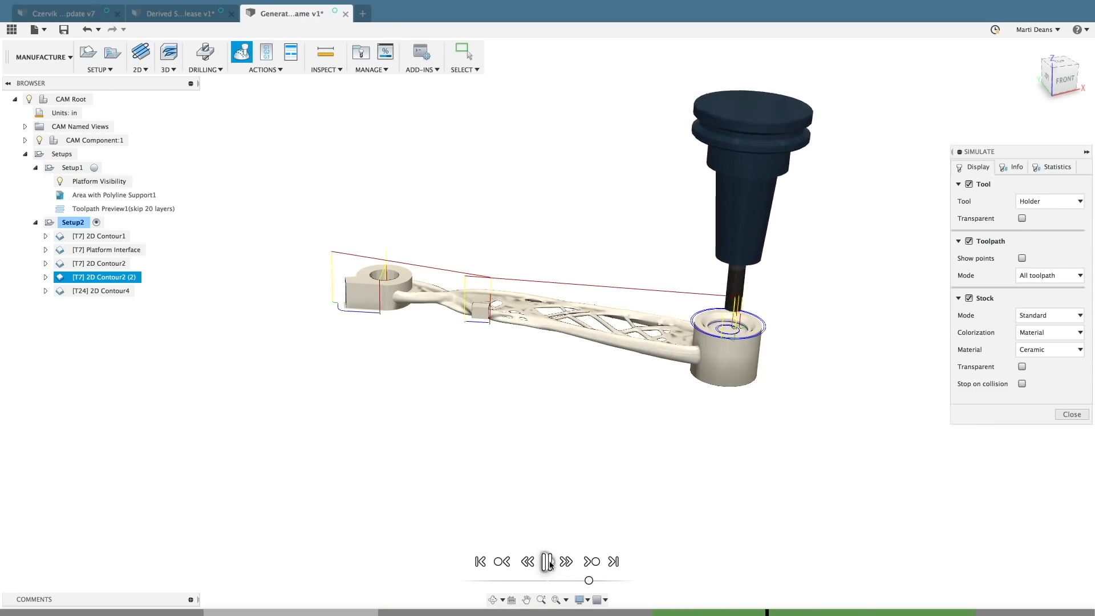
left_click(547, 561)
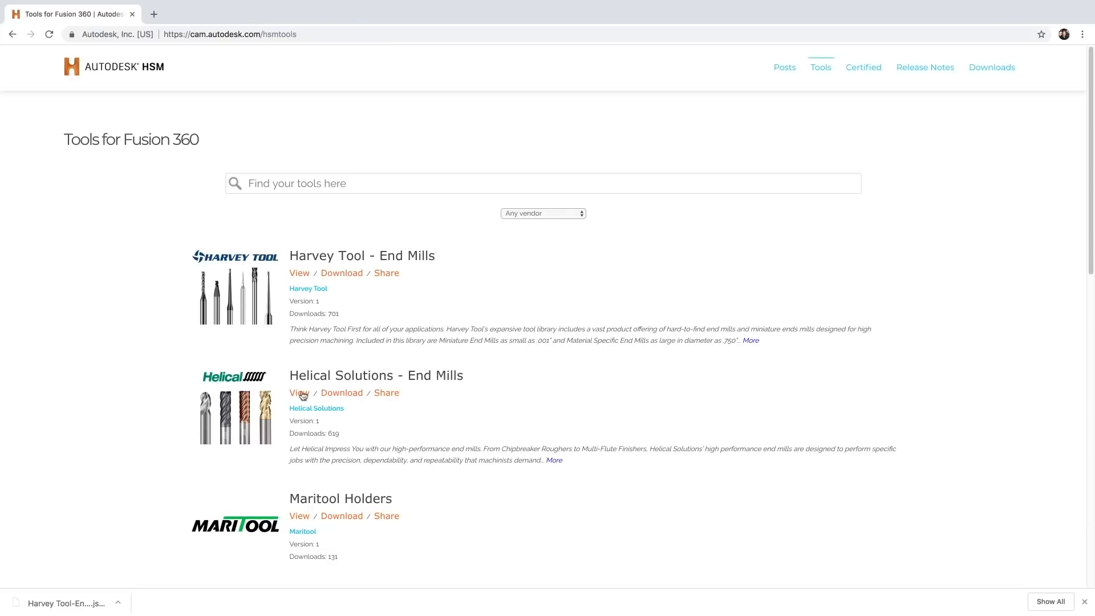
Download the Harvey Tool - End Mills library from the HSM tools page
left_click(299, 391)
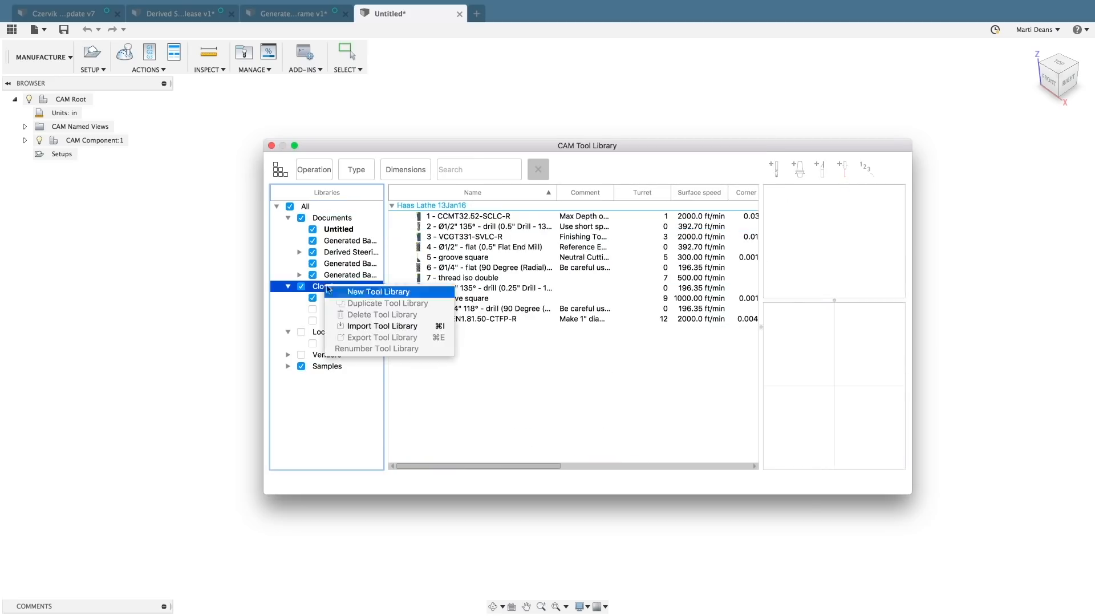
Import Harvey Tool-End Mills.json into the Cloud tool libraries and scroll through its end mills
left_click(383, 327)
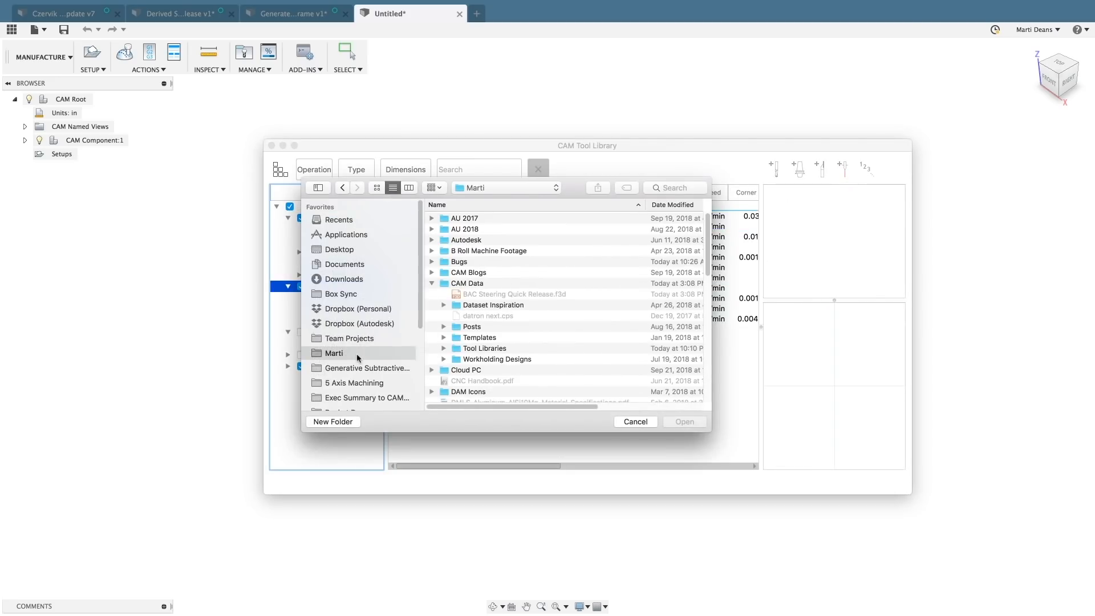
double_click(484, 348)
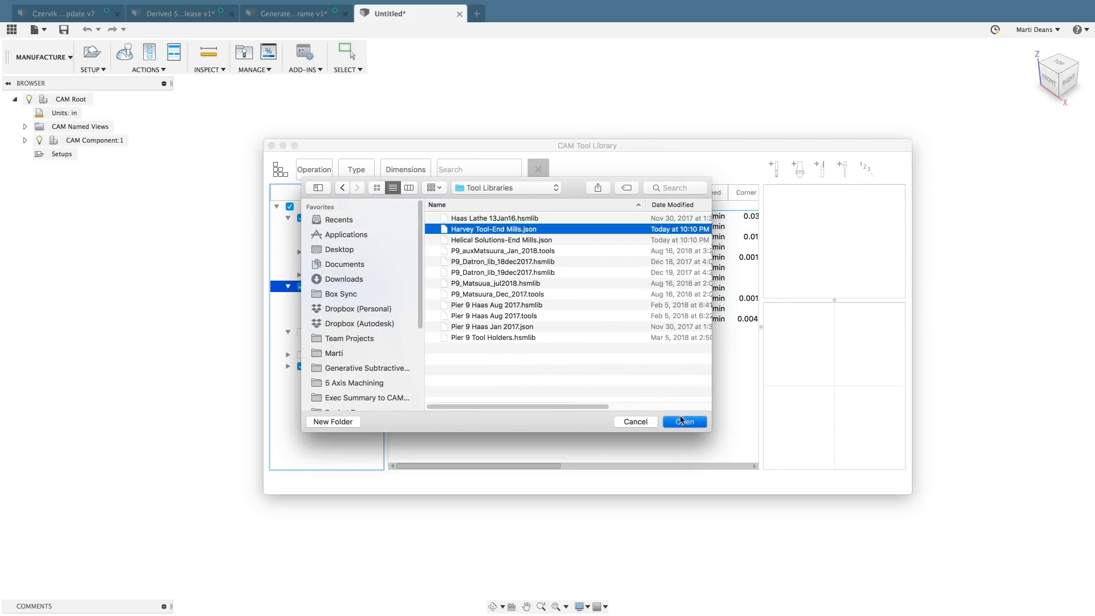
left_click(684, 421)
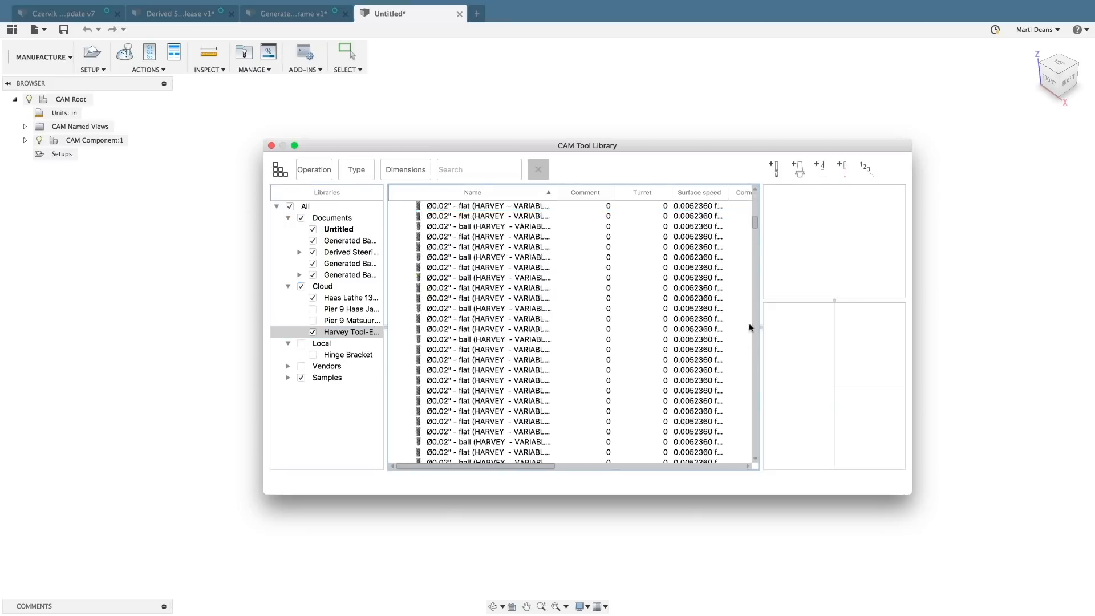
scroll("down", 3)
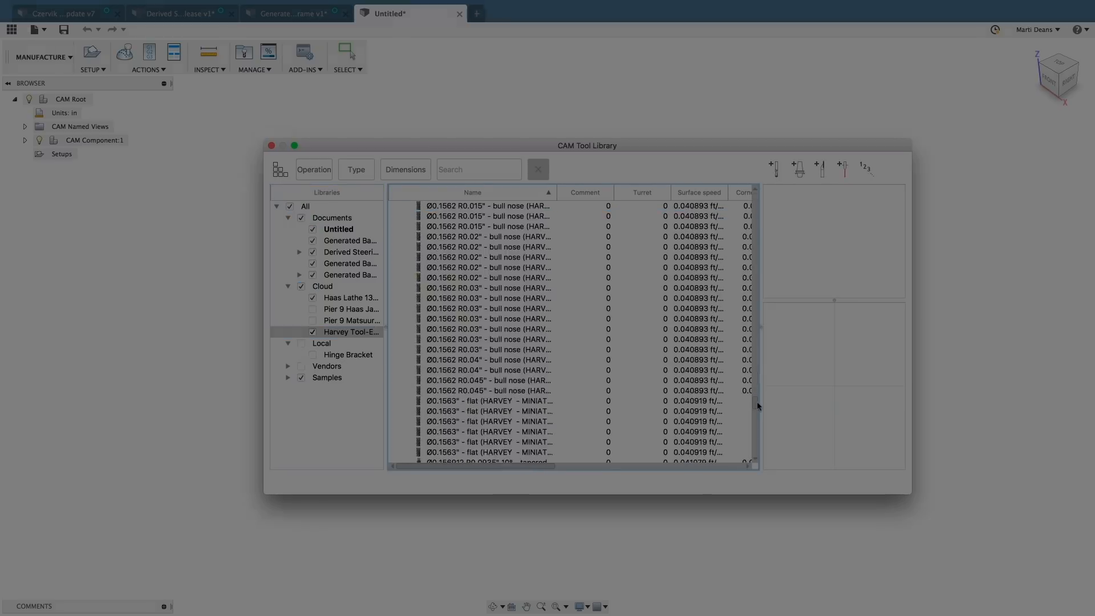